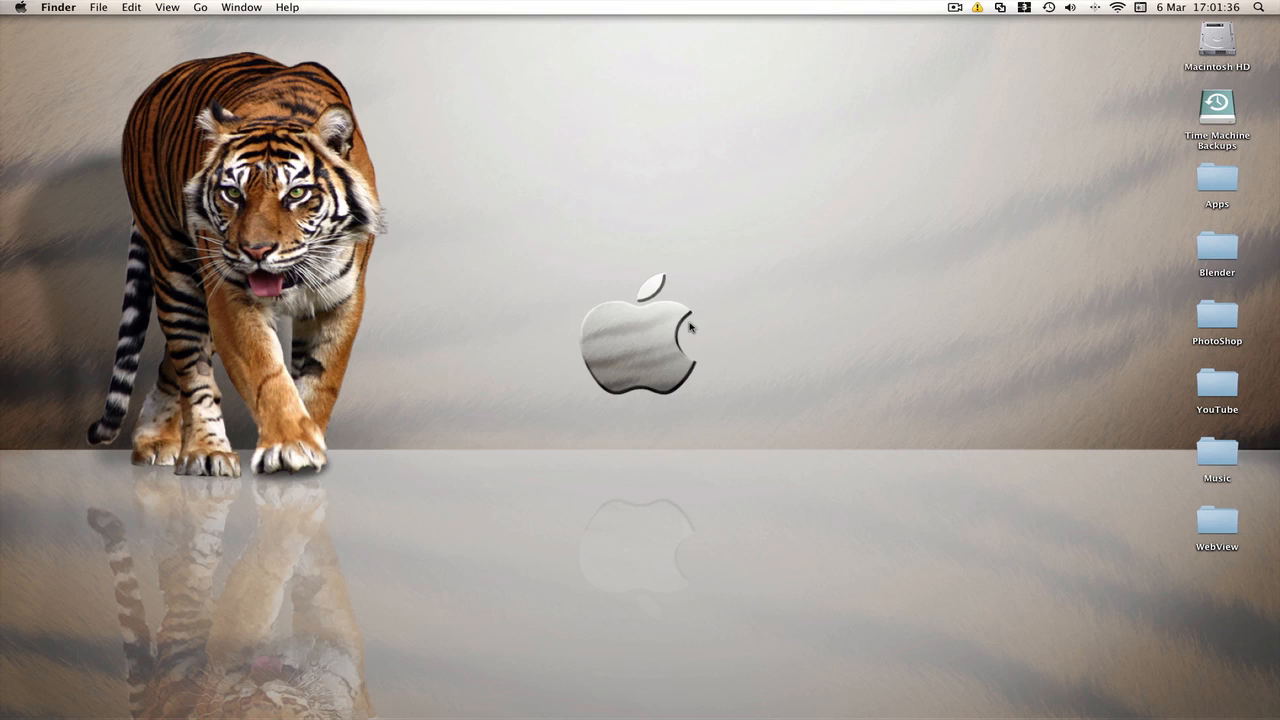
pyautogui.moveTo(756, 364)
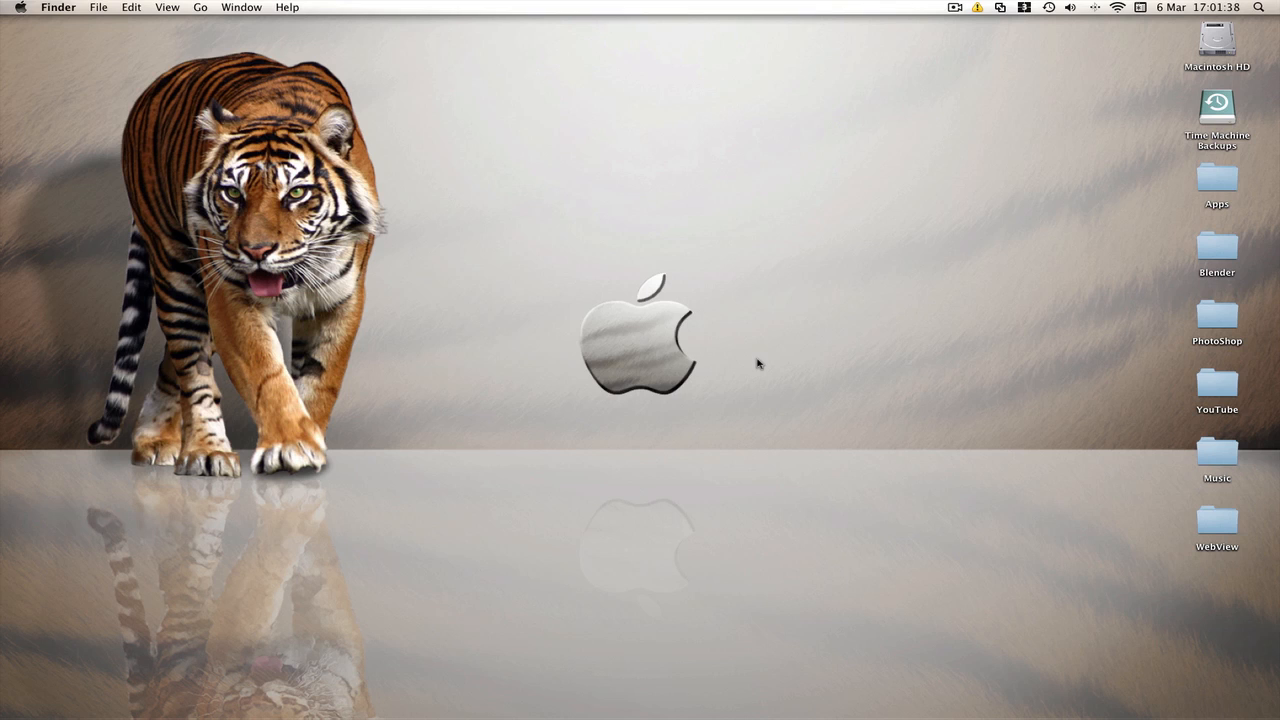
pyautogui.moveTo(862, 424)
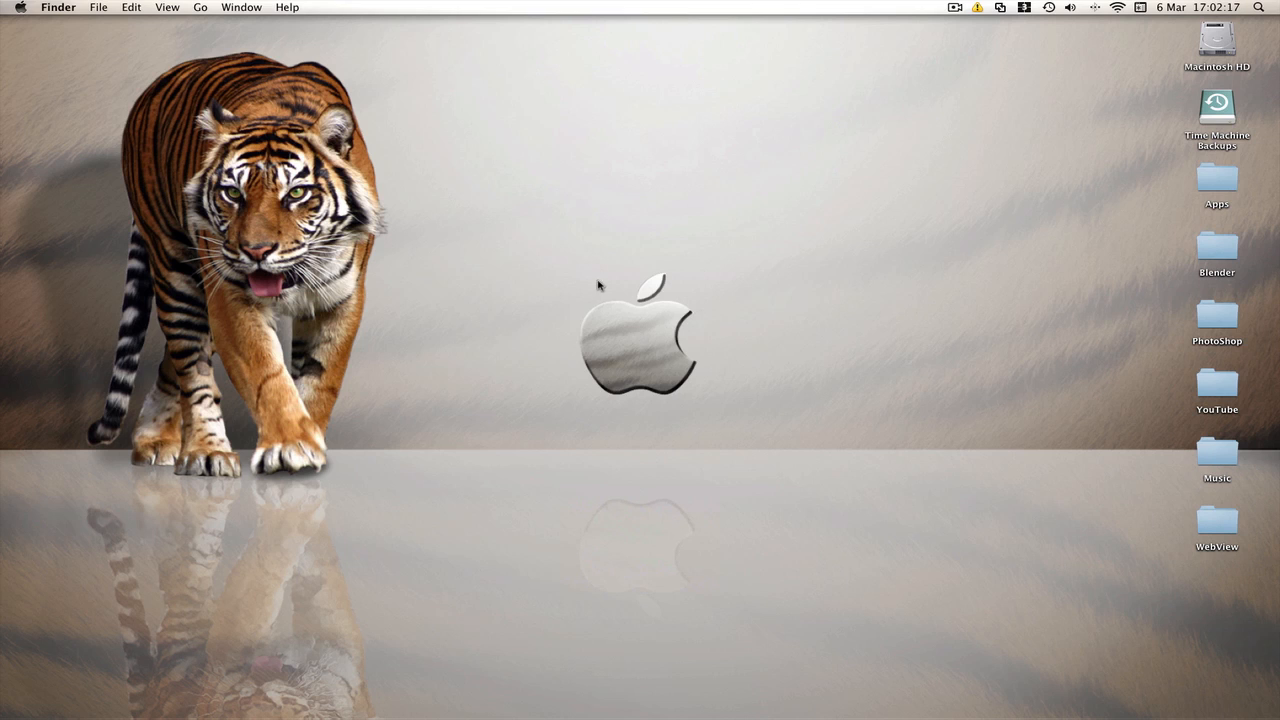
pyautogui.moveTo(612, 292)
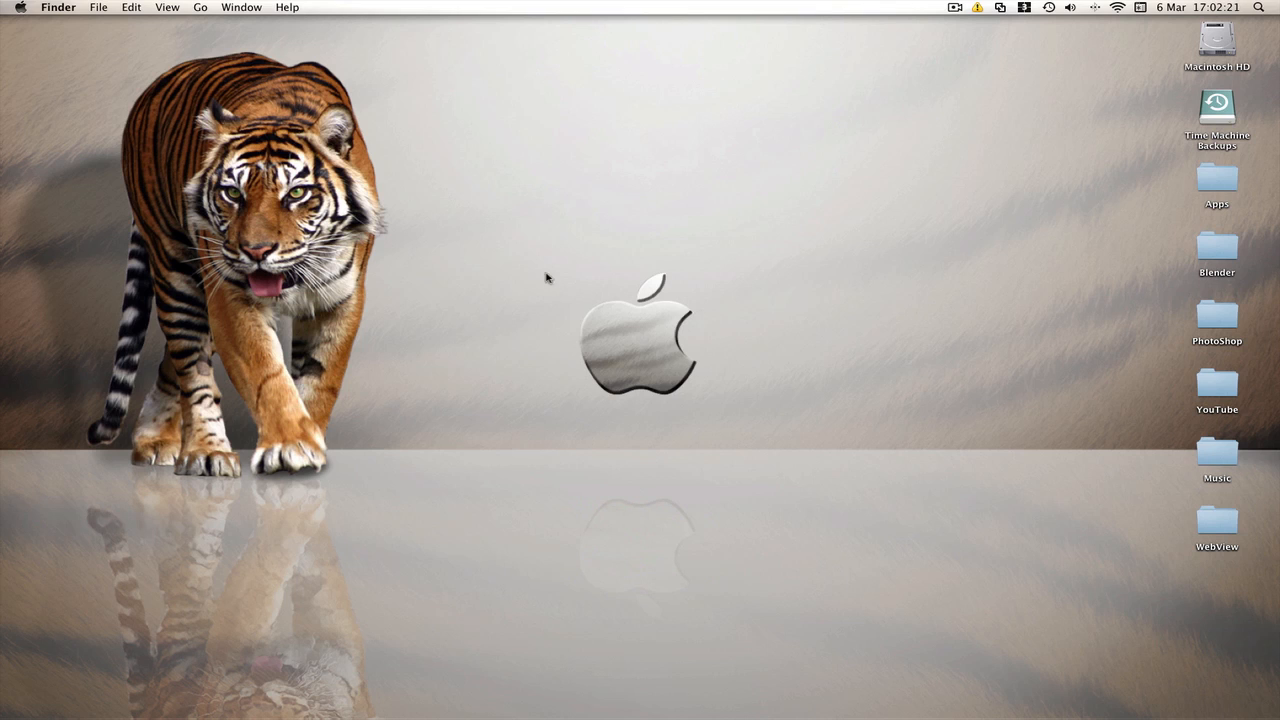
pyautogui.moveTo(720, 432)
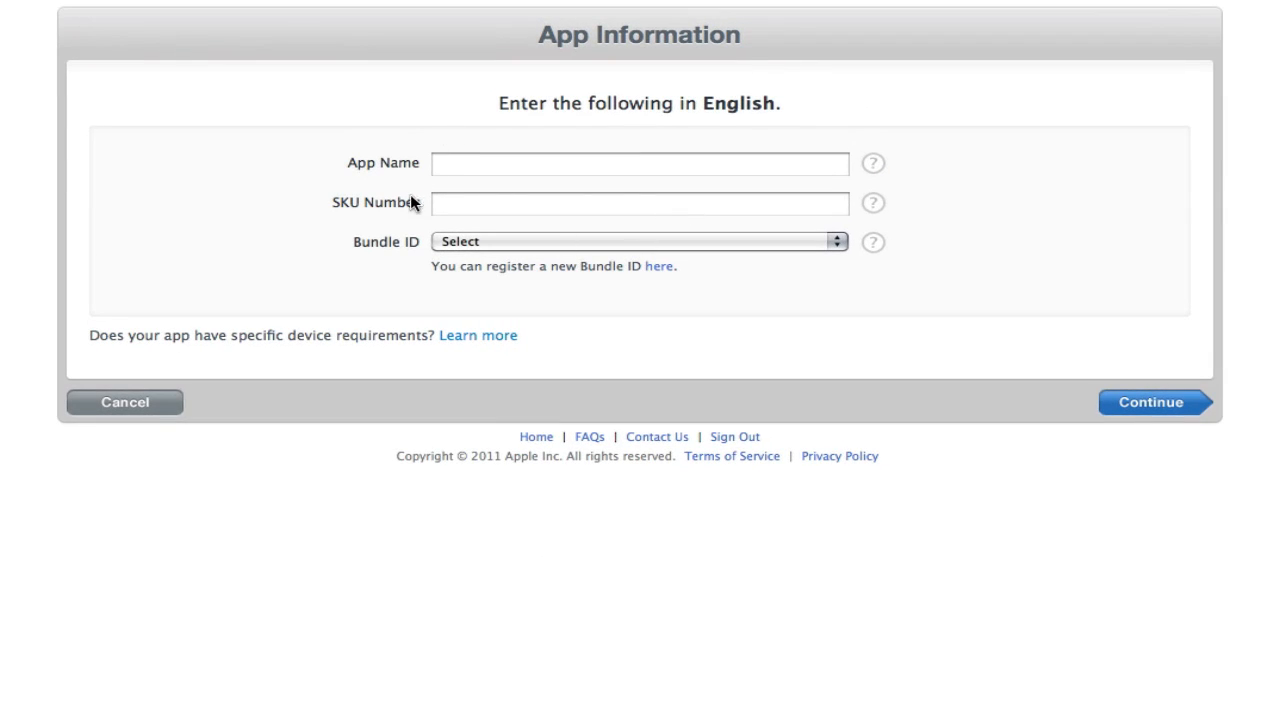
# Enter WebView as the app name in the App Information form.
pyautogui.click(638, 164)
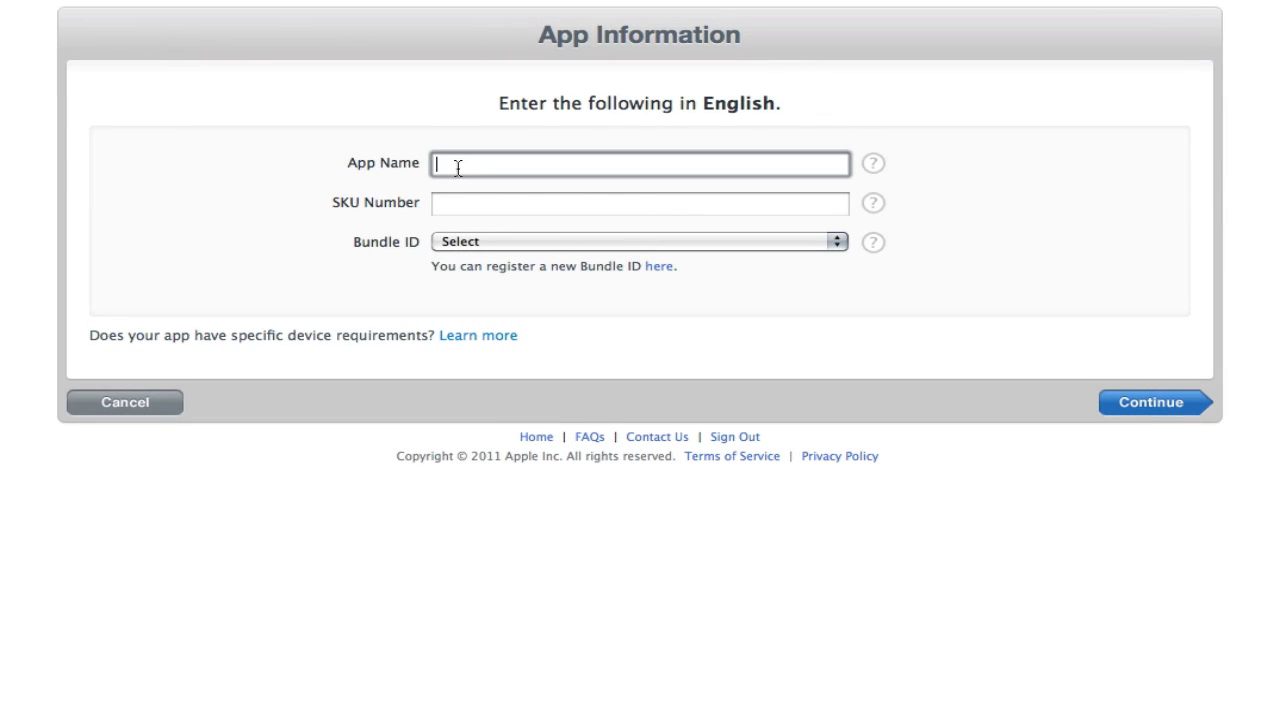
pyautogui.moveTo(736, 76)
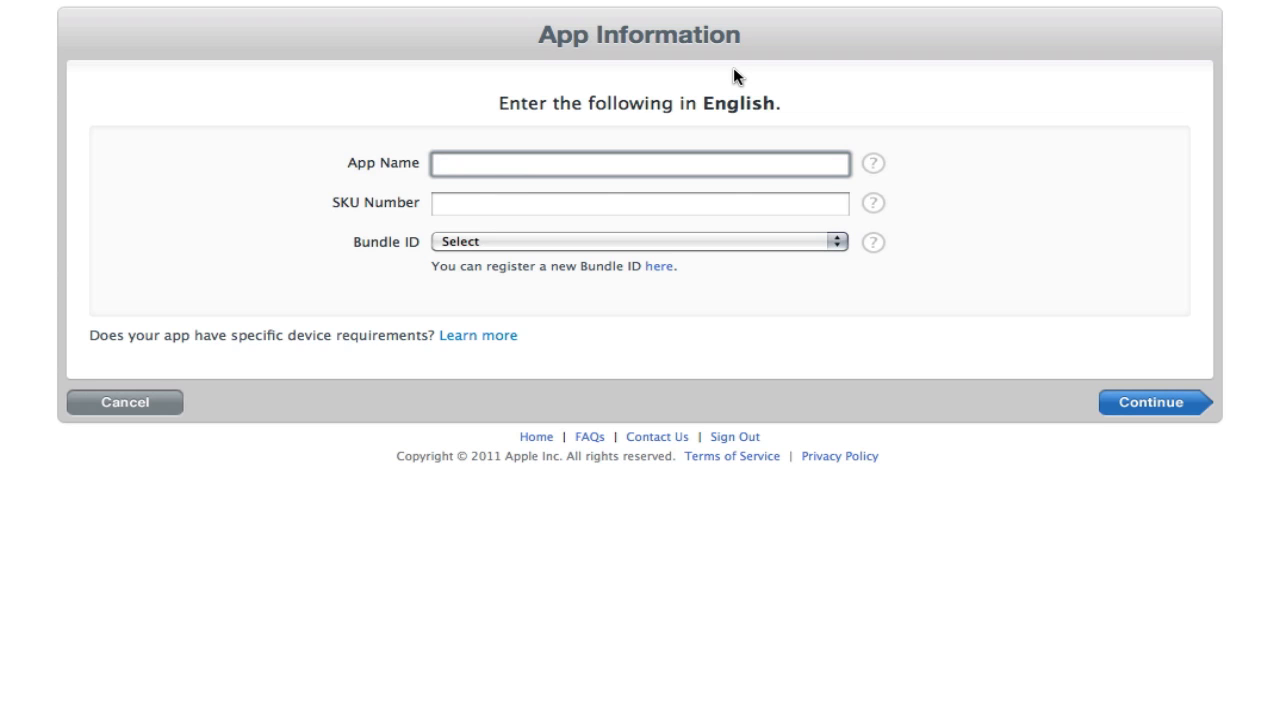
pyautogui.write('WebView')
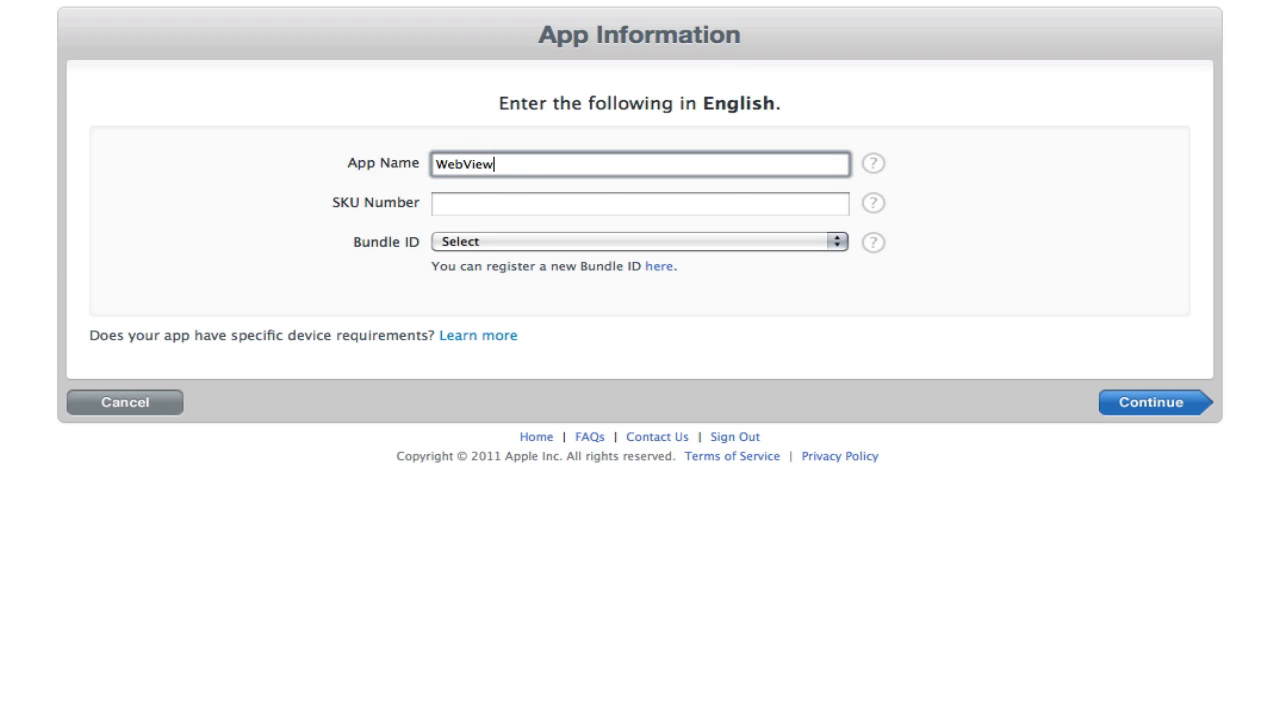
# Enter JMS4634556 as the app's SKU number.
pyautogui.click(638, 202)
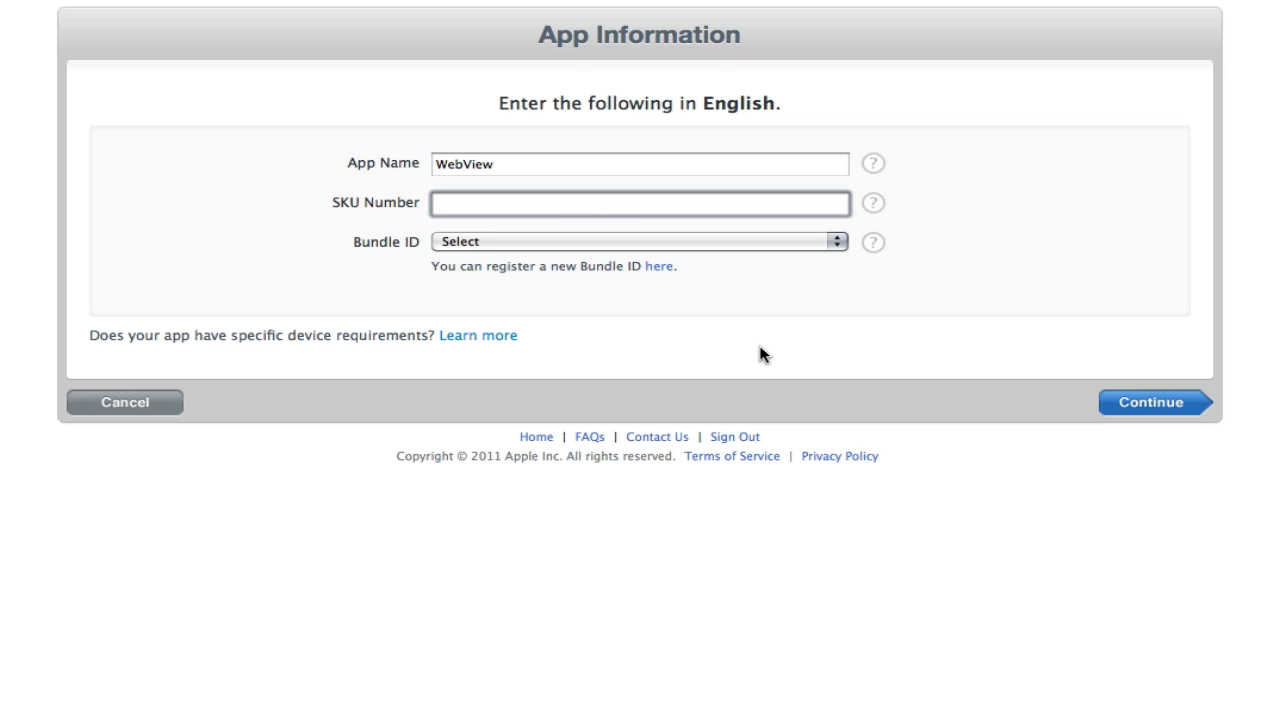
pyautogui.moveTo(772, 258)
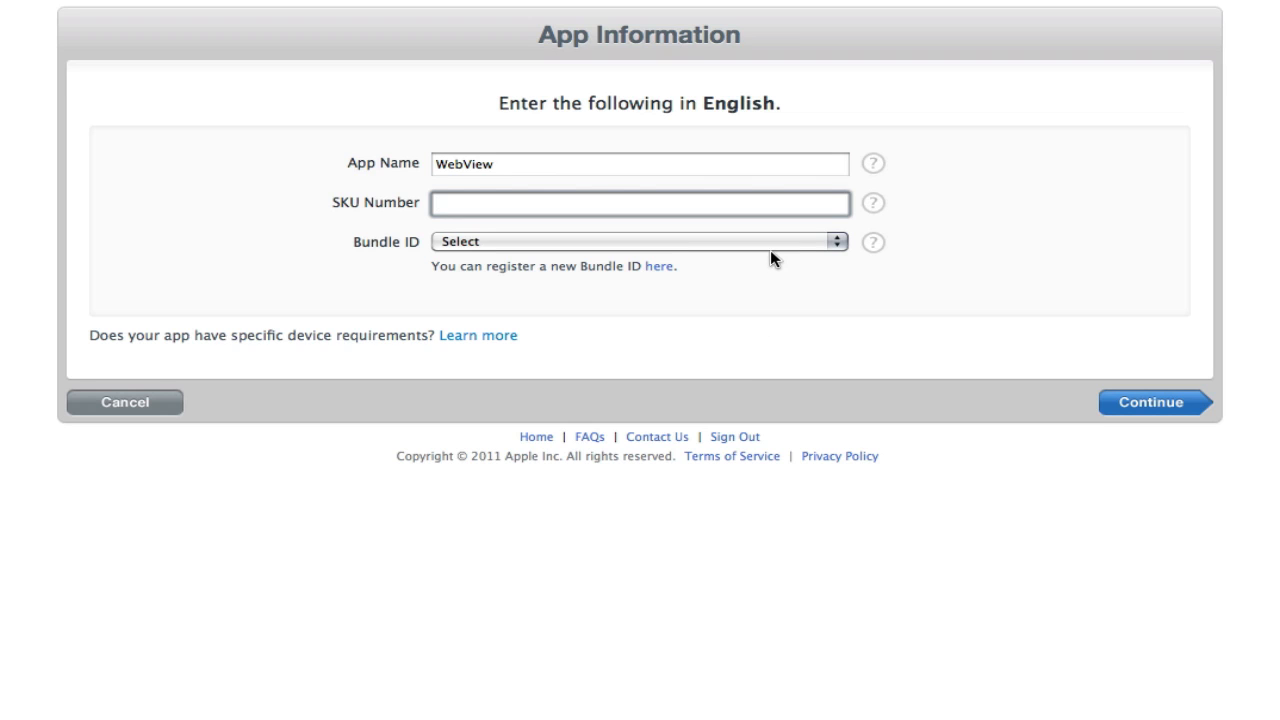
pyautogui.click(636, 202)
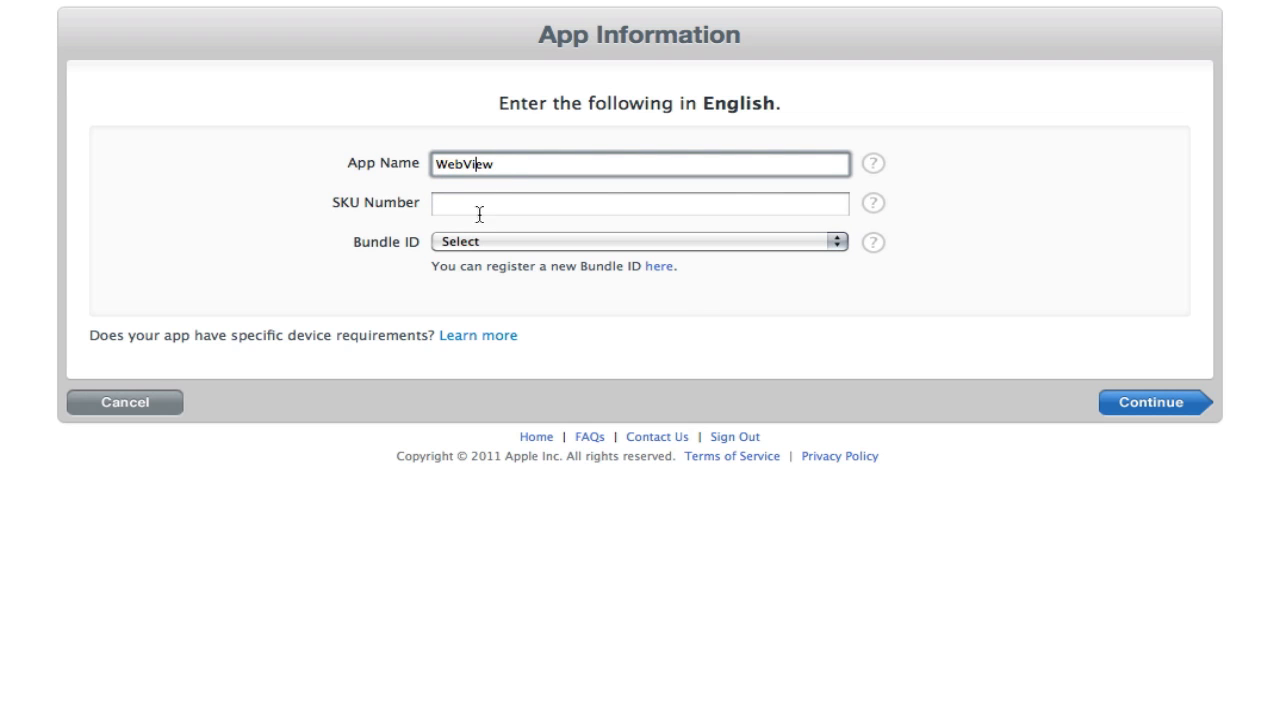
pyautogui.click(640, 204)
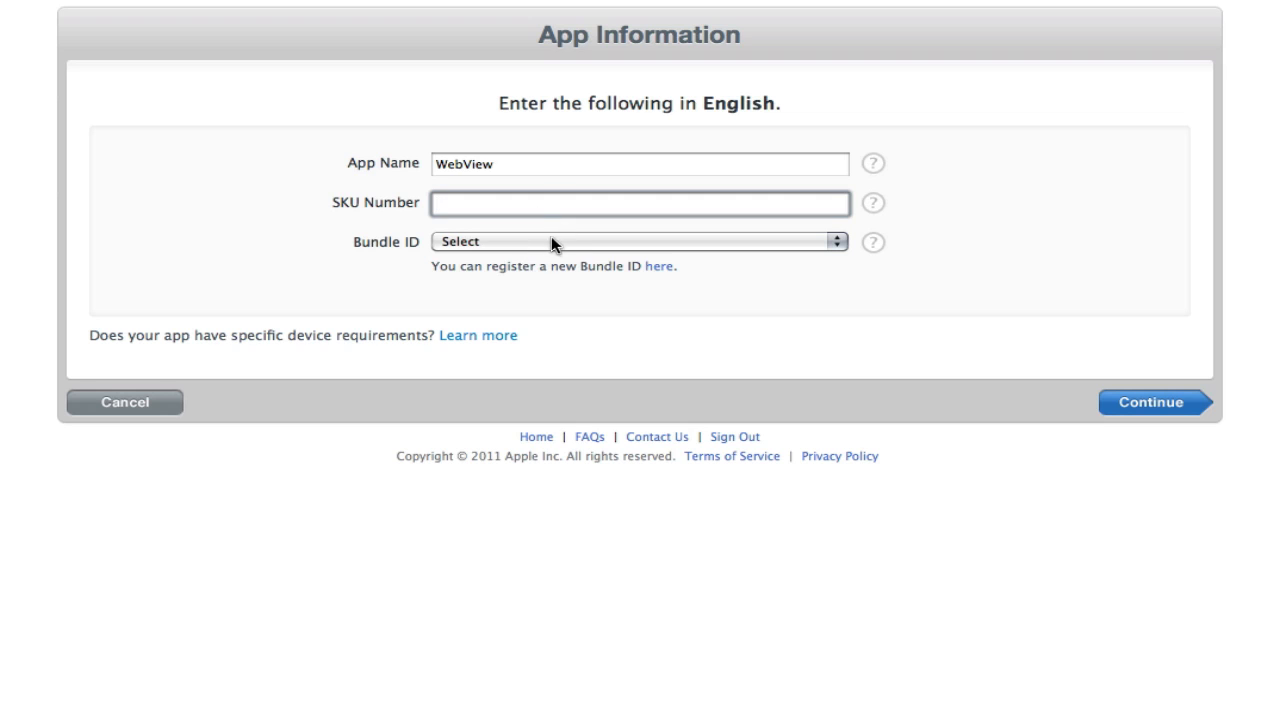
pyautogui.moveTo(752, 304)
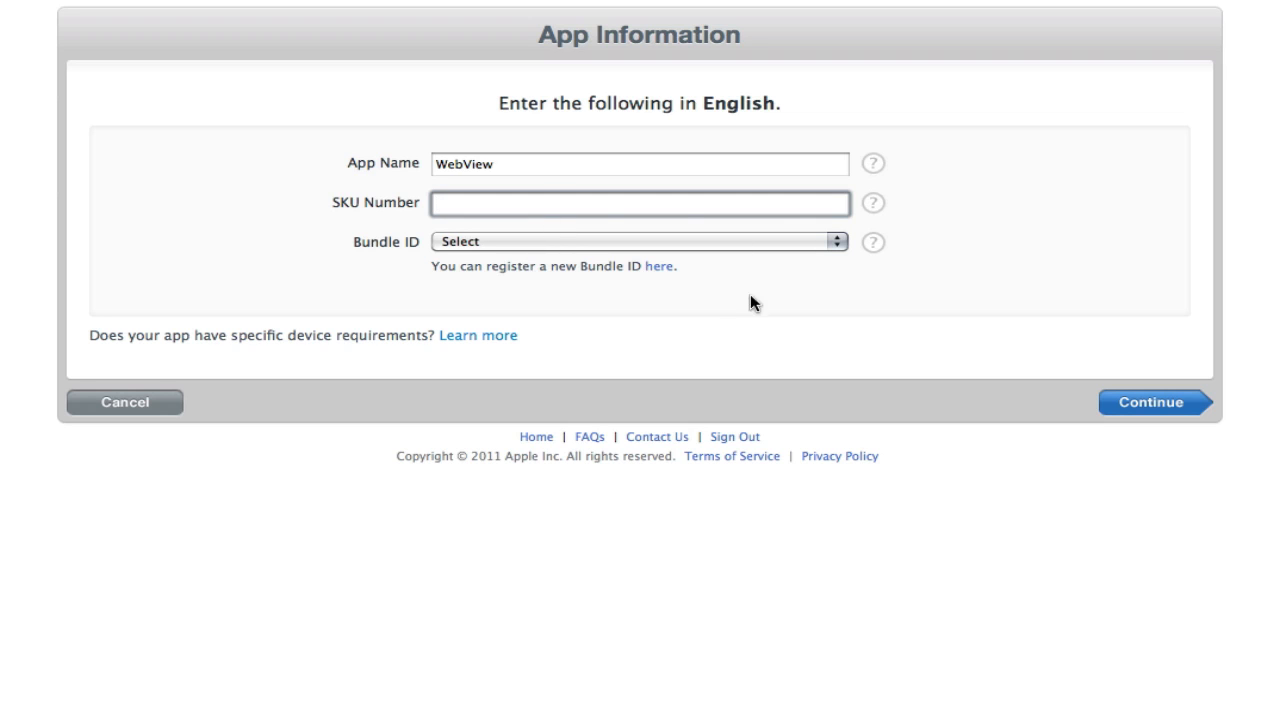
pyautogui.click(636, 202)
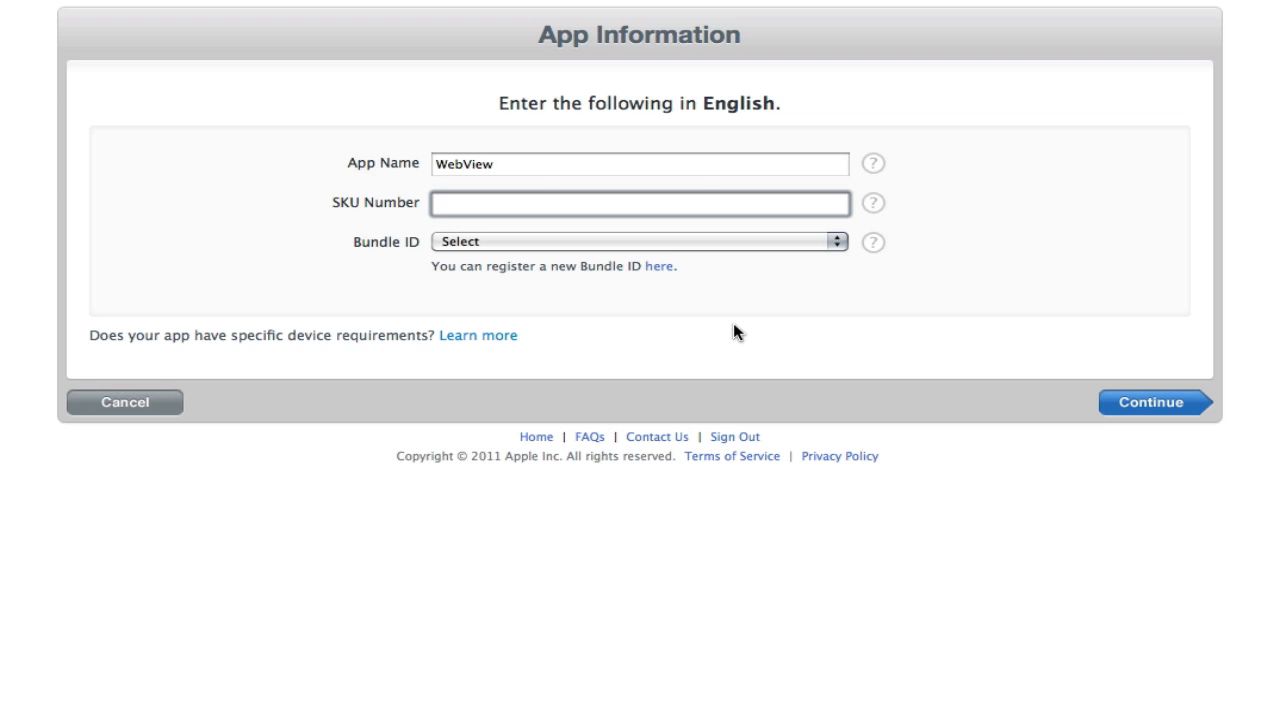
pyautogui.click(636, 202)
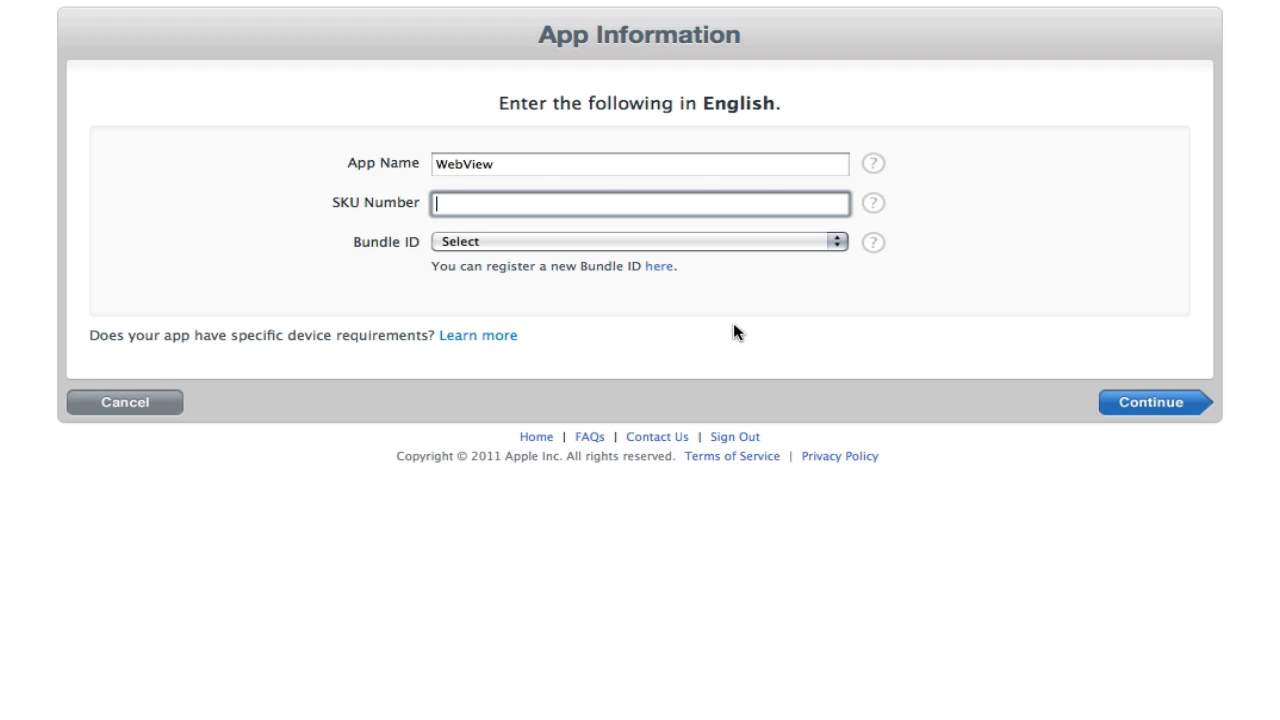
pyautogui.write('JM')
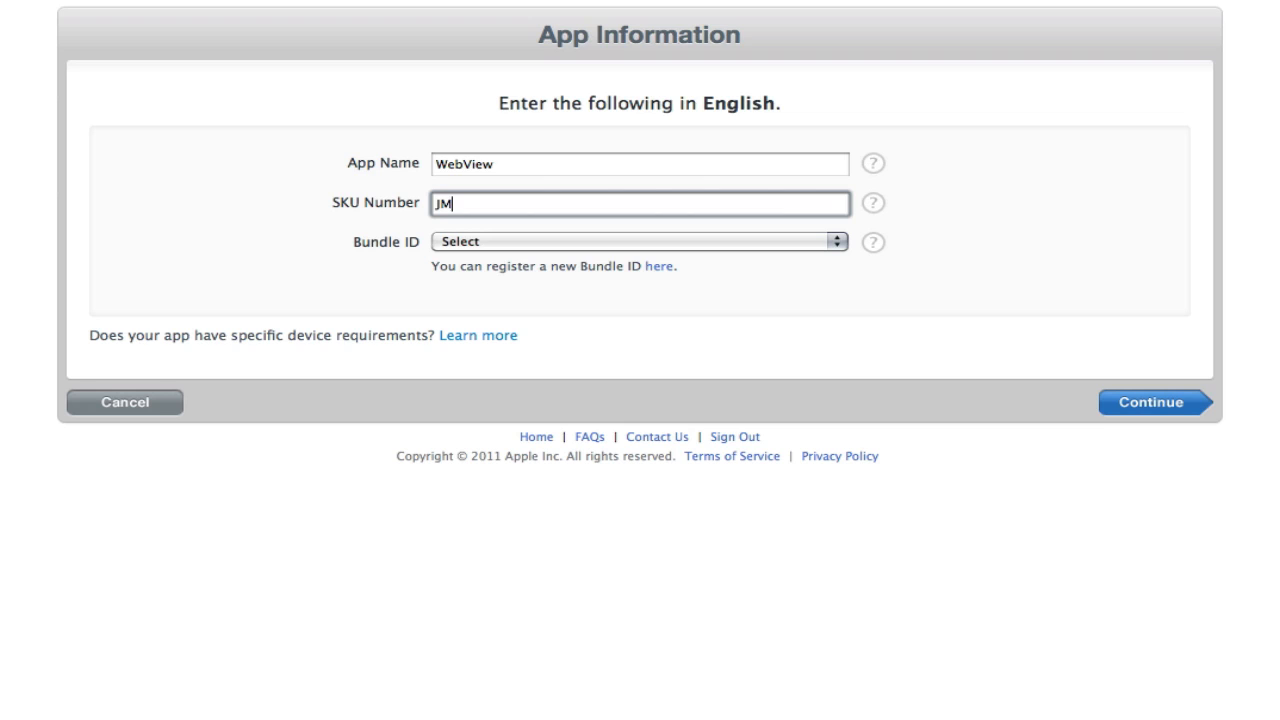
pyautogui.write('54634556')
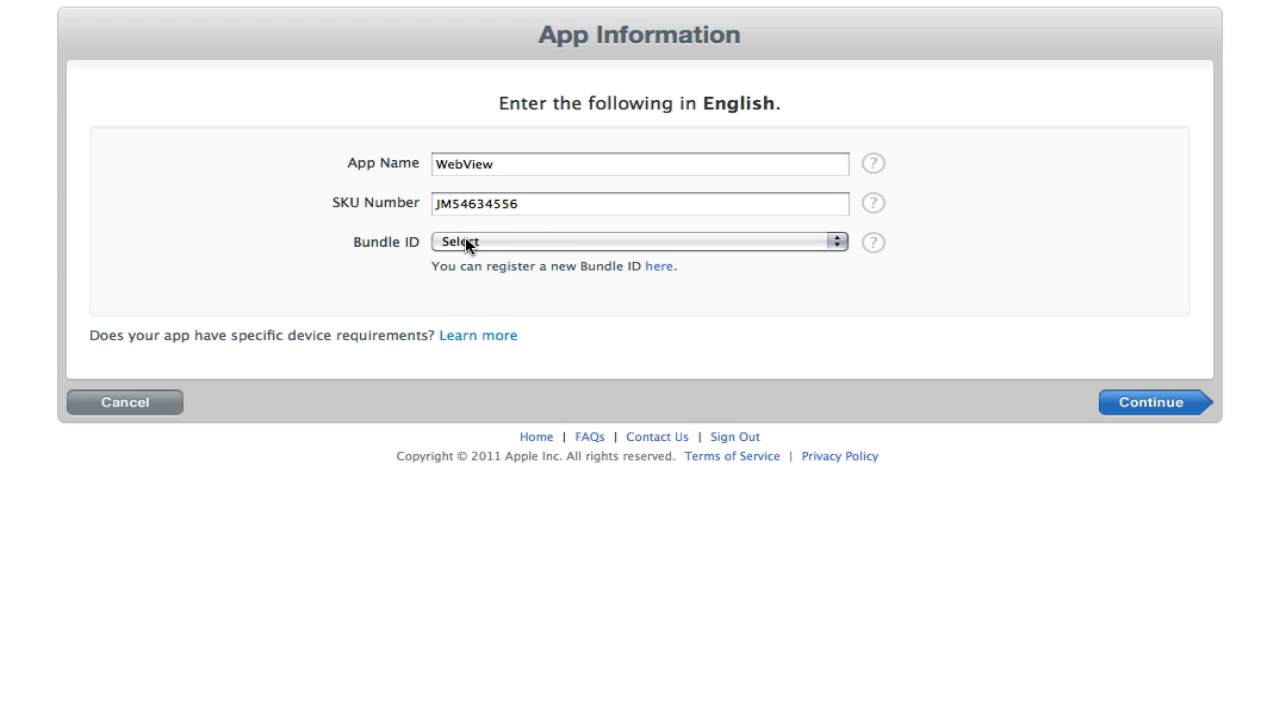
# Choose the FailCake – * wildcard bundle ID so the suffix field appears.
pyautogui.click(636, 242)
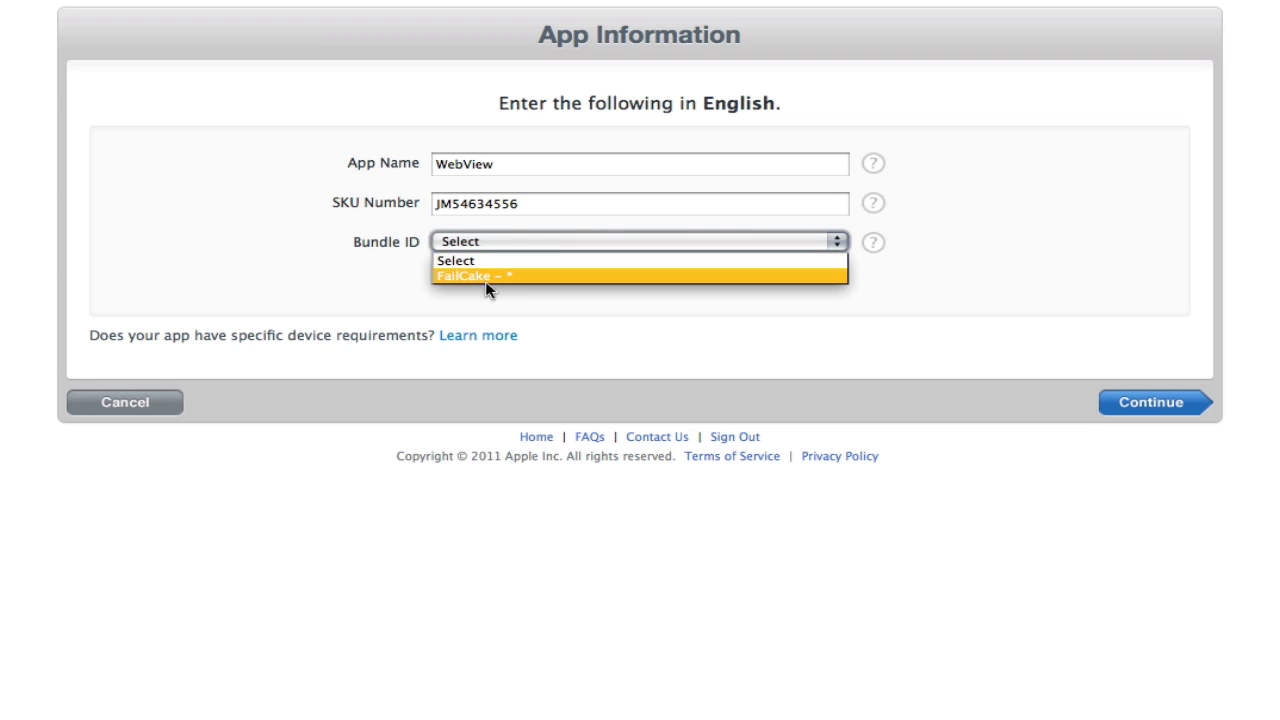
pyautogui.moveTo(418, 210)
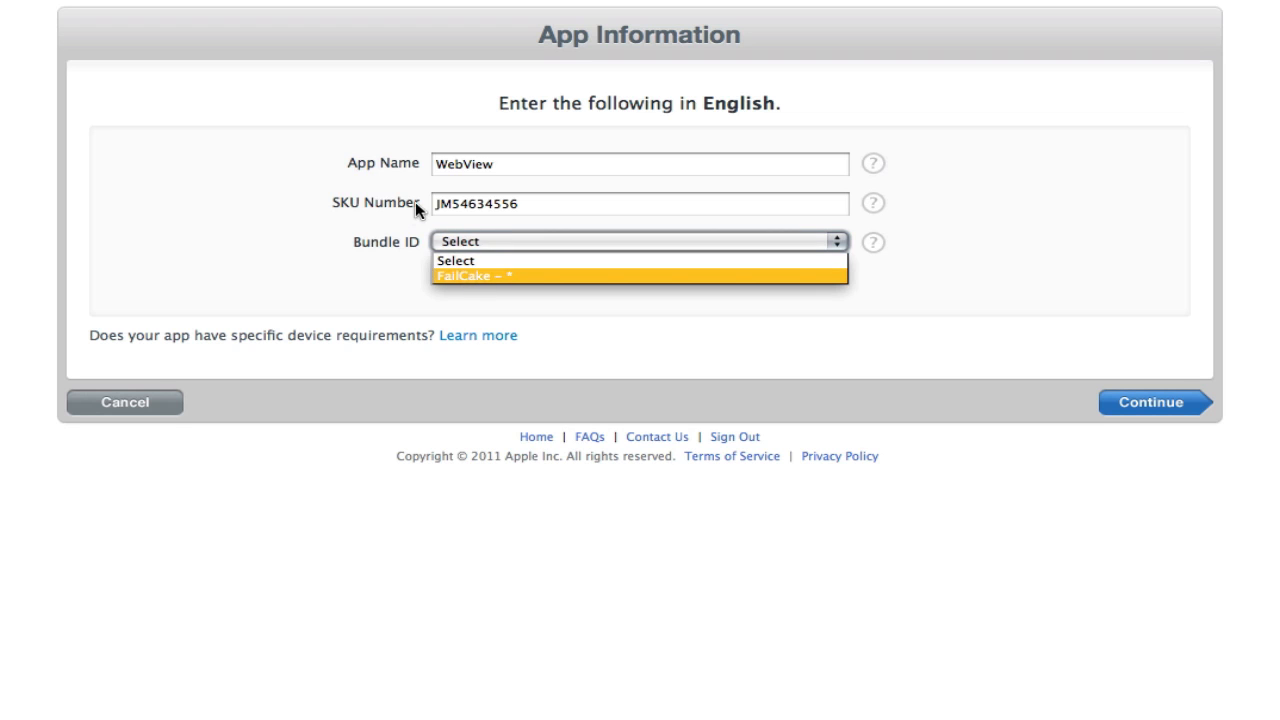
pyautogui.click(636, 276)
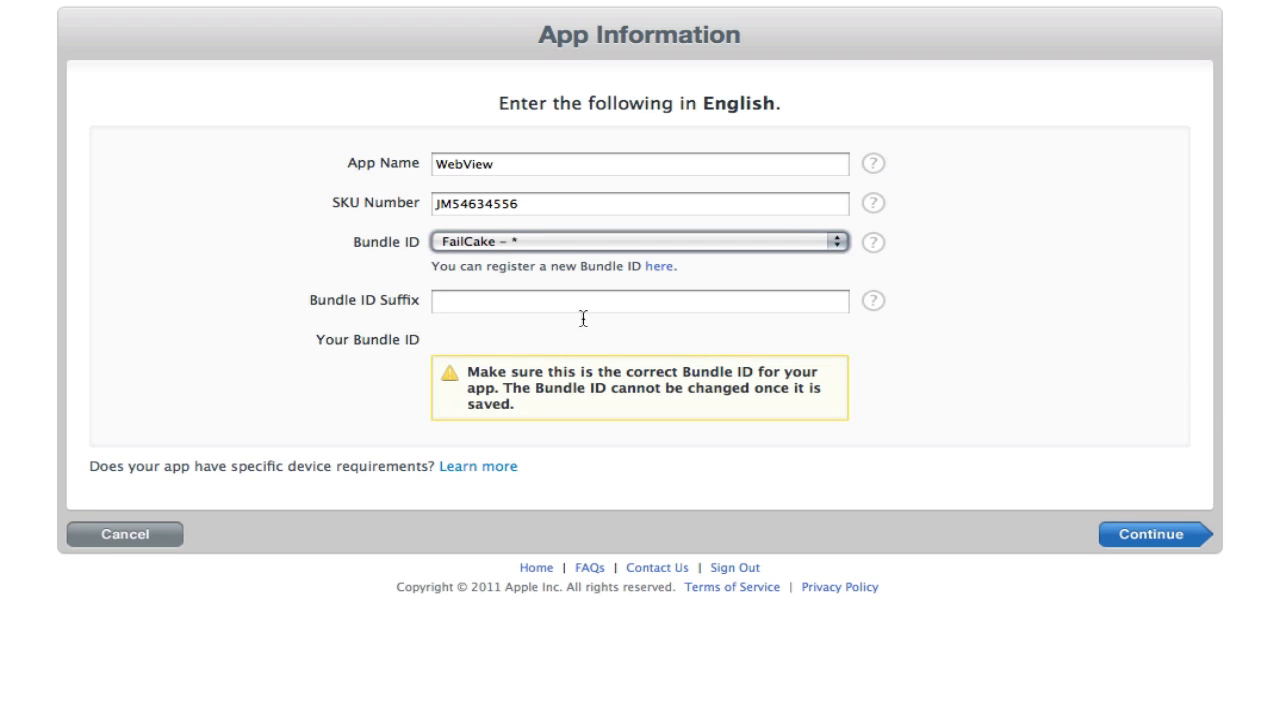
pyautogui.click(636, 300)
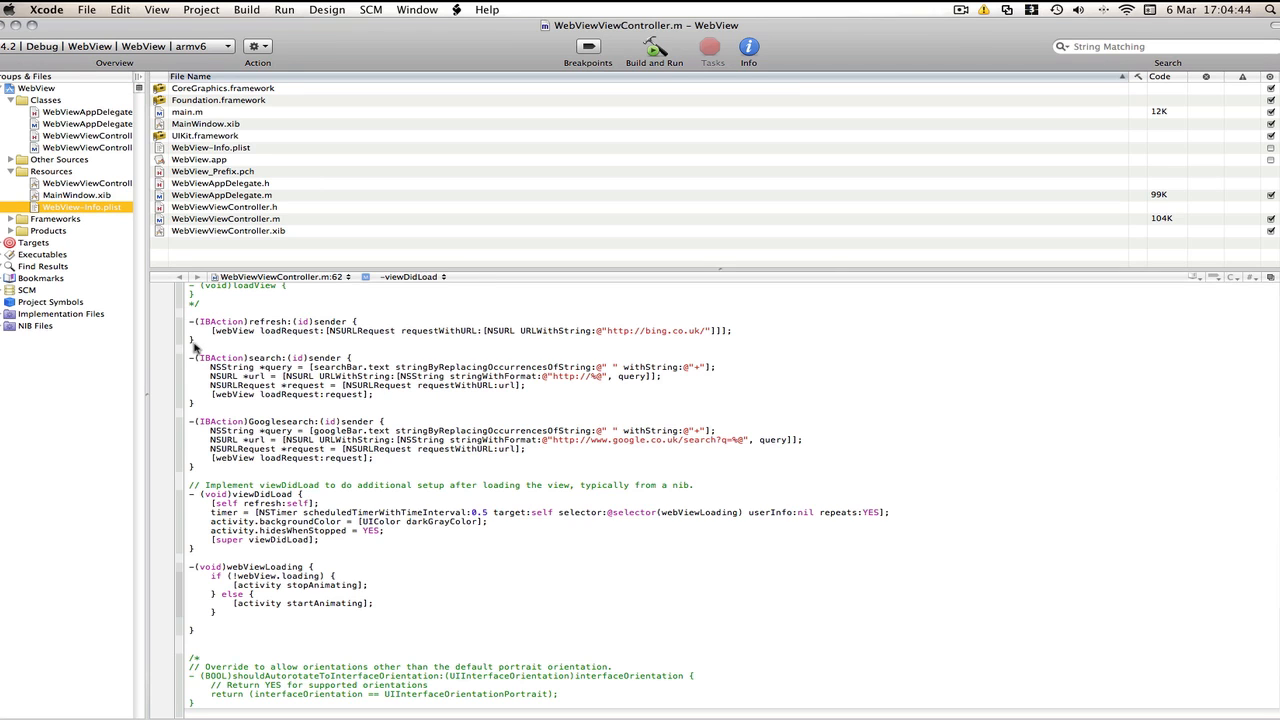
# Set the bundle identifier in WebView-Info.plist to com.failcake.WebView.
pyautogui.click(82, 206)
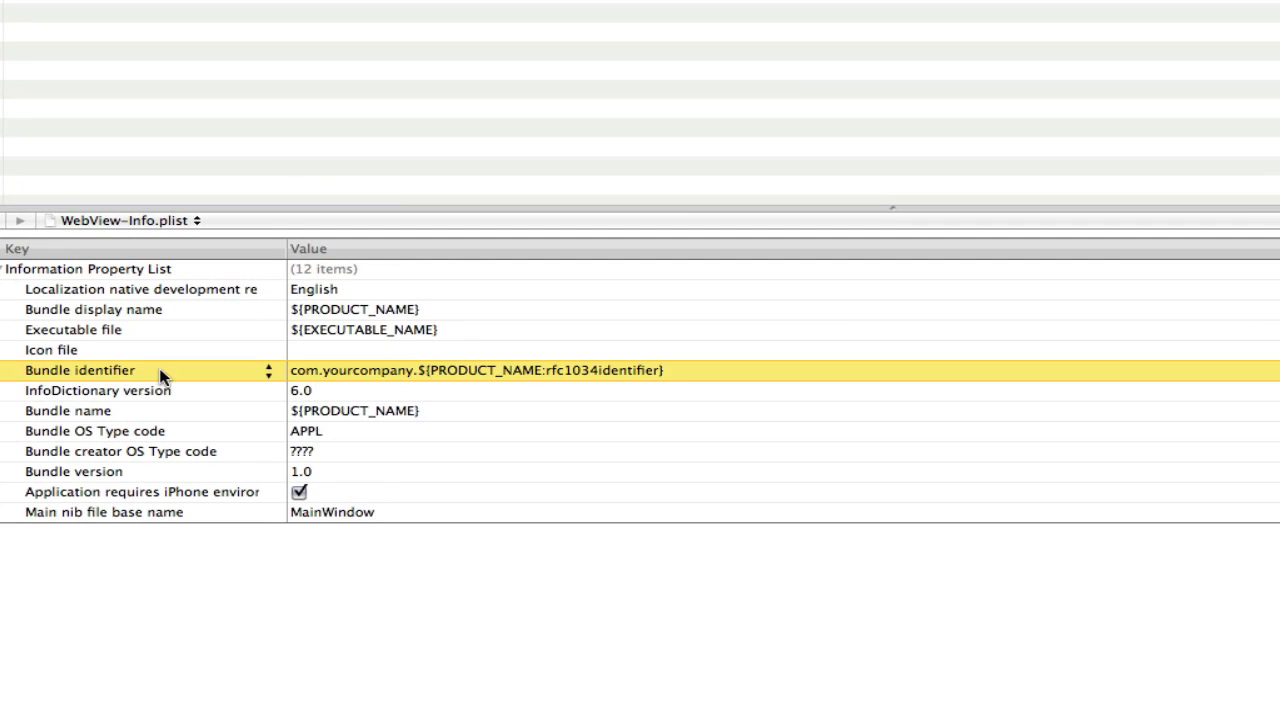
pyautogui.moveTo(336, 376)
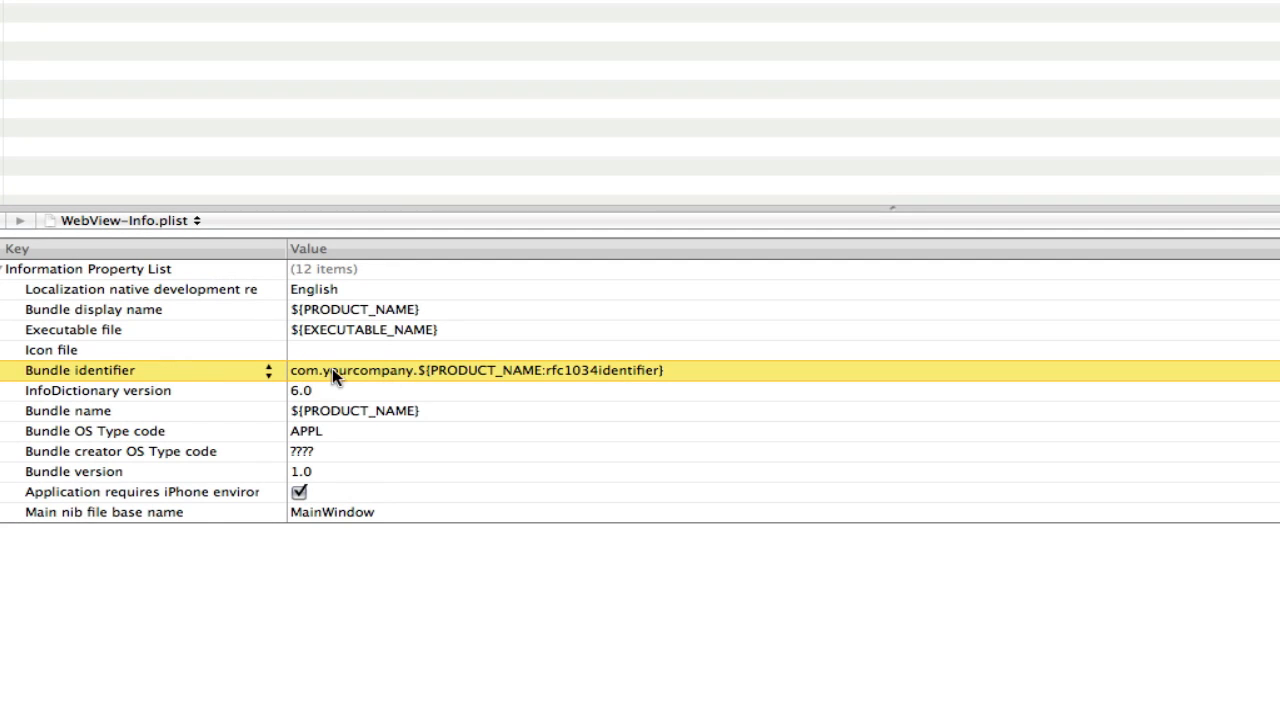
pyautogui.moveTo(472, 380)
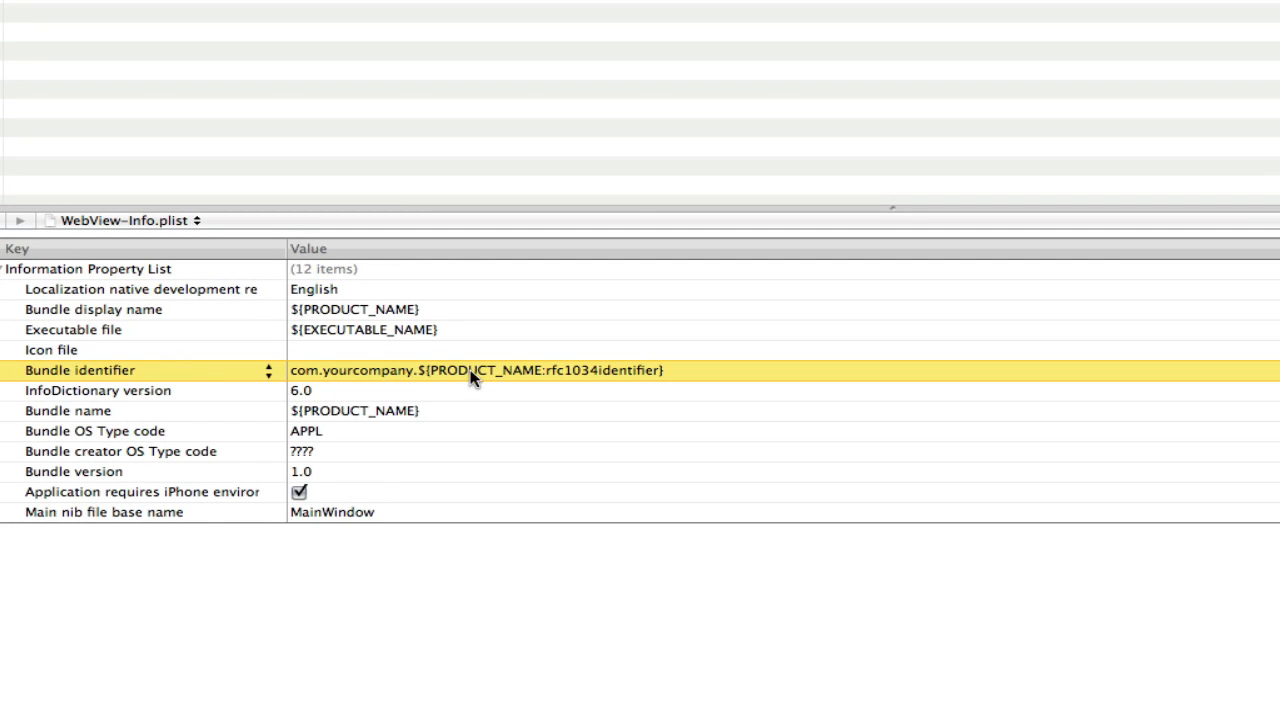
pyautogui.moveTo(470, 384)
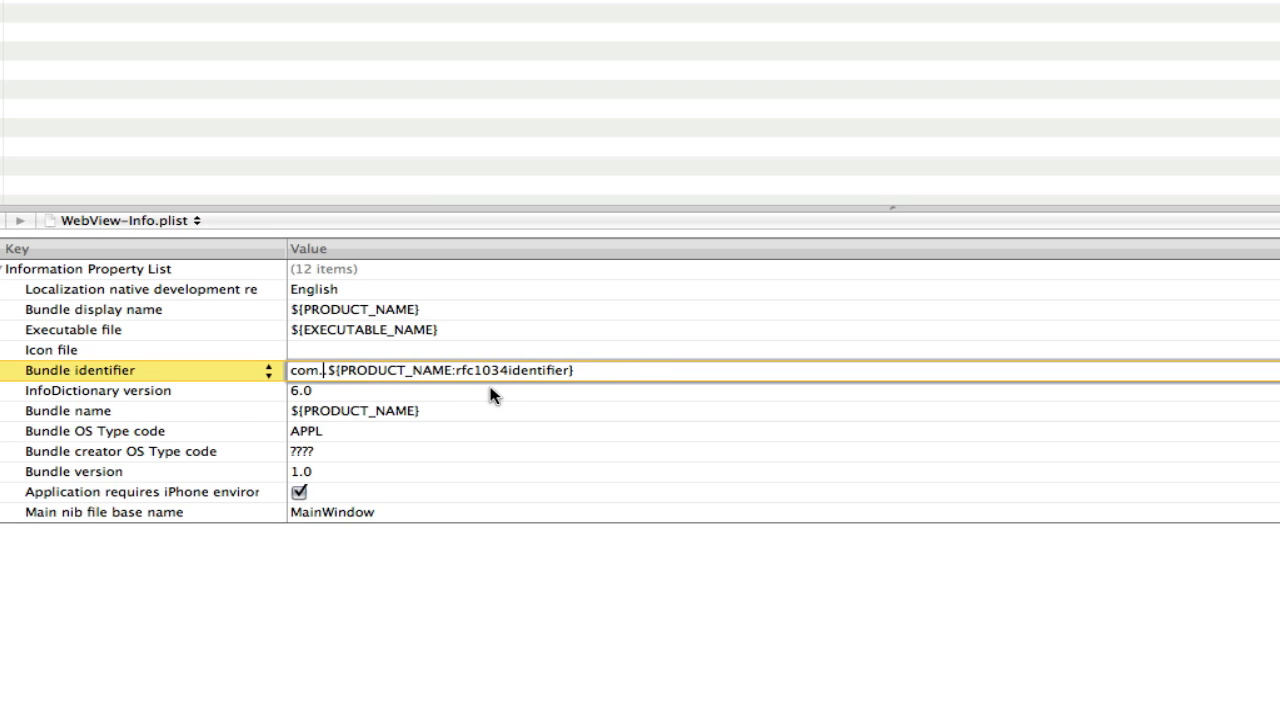
pyautogui.write('failcake.')
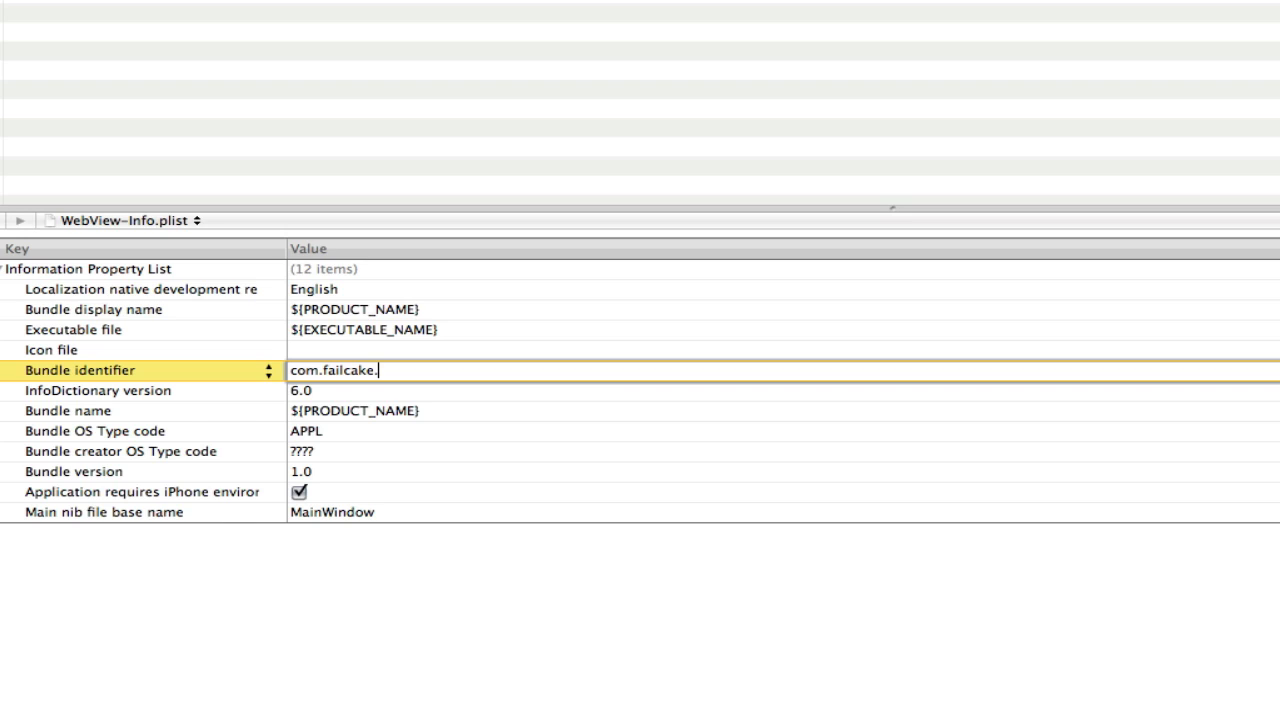
pyautogui.write('WebView')
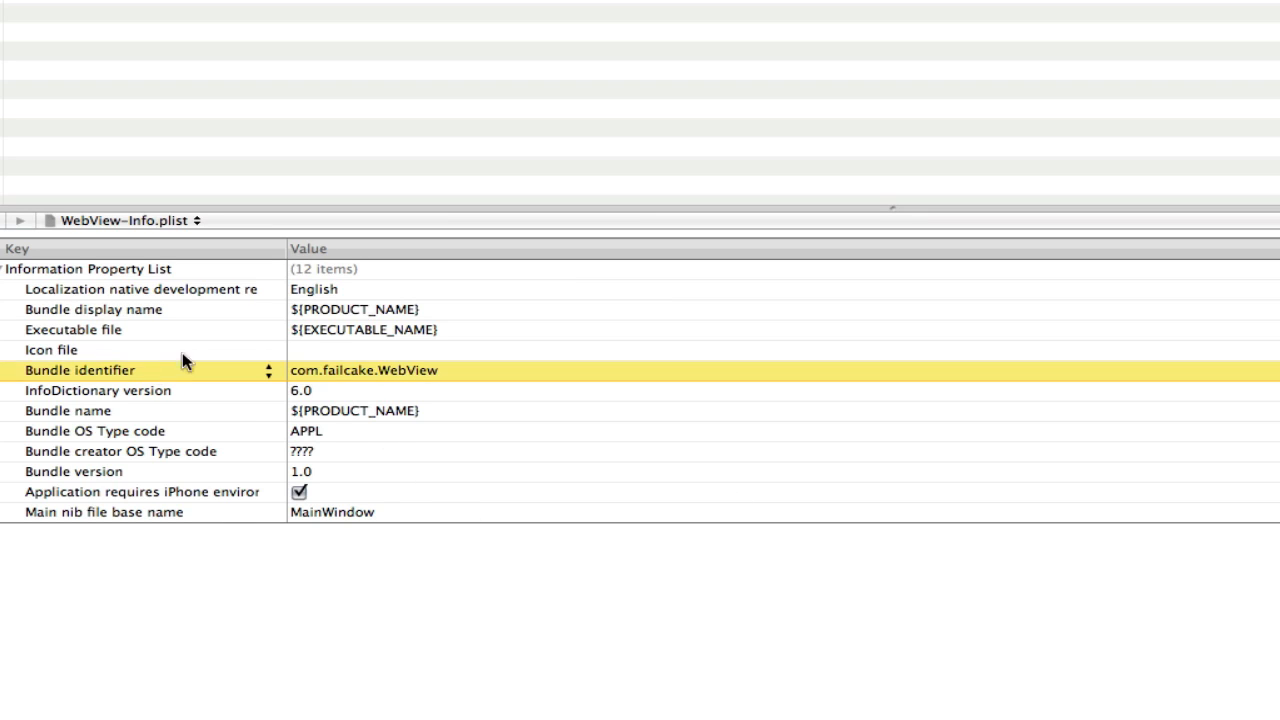
pyautogui.moveTo(470, 338)
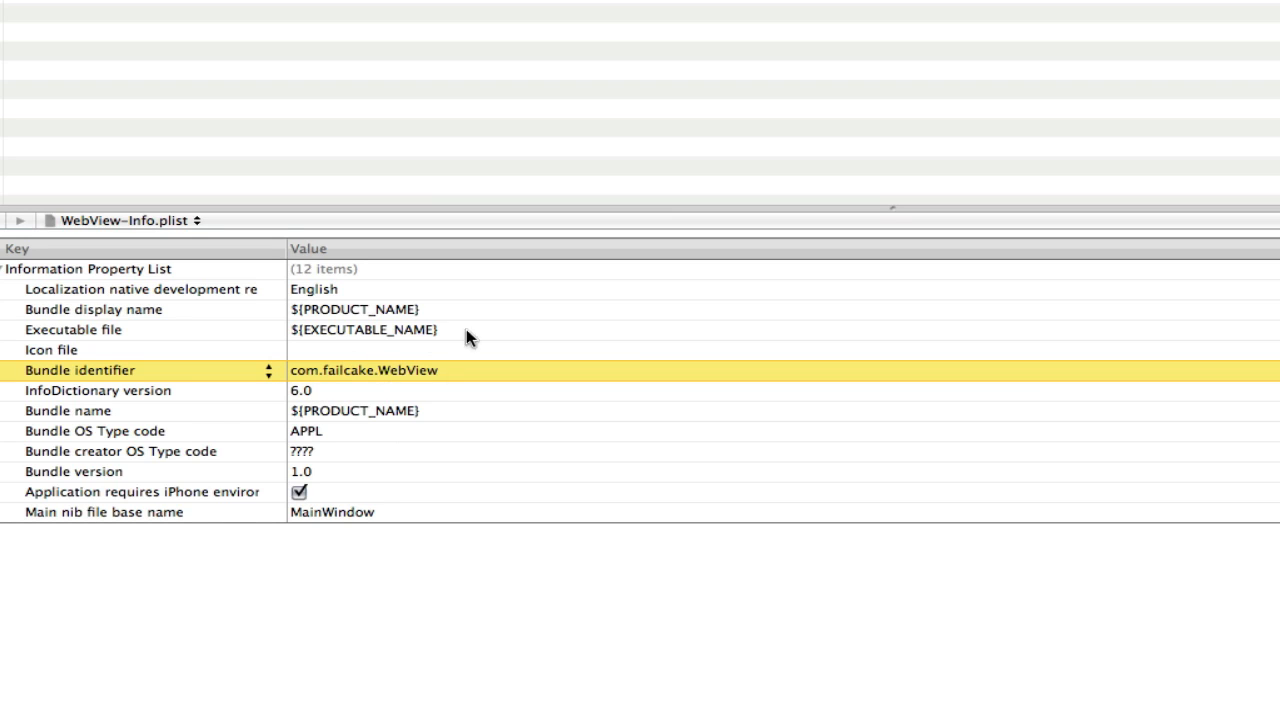
pyautogui.moveTo(432, 376)
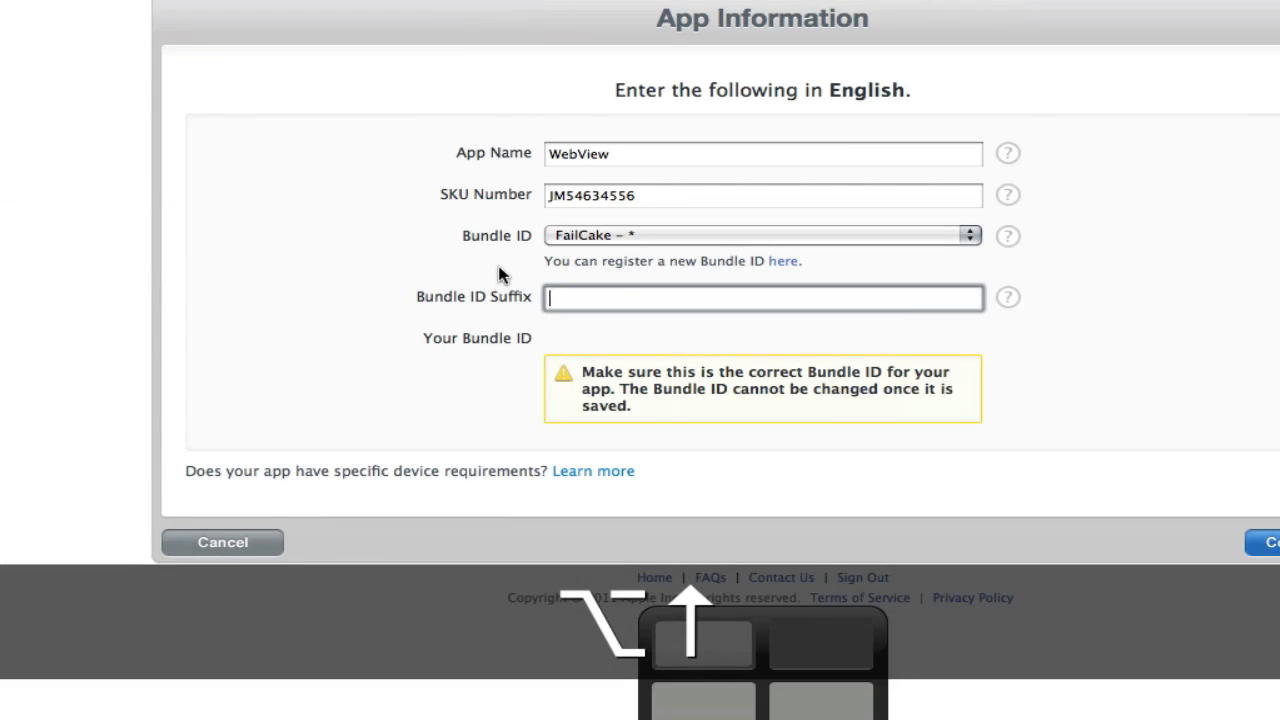
# Paste com.failcake.WebView as the bundle ID suffix and continue to pricing.
pyautogui.press('cmd+v')
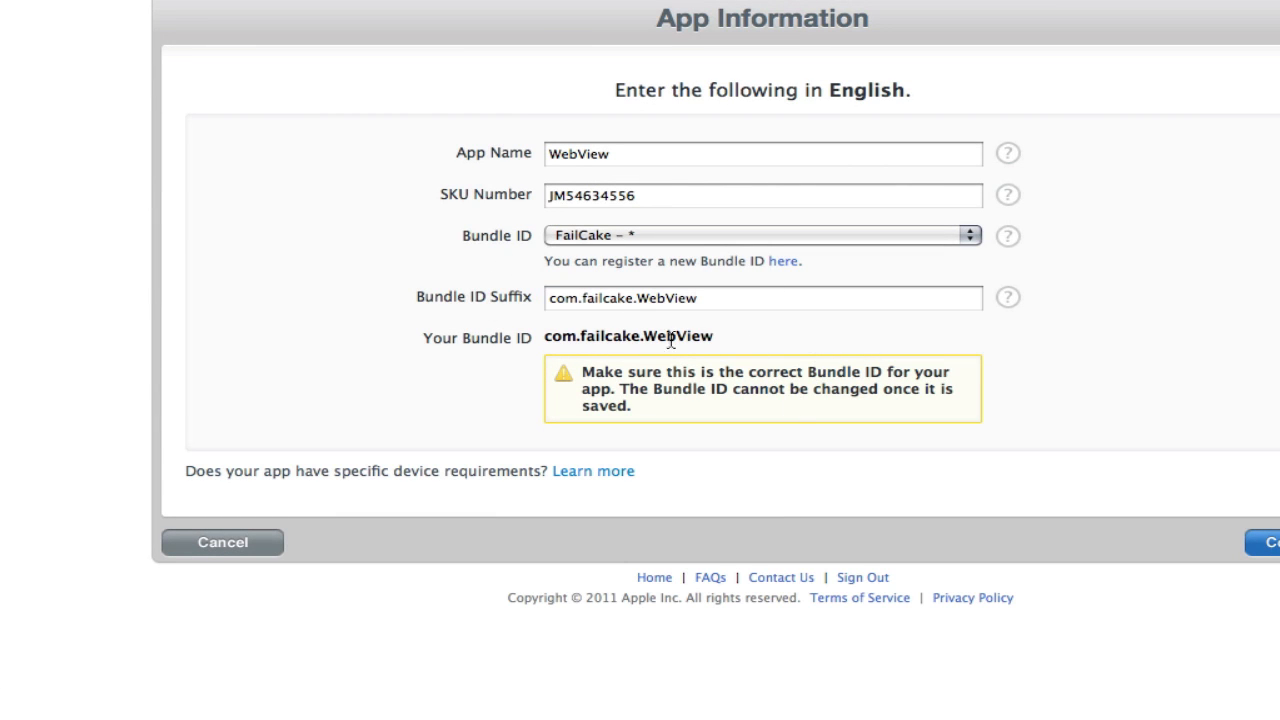
pyautogui.moveTo(1228, 528)
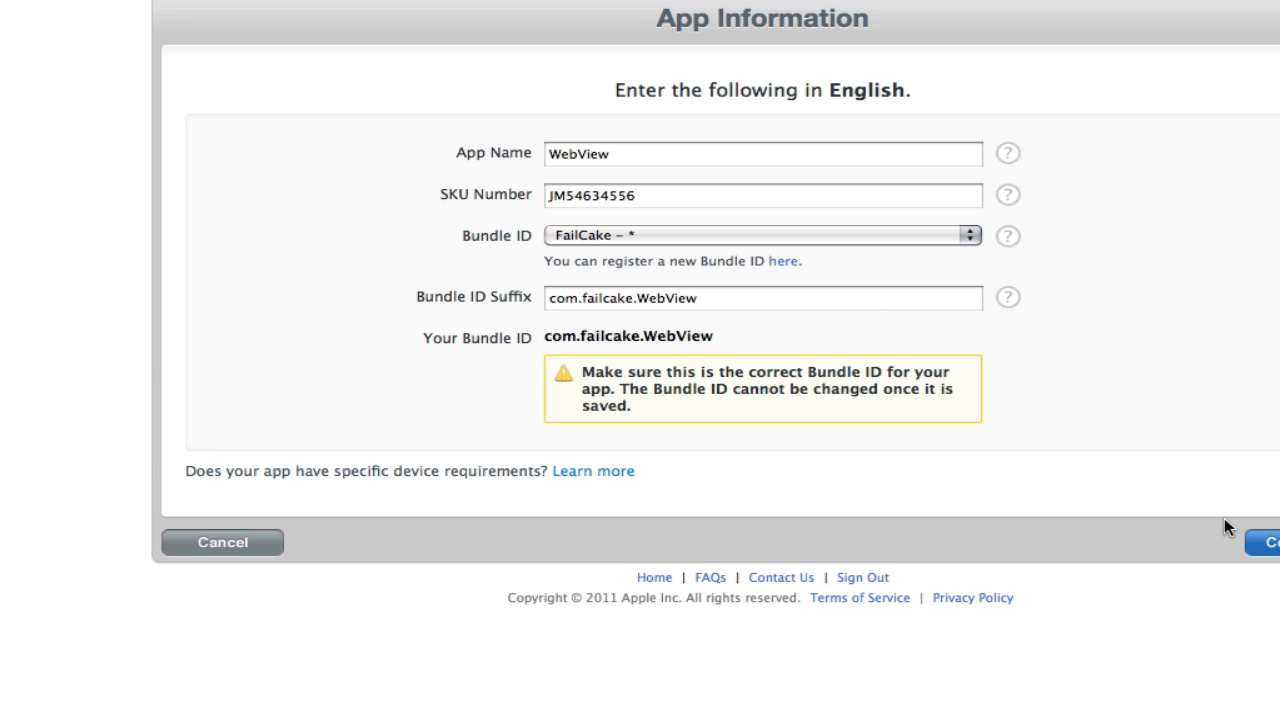
pyautogui.click(1270, 542)
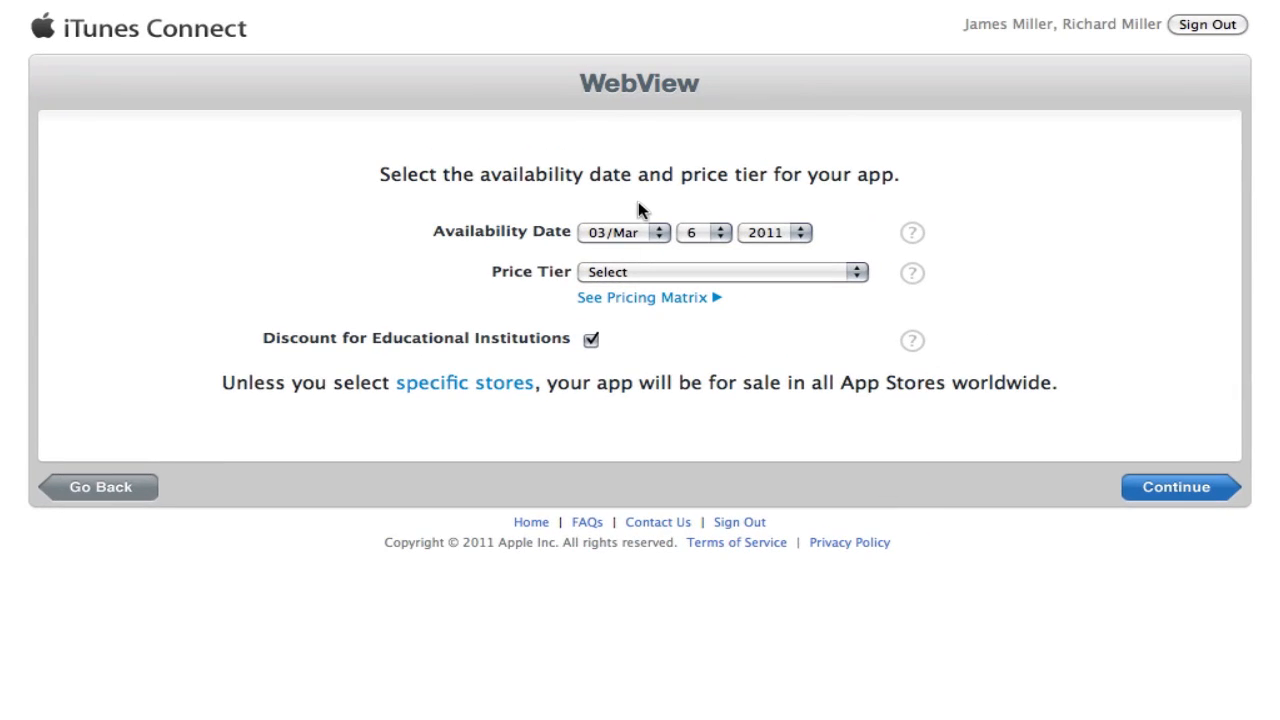
# Set the WebView app's price tier to Free, leaving the availability date unchanged.
pyautogui.click(624, 232)
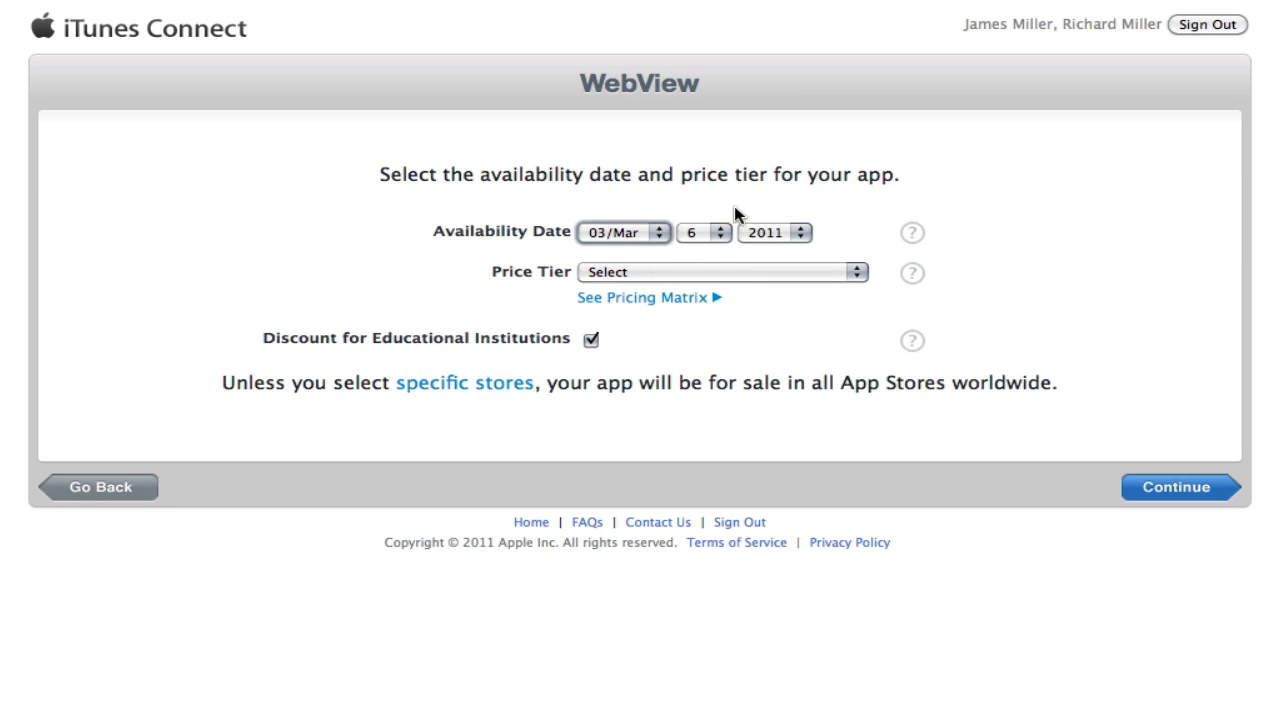
pyautogui.moveTo(752, 198)
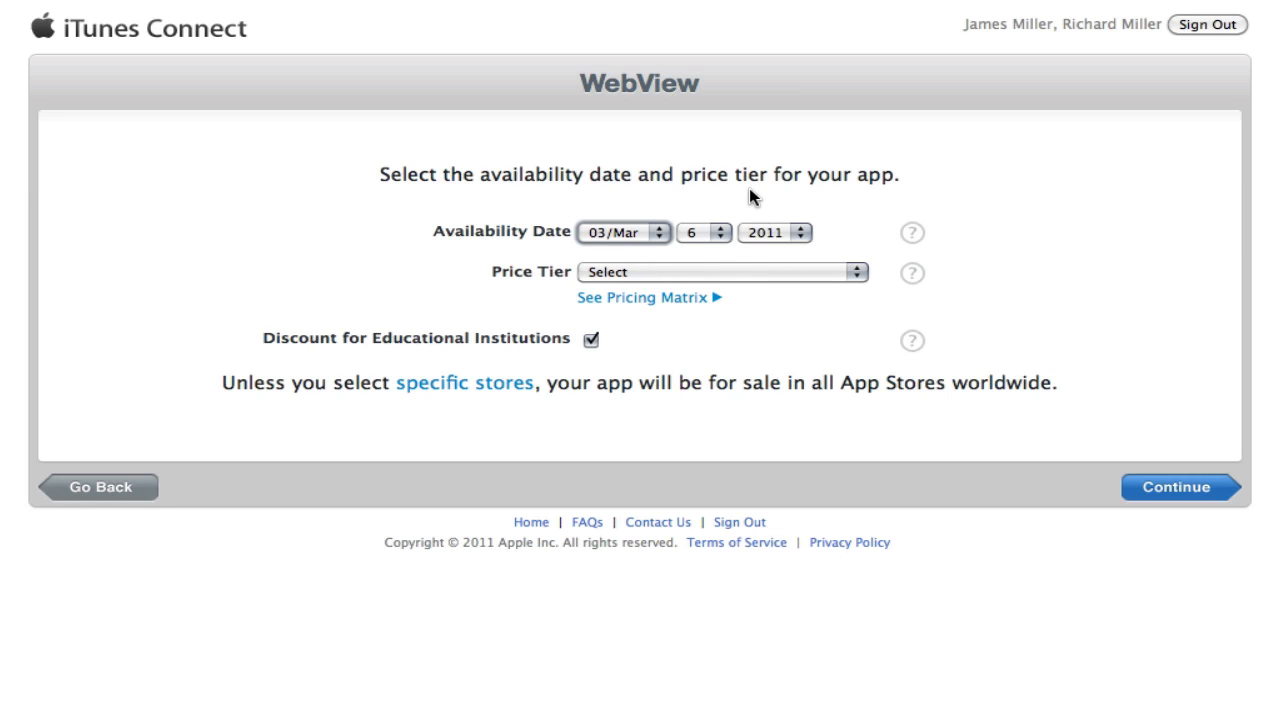
pyautogui.moveTo(710, 284)
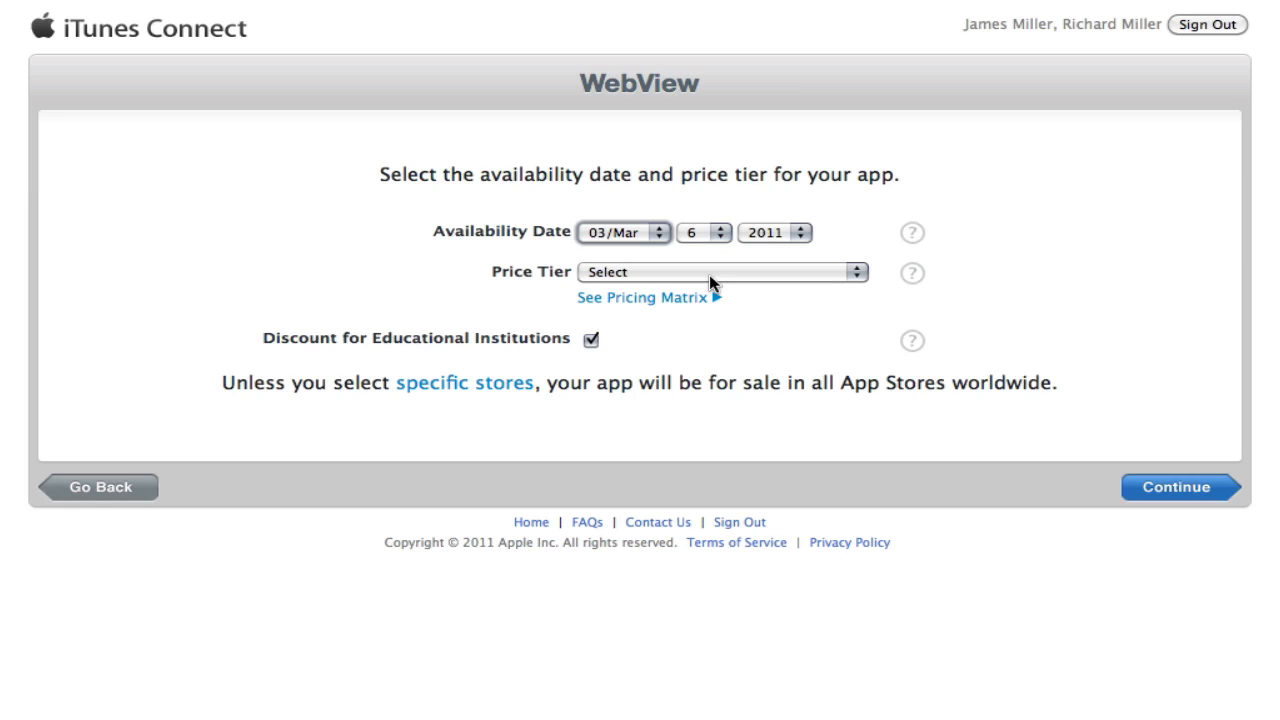
pyautogui.moveTo(798, 236)
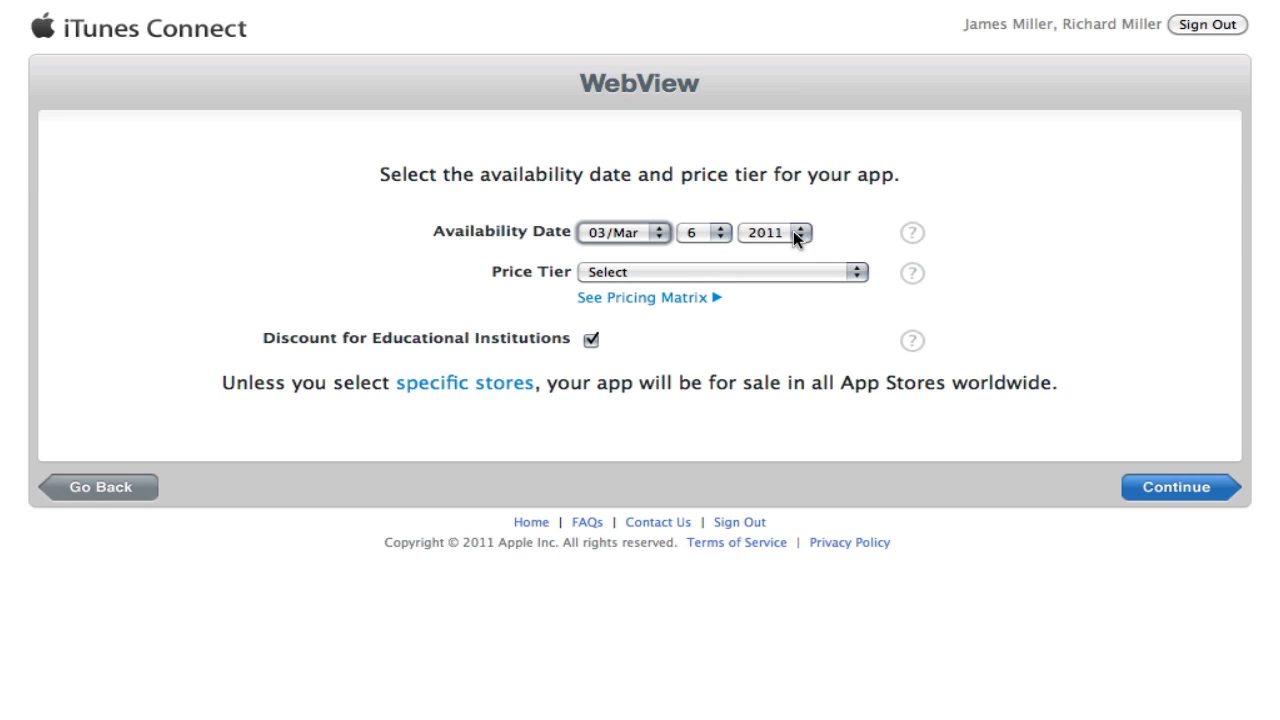
pyautogui.click(624, 232)
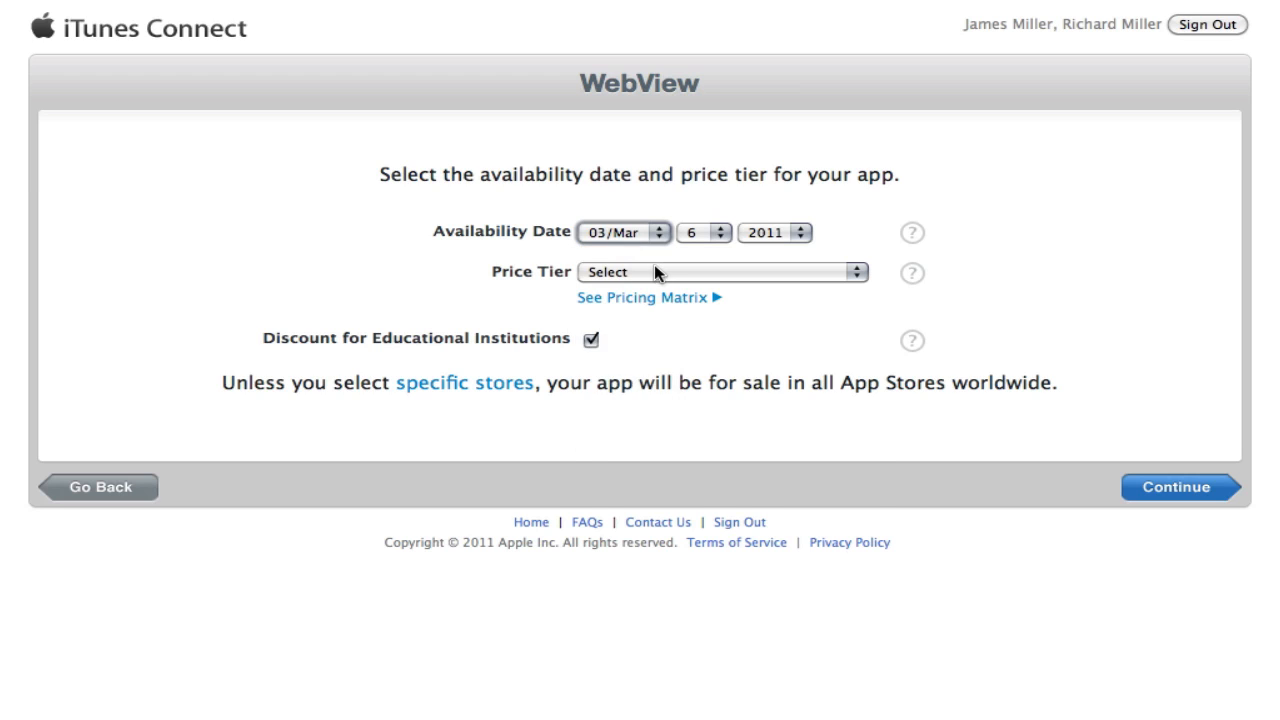
pyautogui.click(720, 272)
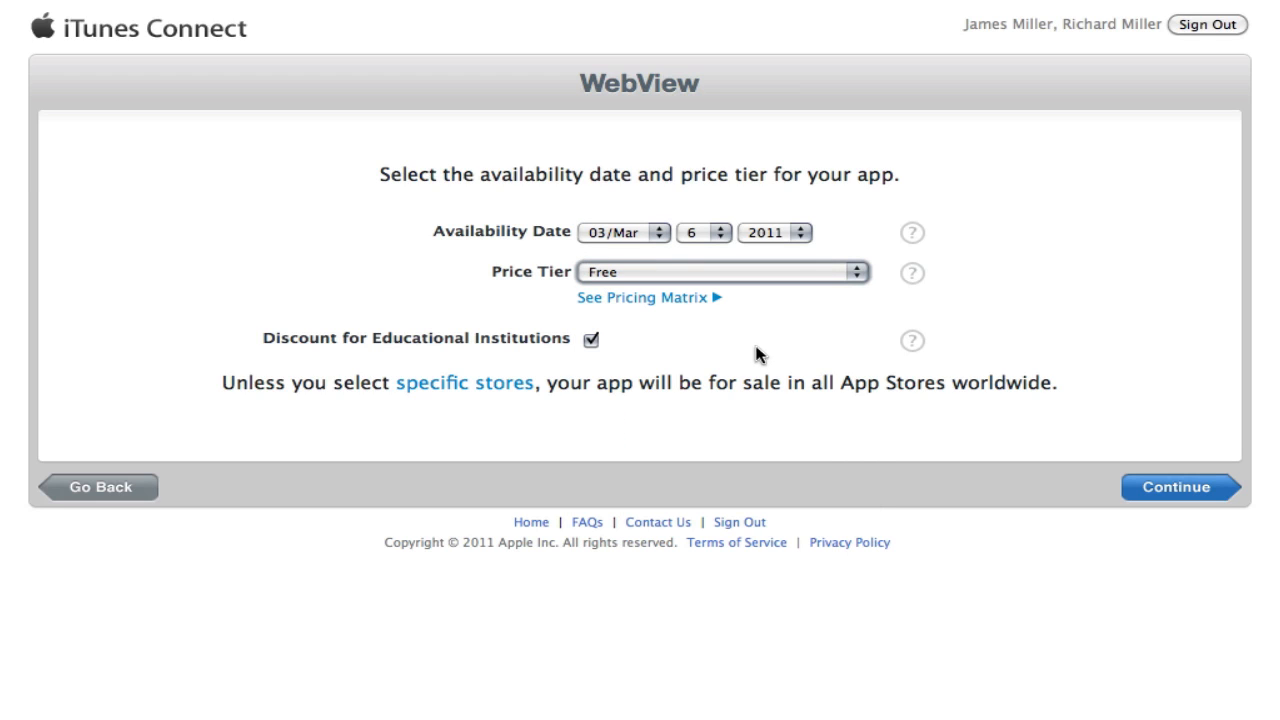
pyautogui.moveTo(890, 462)
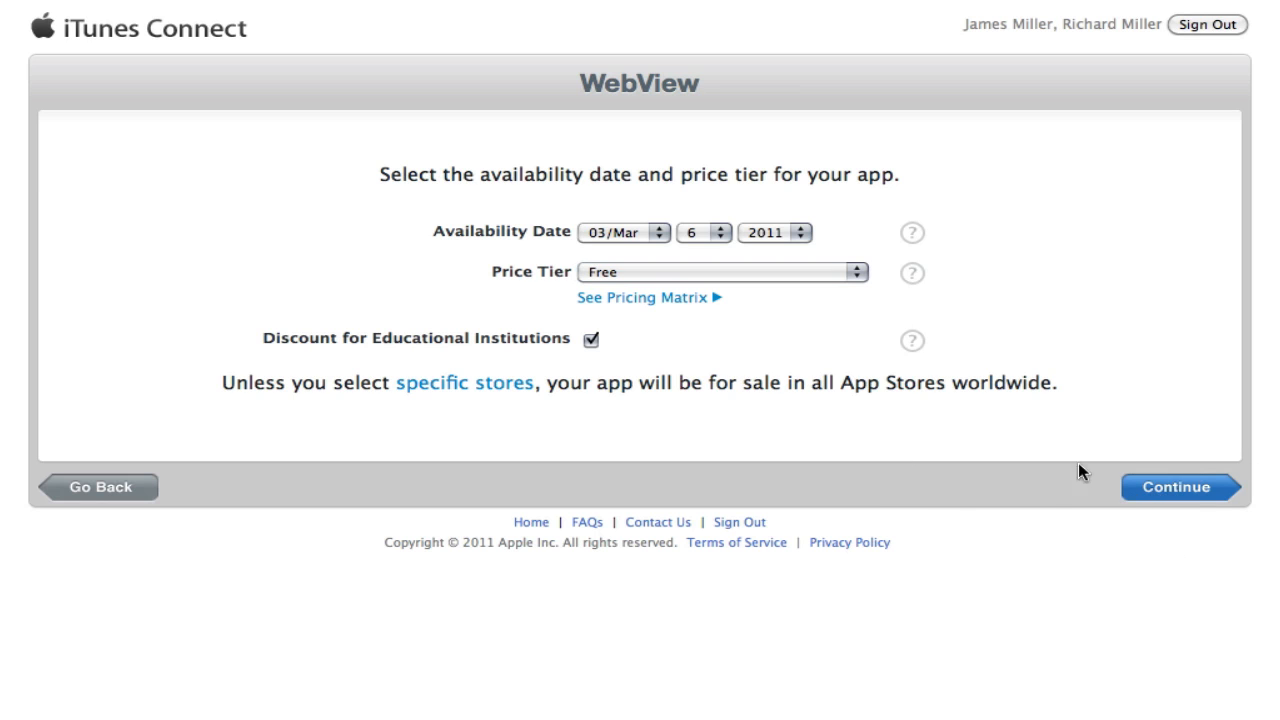
# Accept the pricing and review the empty Metadata, Rating, EULA and Uploads sections.
pyautogui.click(1176, 488)
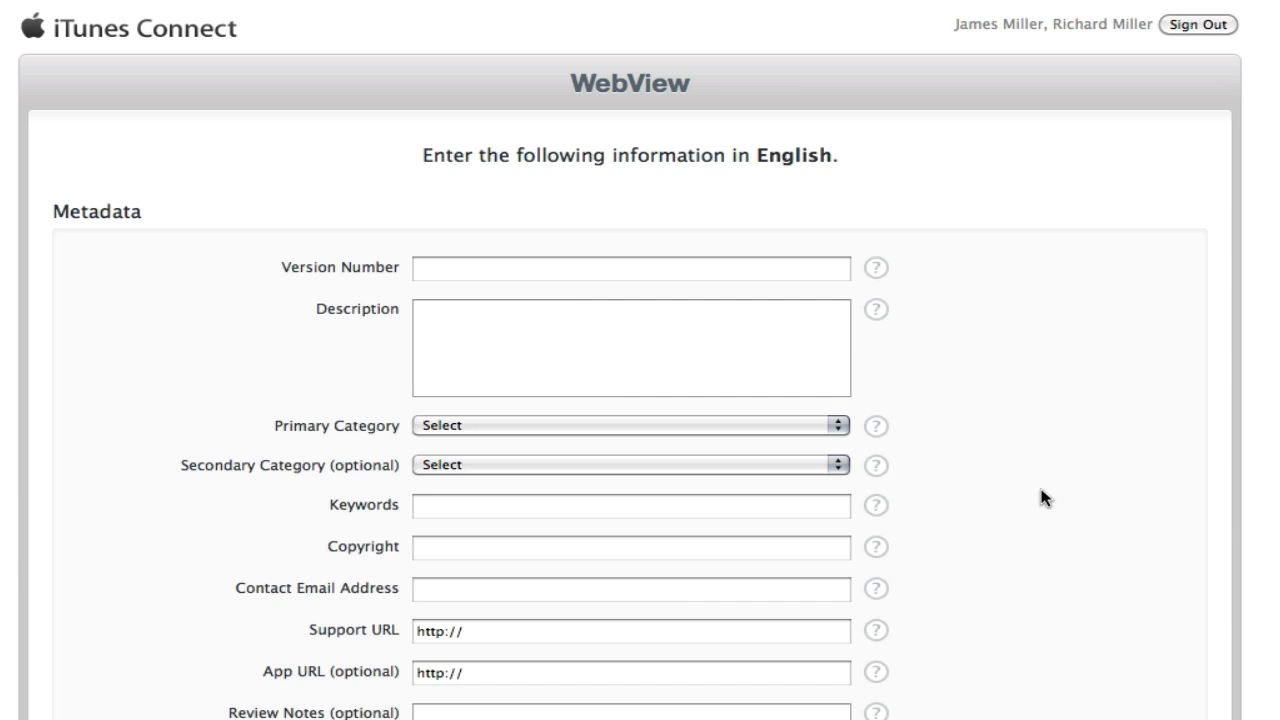
pyautogui.scroll(-3)
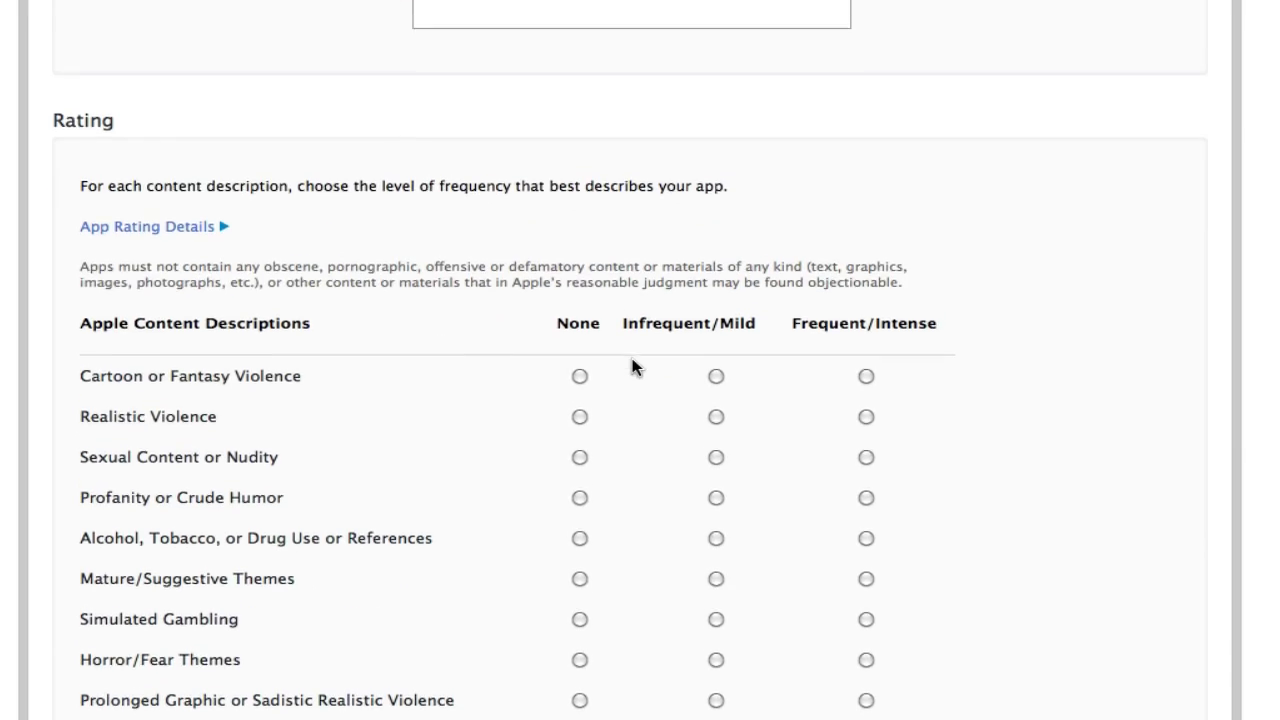
pyautogui.scroll(3)
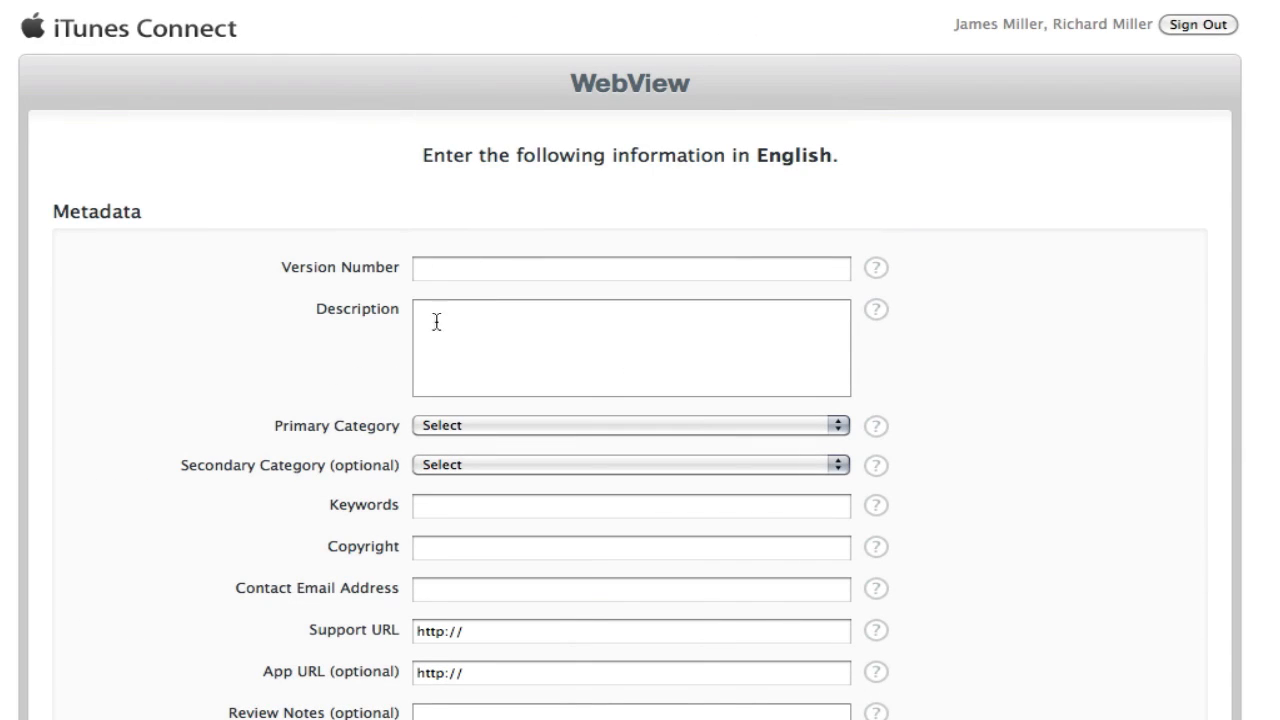
pyautogui.scroll(-3)
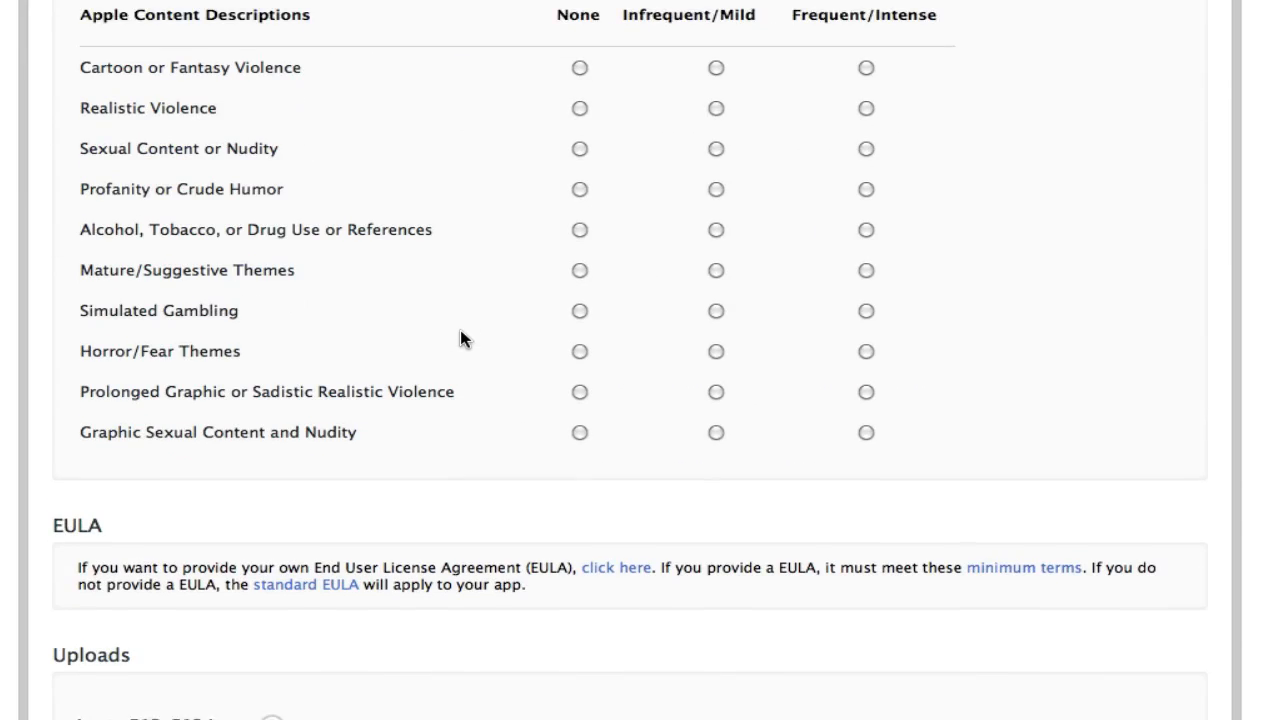
pyautogui.scroll(-3)
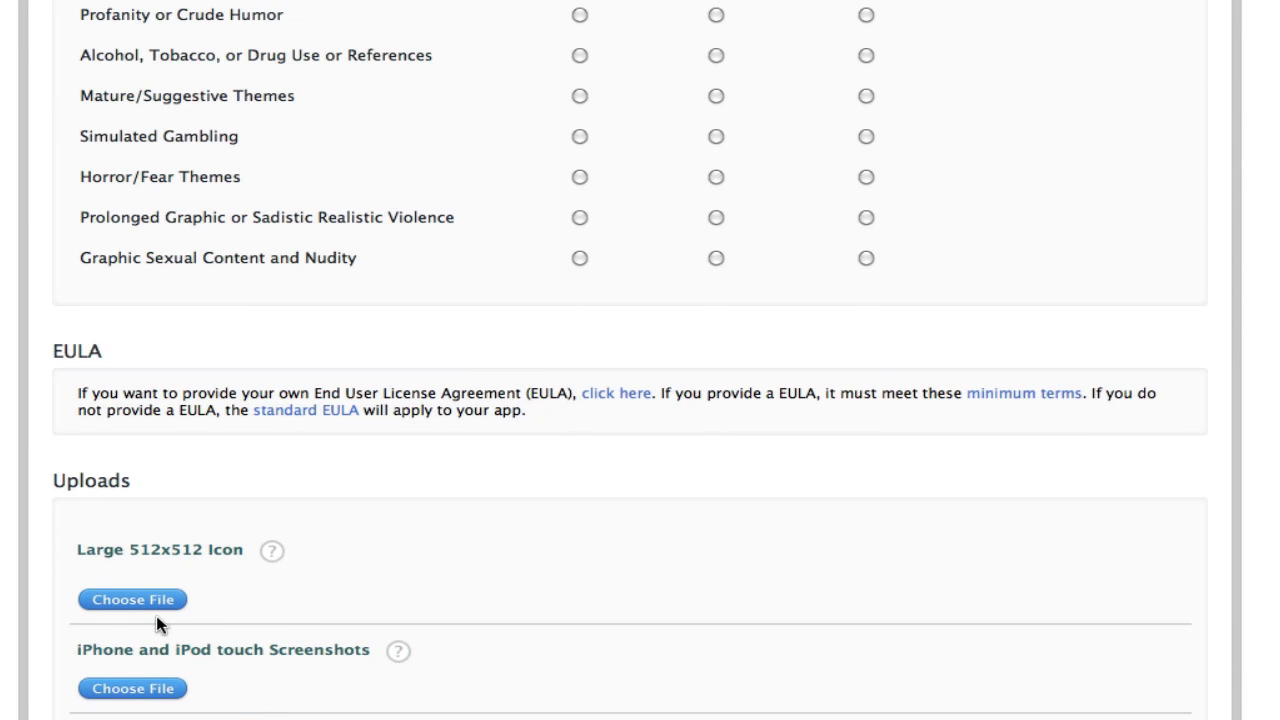
pyautogui.scroll(3)
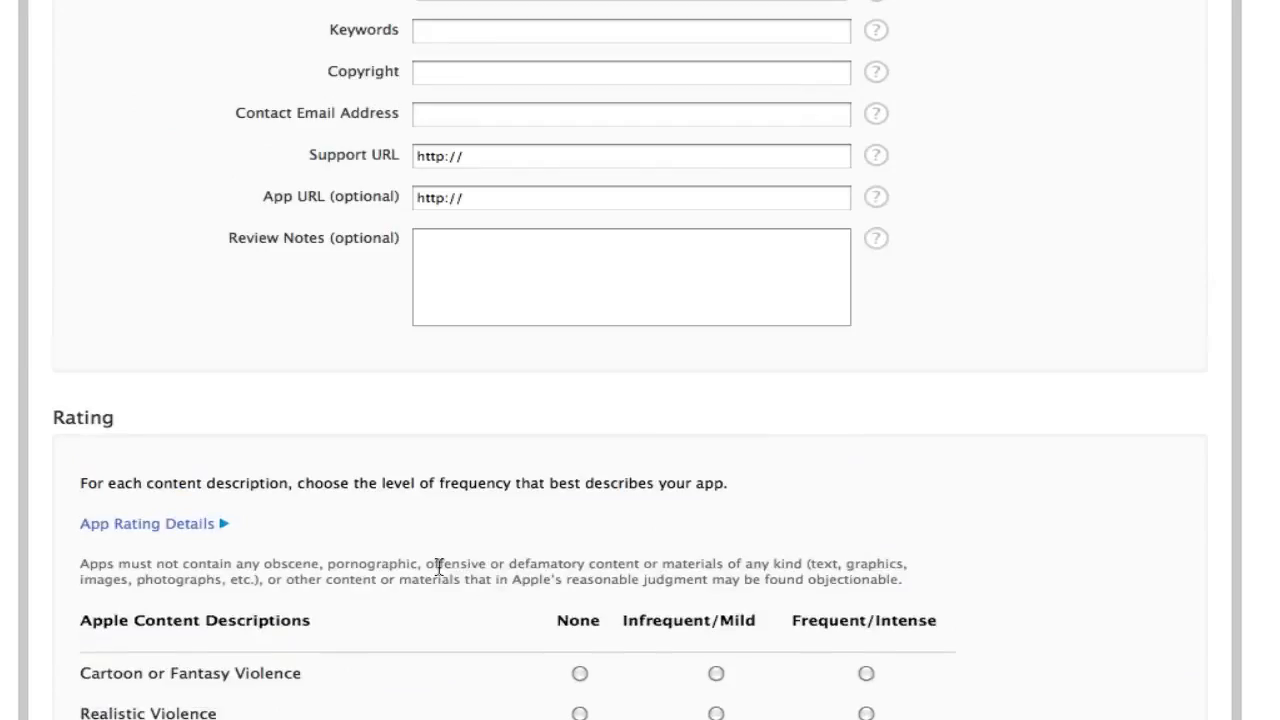
pyautogui.scroll(3)
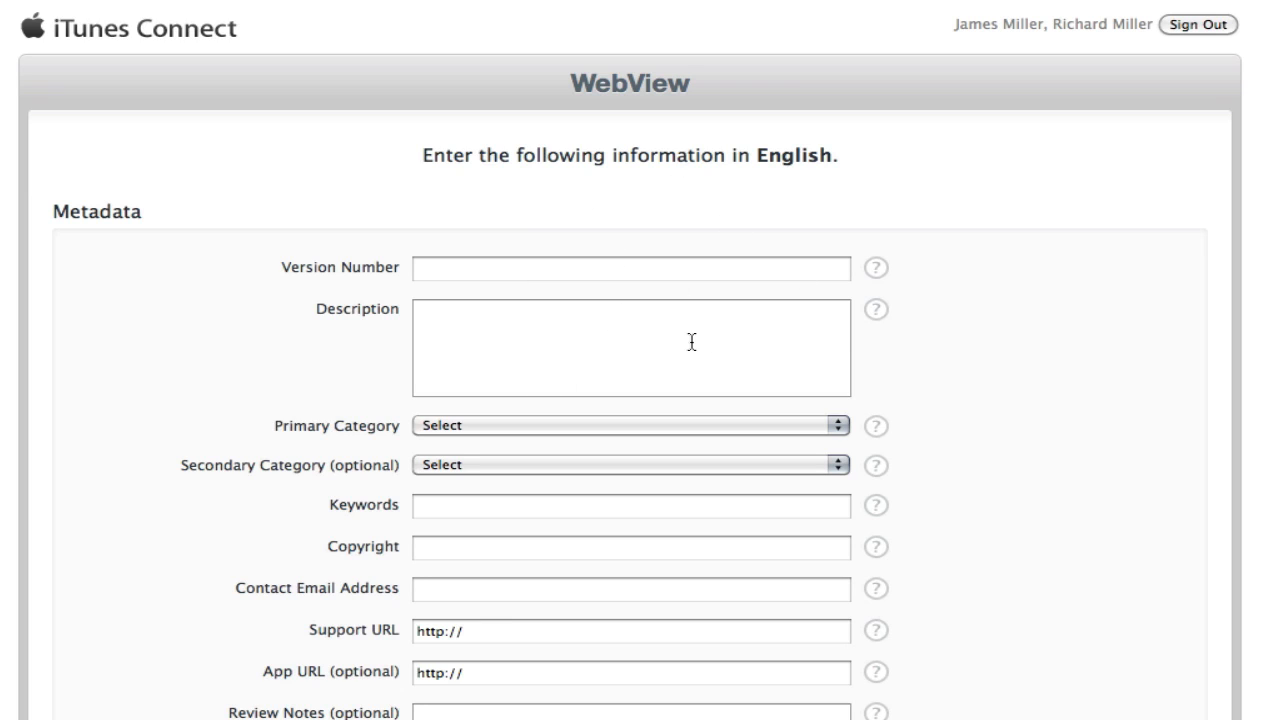
pyautogui.moveTo(682, 326)
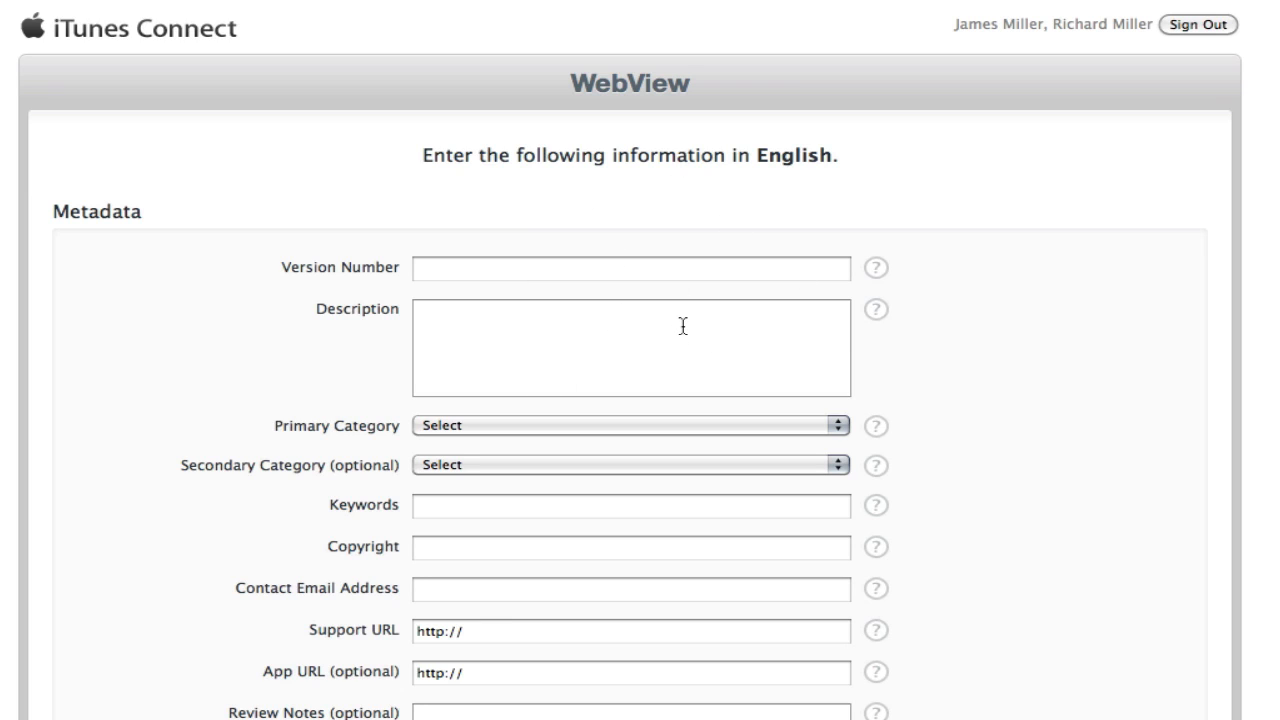
pyautogui.moveTo(462, 298)
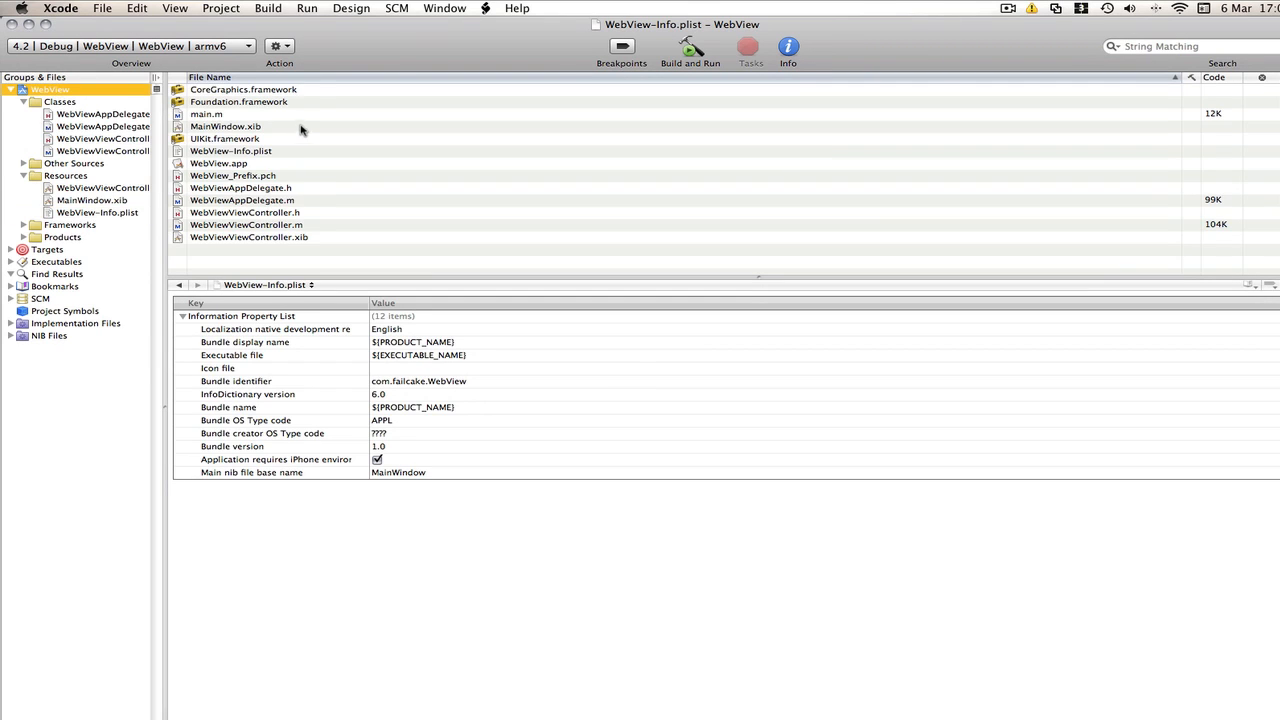
pyautogui.moveTo(444, 196)
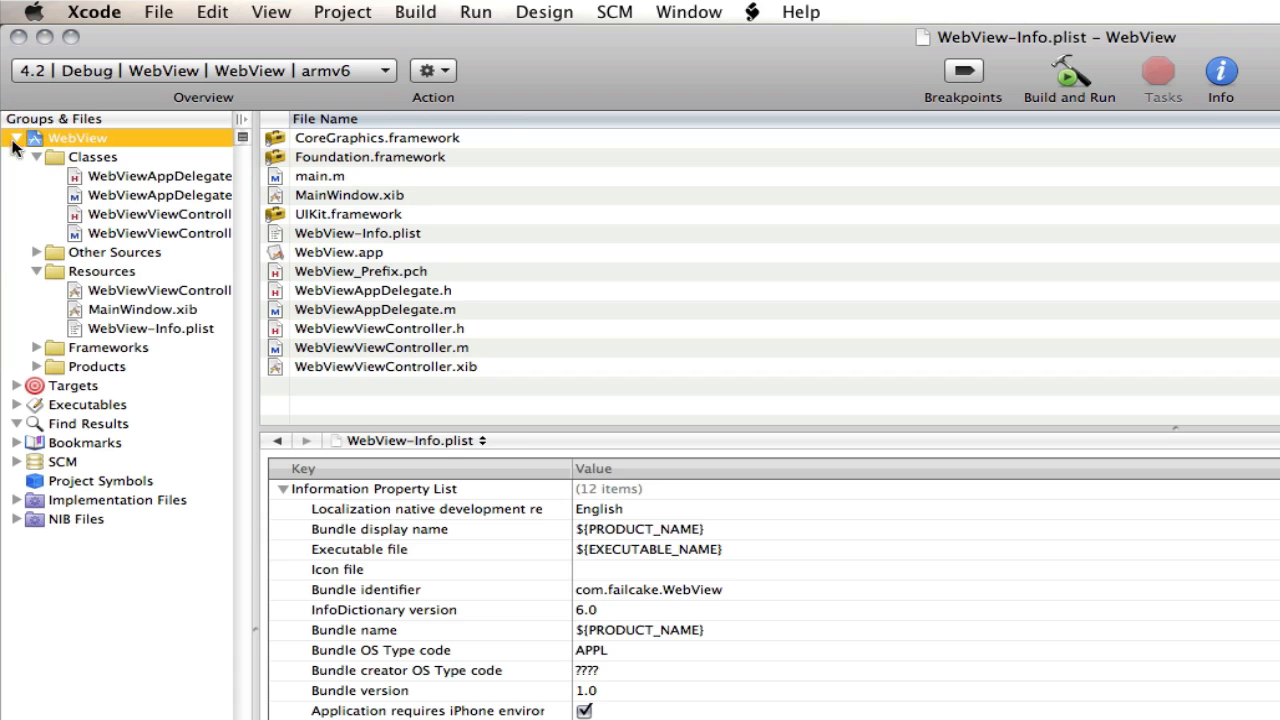
# Collapse the WebView group and bring up the project's Info window.
pyautogui.click(16, 138)
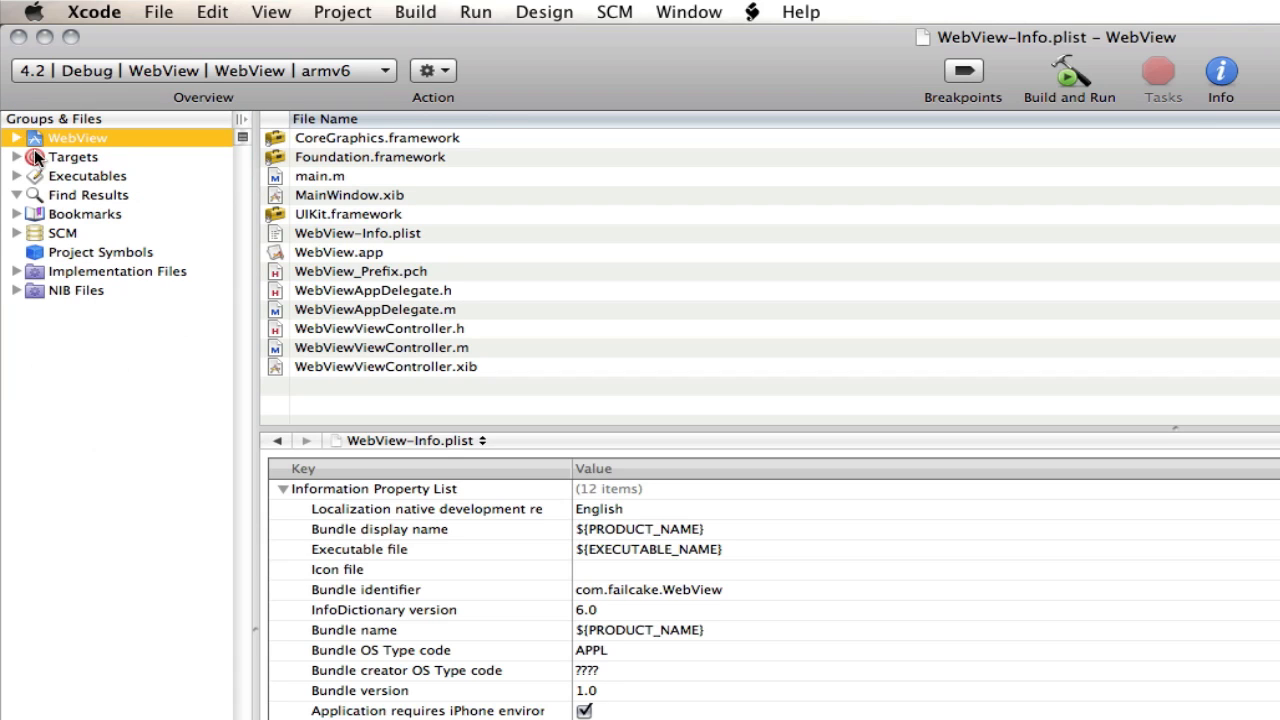
pyautogui.click(88, 176)
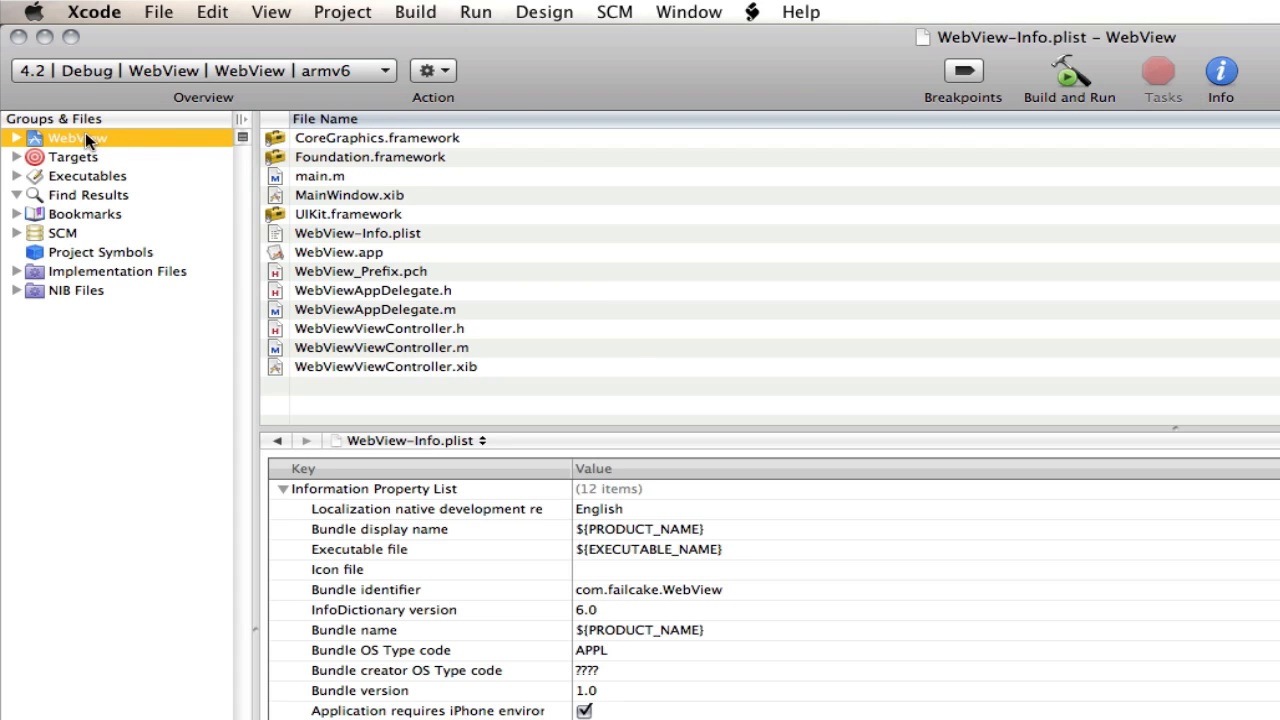
pyautogui.click(1220, 76)
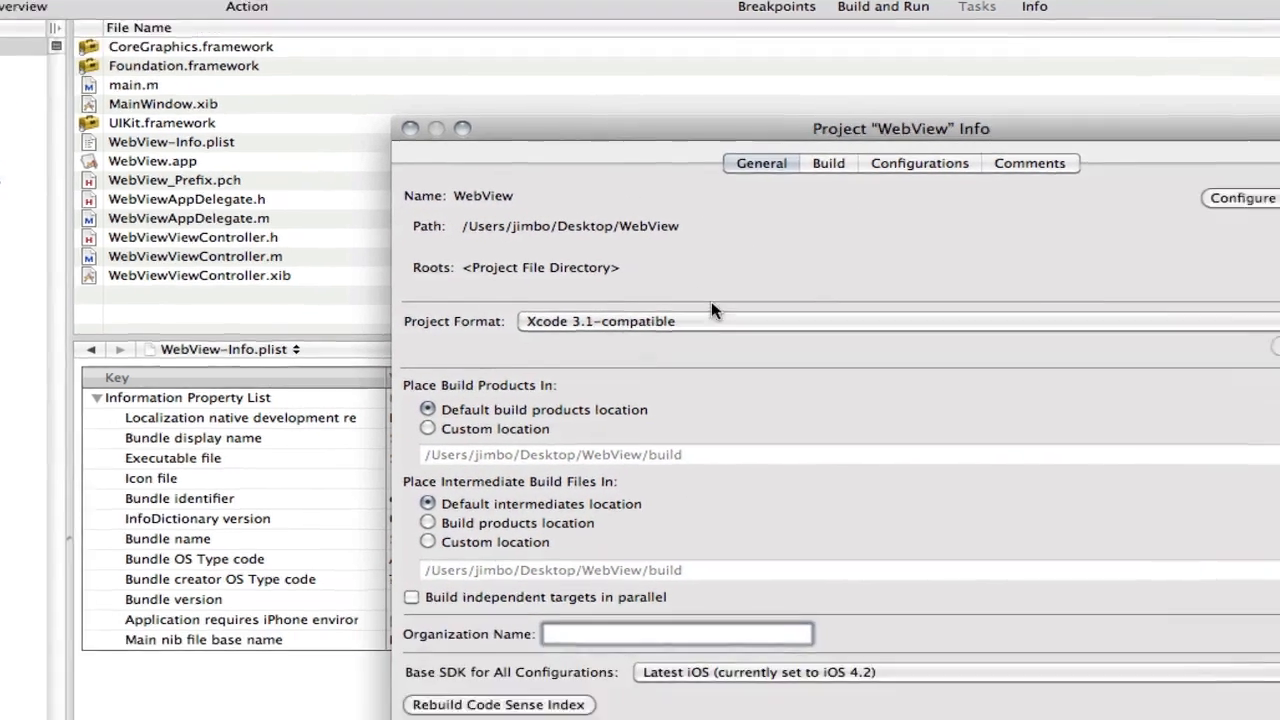
# Duplicate the Release configuration and name the copy Distribution.
pyautogui.click(918, 164)
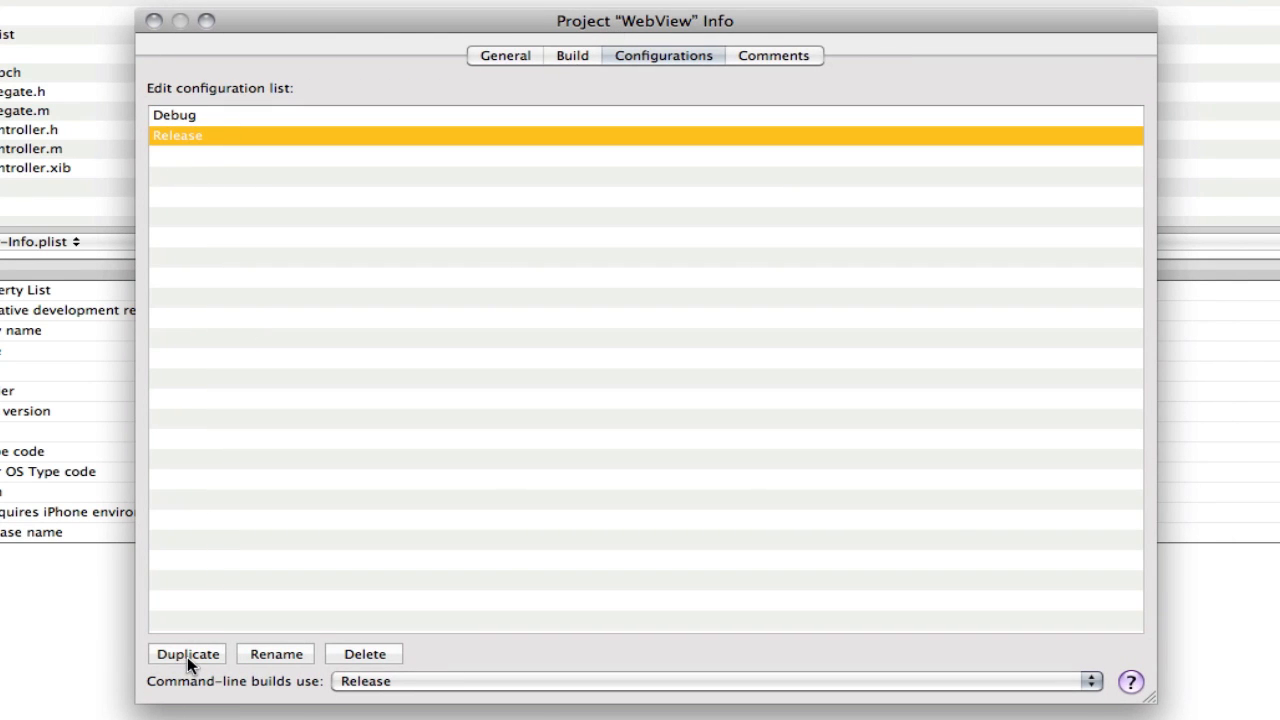
pyautogui.click(188, 654)
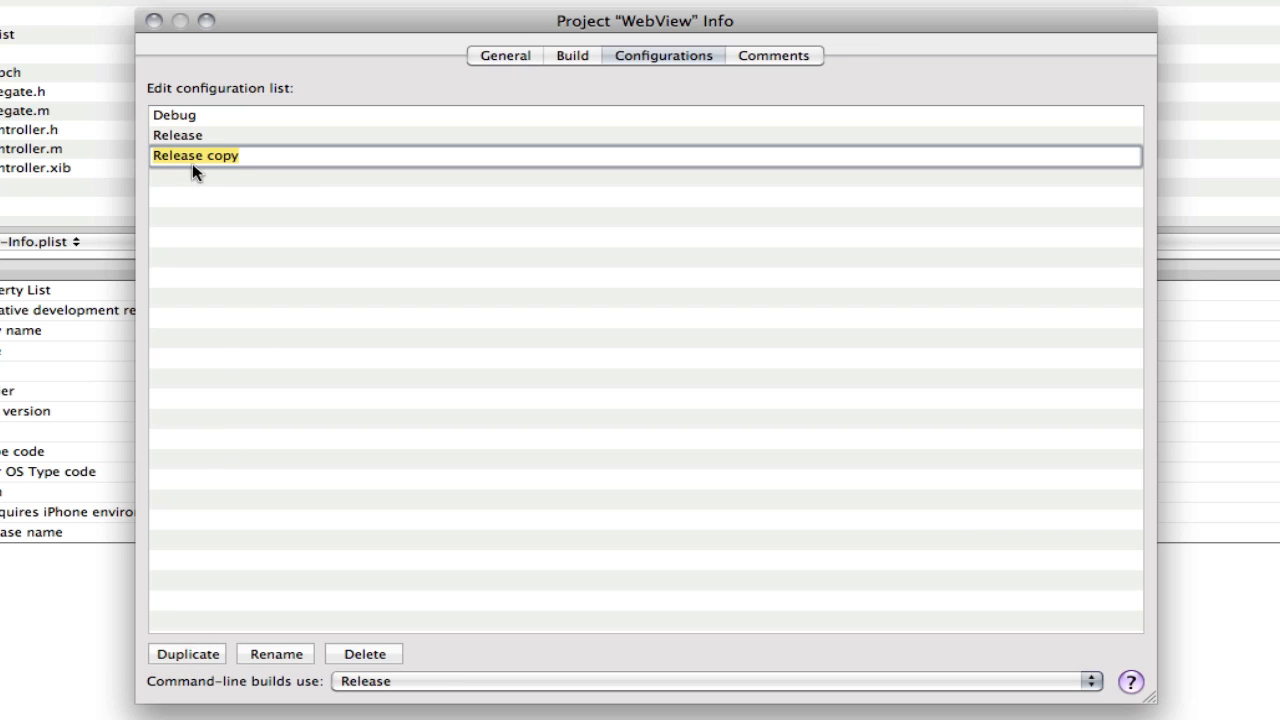
pyautogui.write('D')
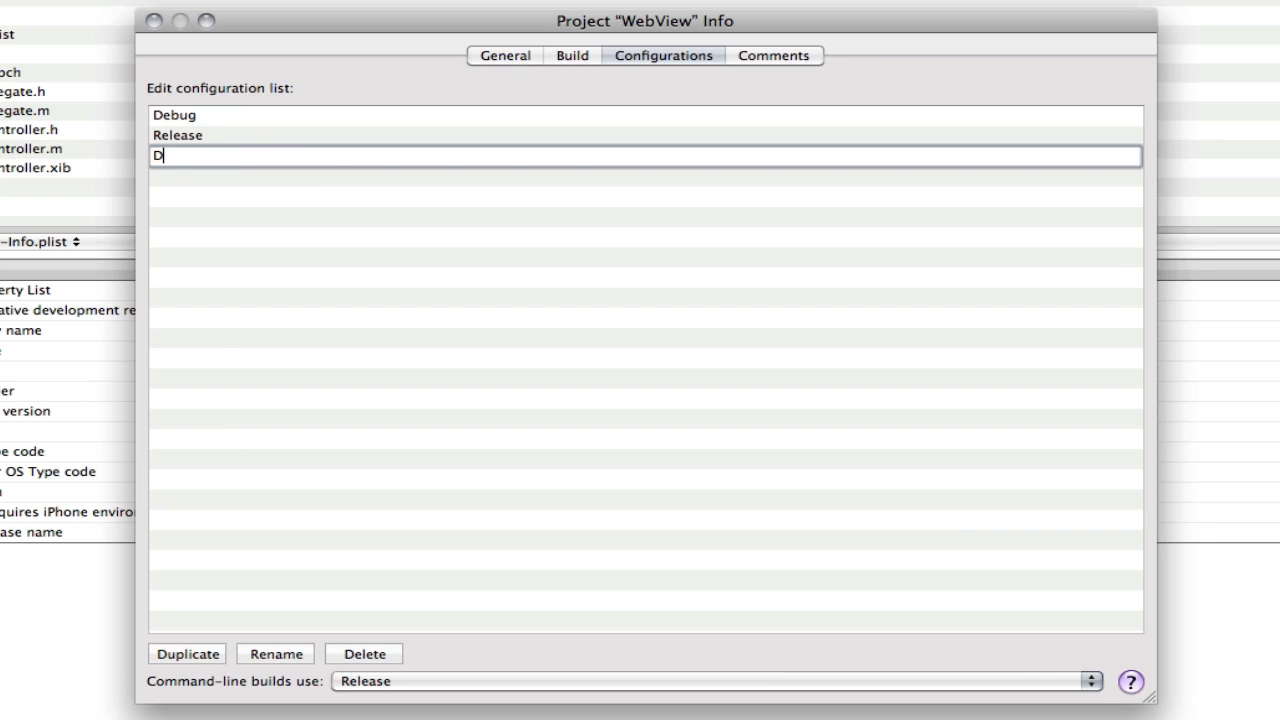
pyautogui.write('istribution')
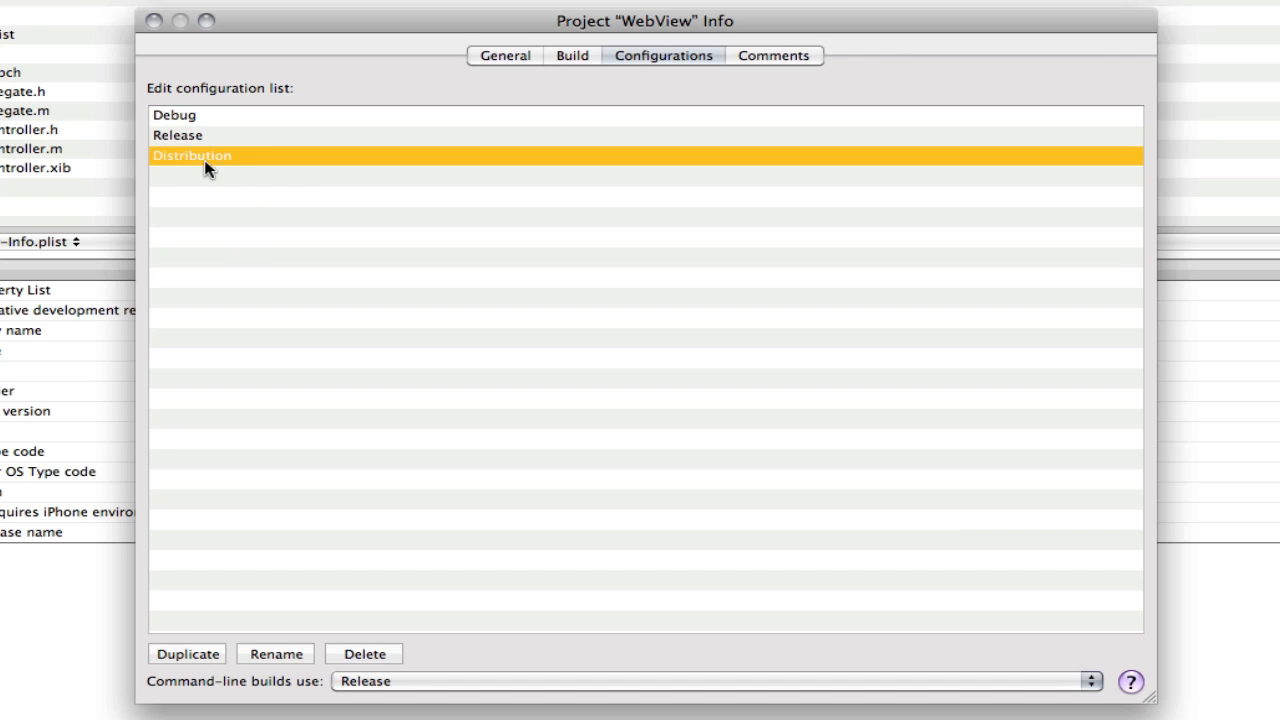
pyautogui.moveTo(260, 370)
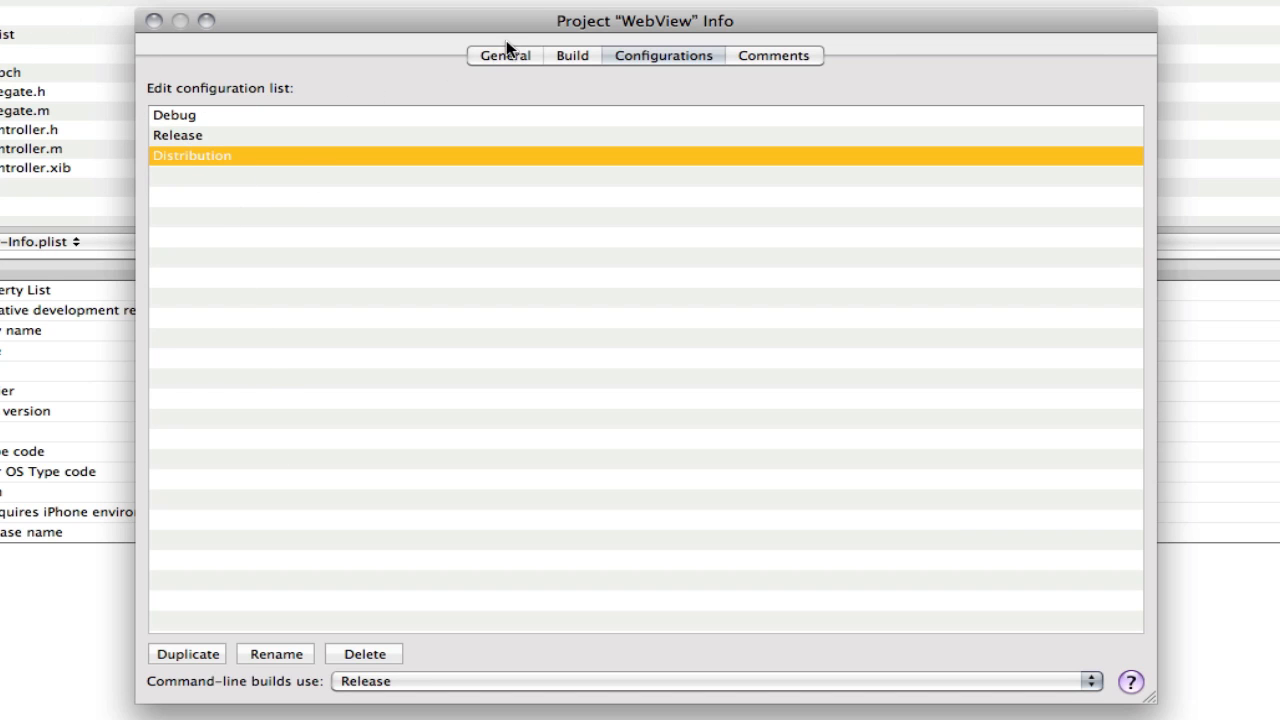
# Keep the project's Base SDK on Latest iOS (iOS 4.2) in the Build settings.
pyautogui.click(504, 56)
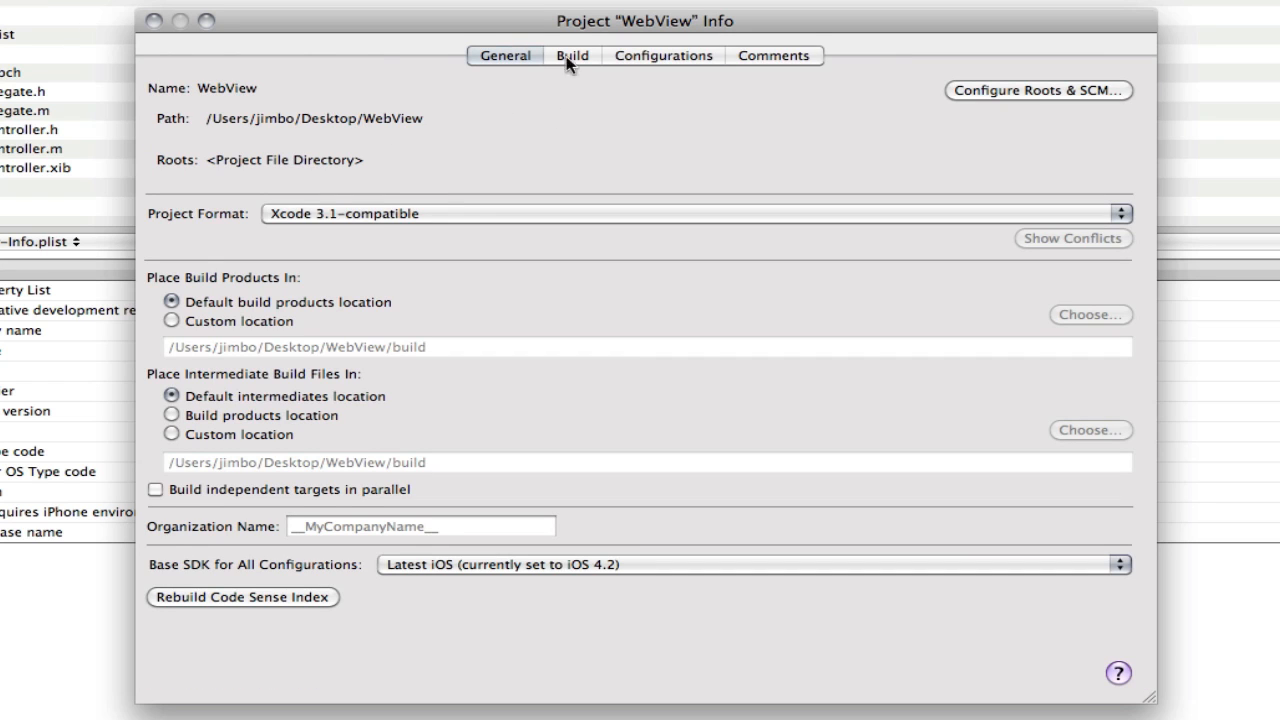
pyautogui.click(1120, 212)
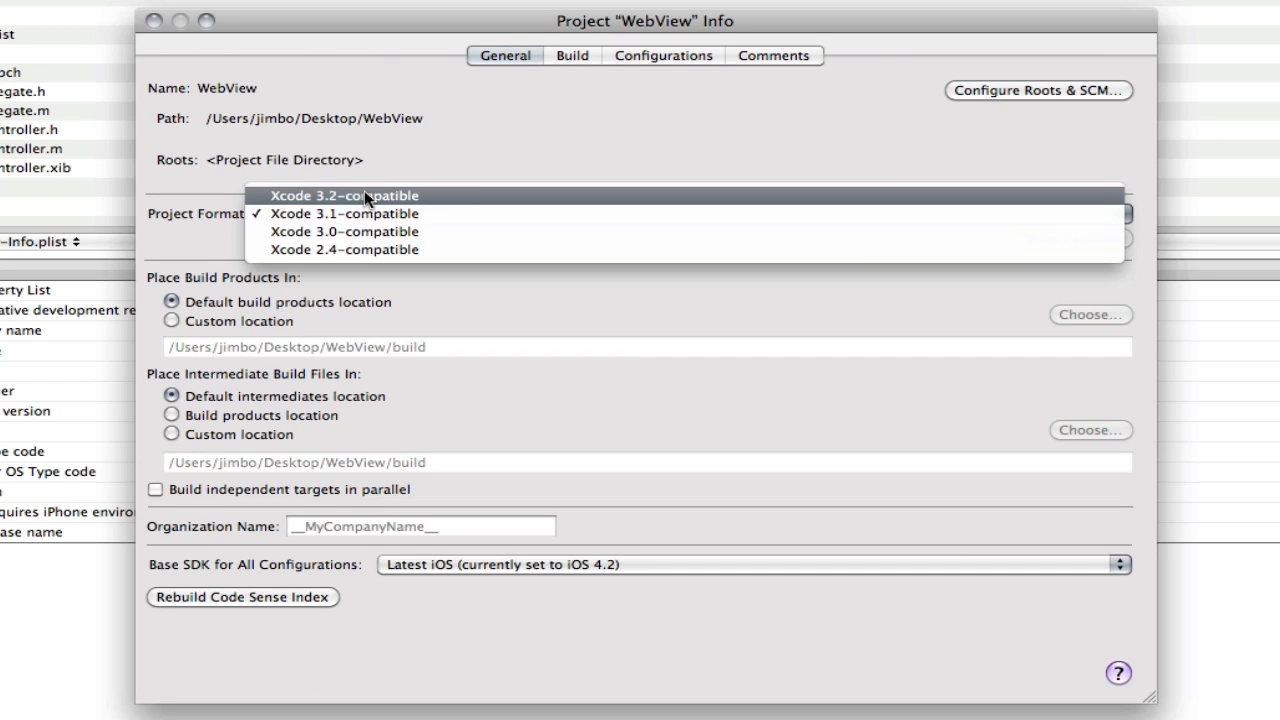
pyautogui.click(572, 56)
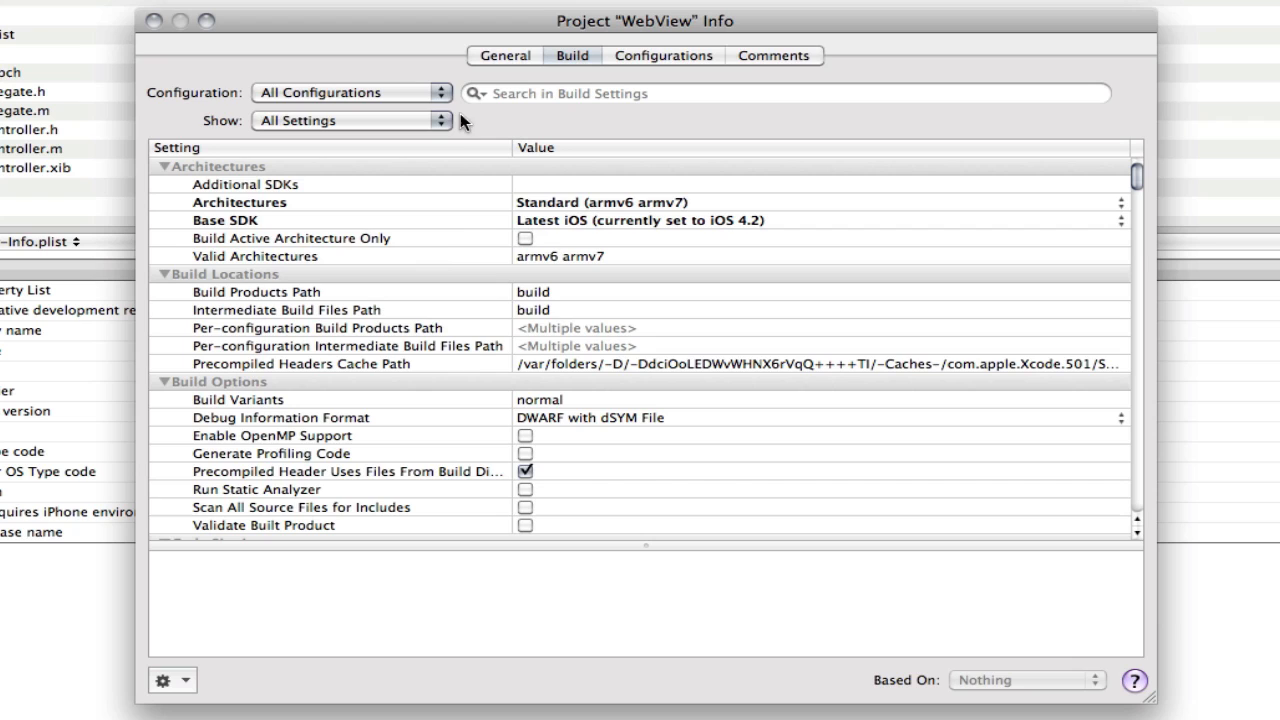
pyautogui.moveTo(576, 252)
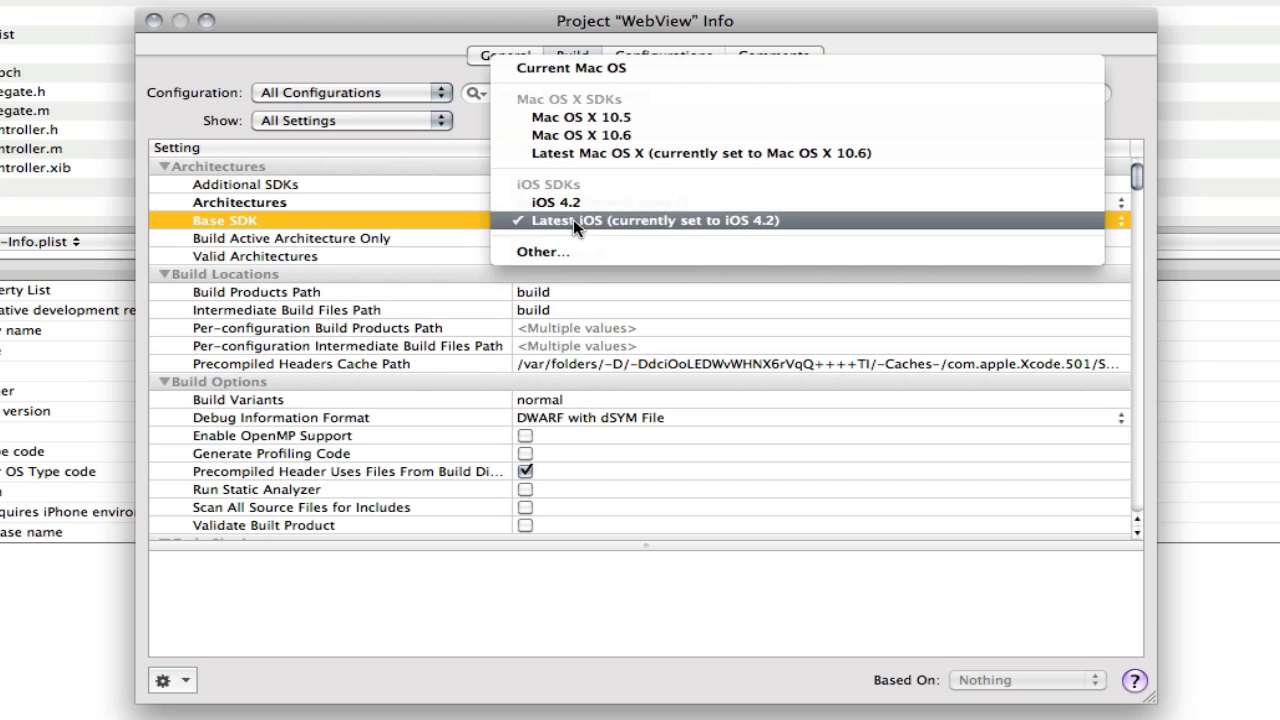
pyautogui.click(656, 220)
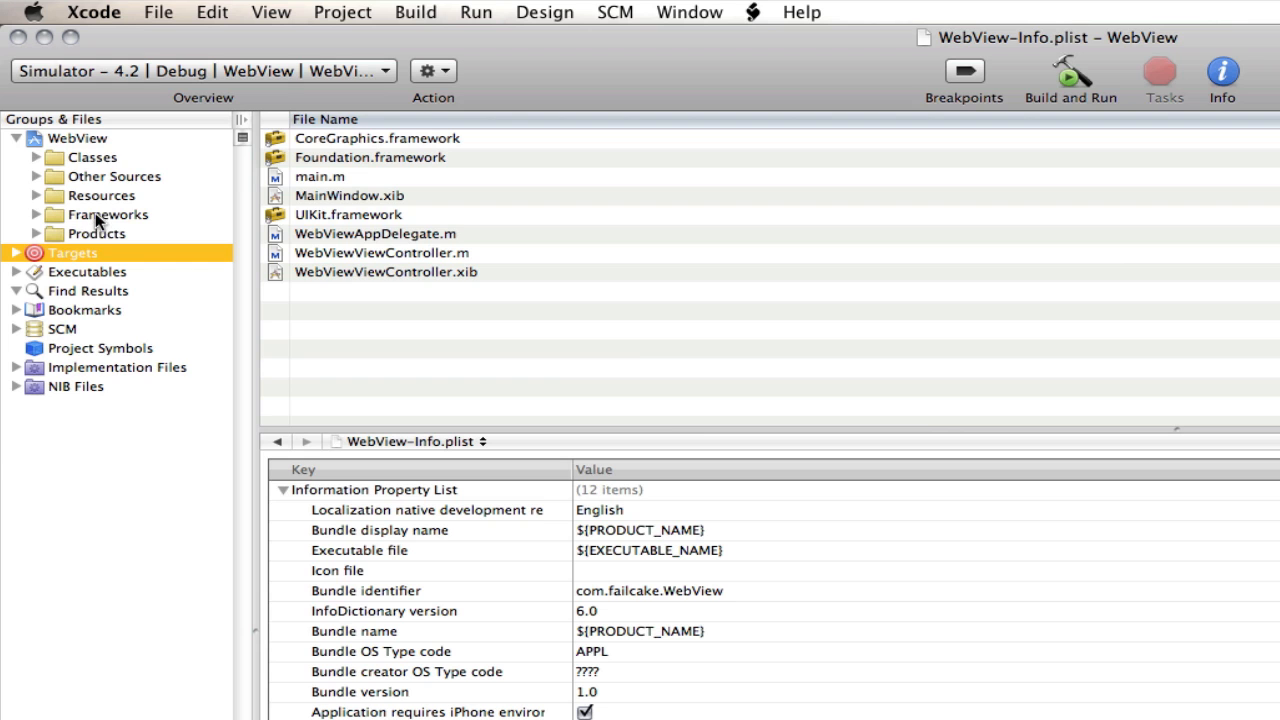
pyautogui.moveTo(98, 96)
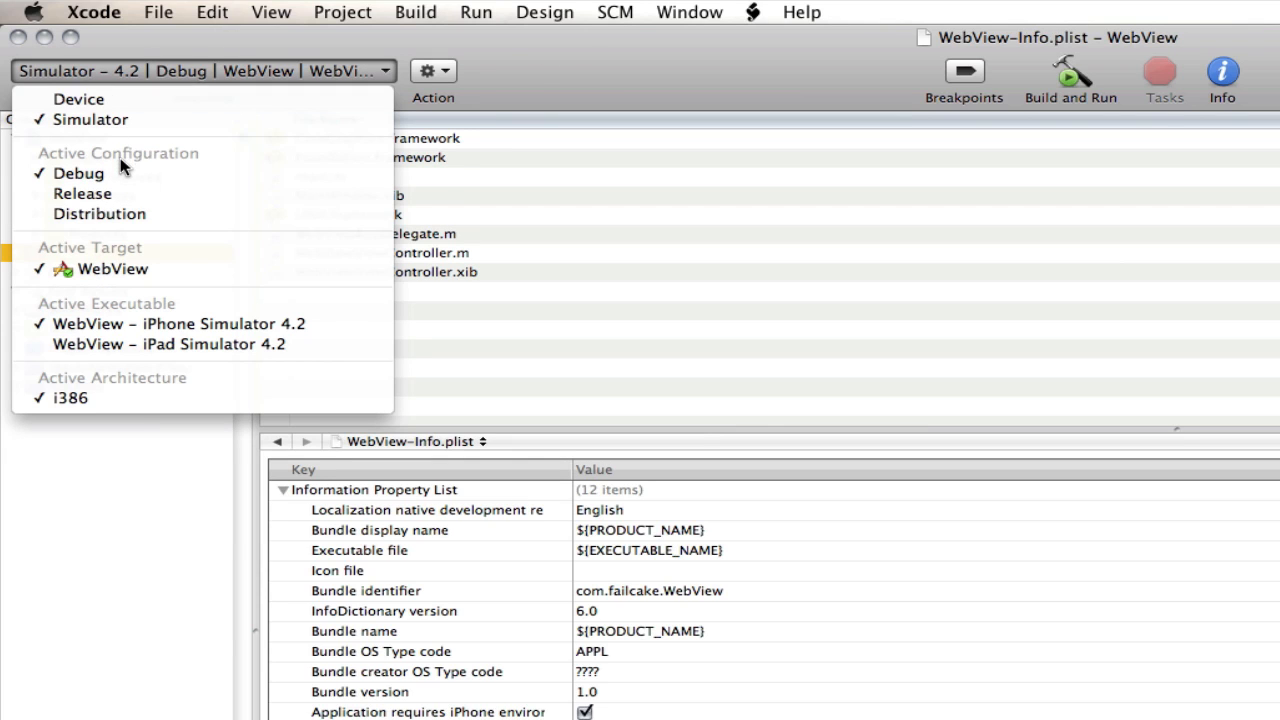
pyautogui.moveTo(112, 218)
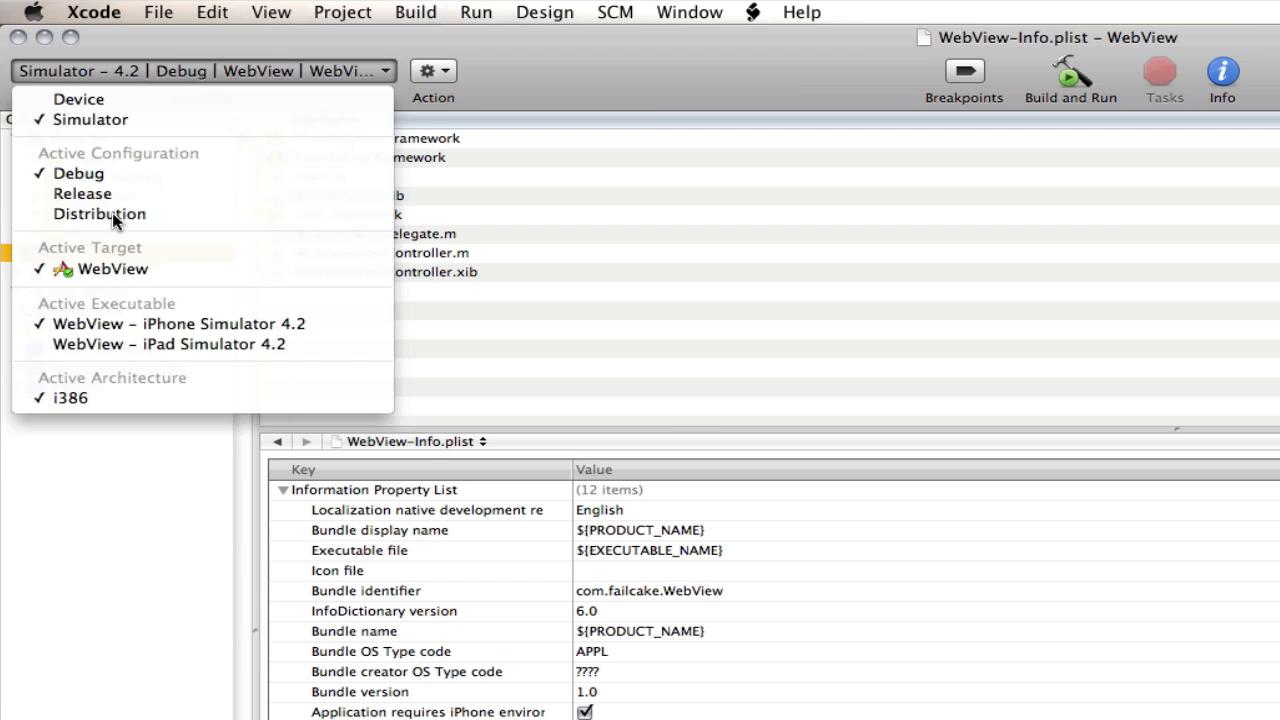
# Make Distribution the active configuration and target the device instead of the simulator.
pyautogui.click(100, 212)
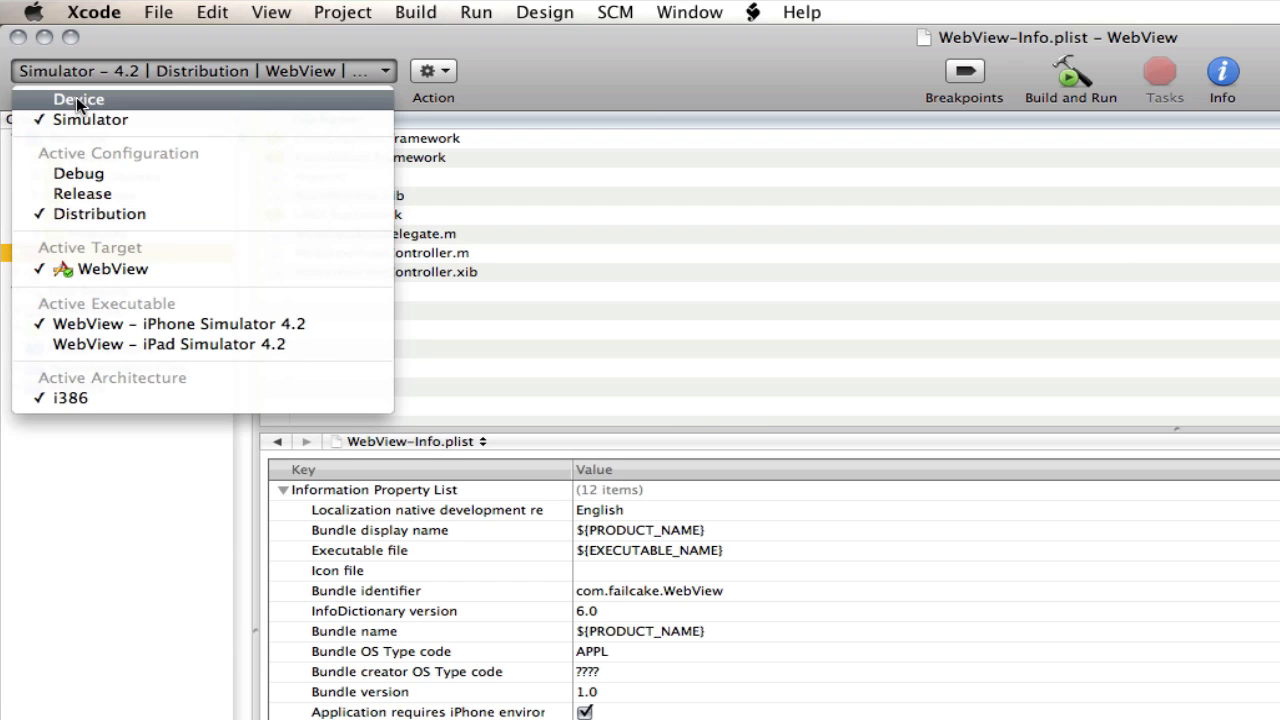
pyautogui.click(78, 100)
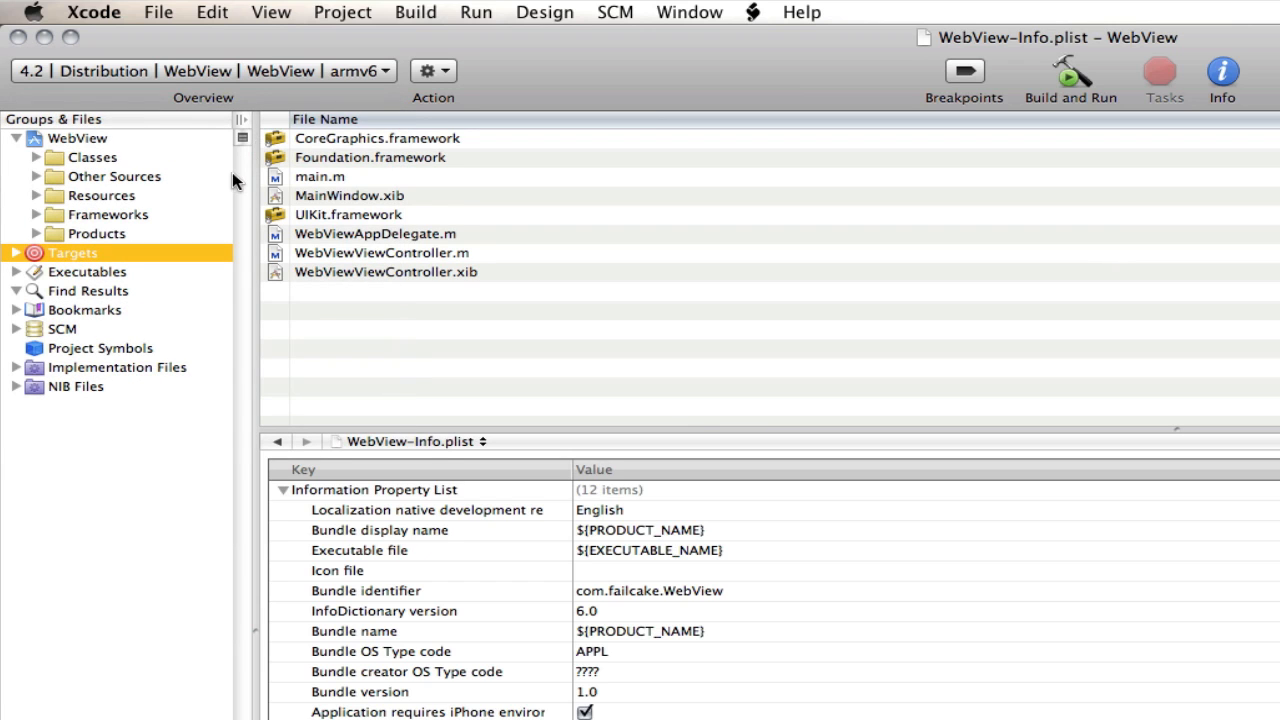
pyautogui.moveTo(282, 244)
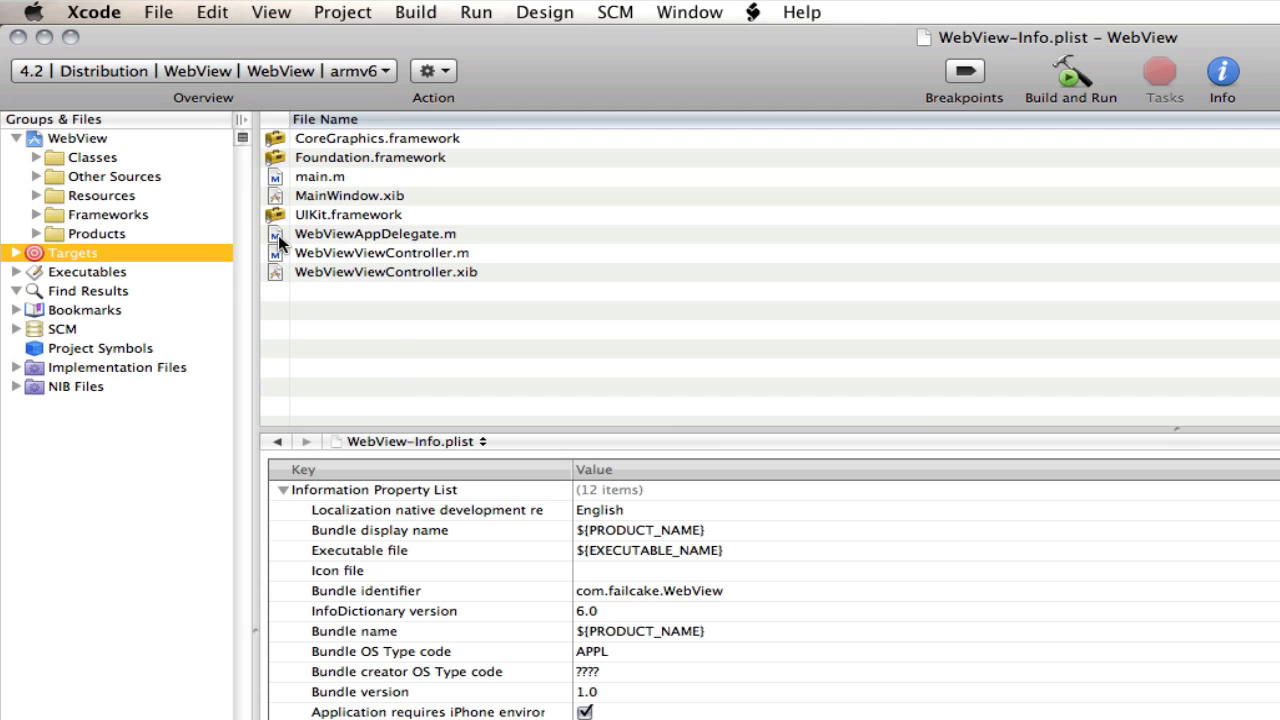
pyautogui.moveTo(568, 390)
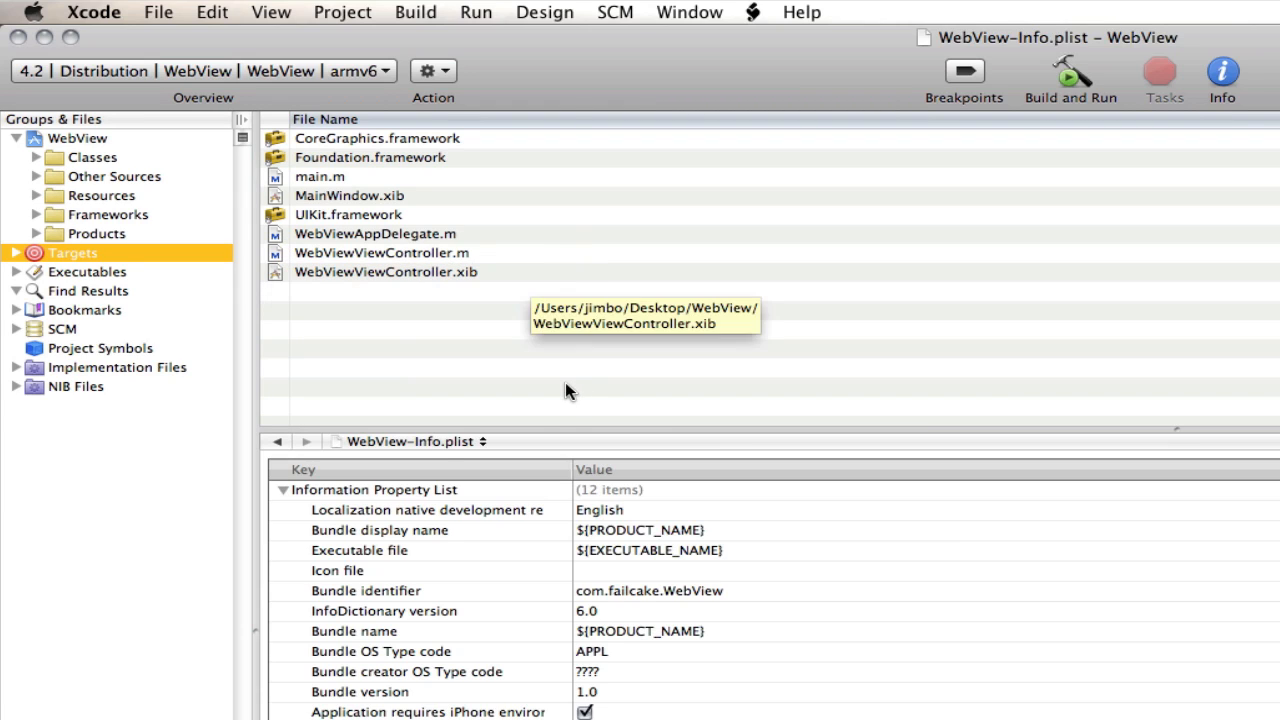
pyautogui.moveTo(420, 528)
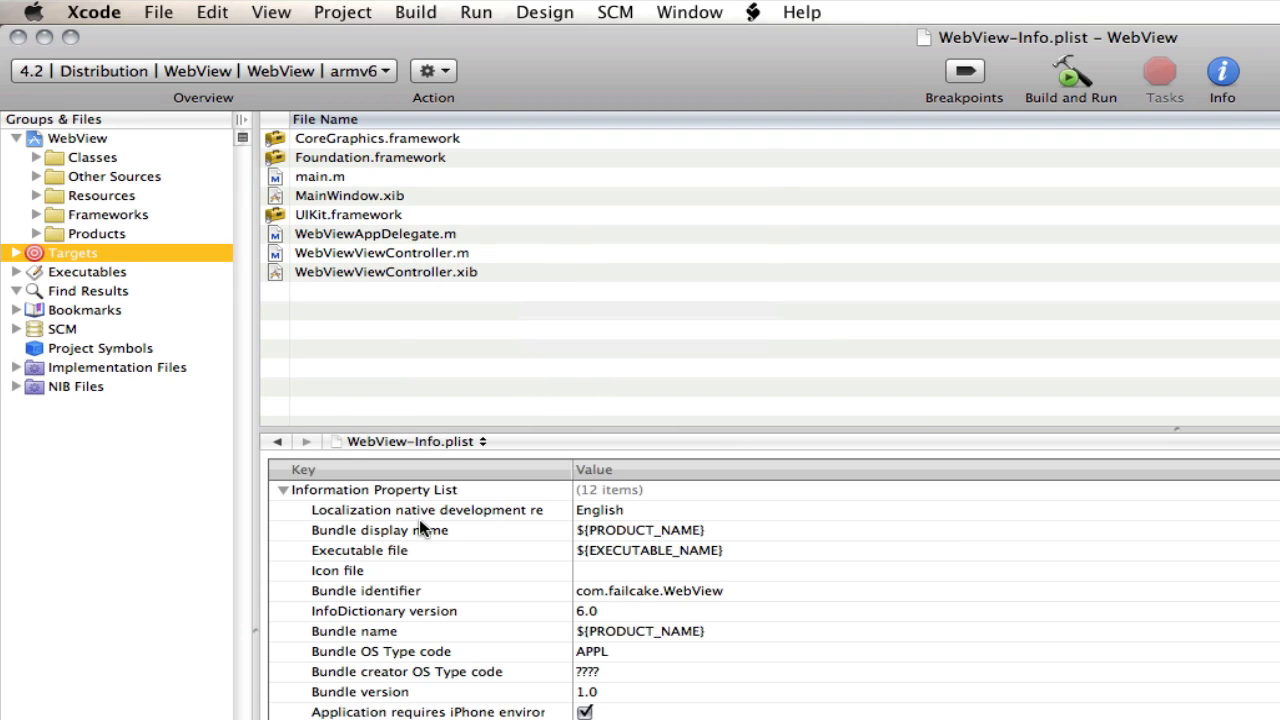
pyautogui.moveTo(104, 160)
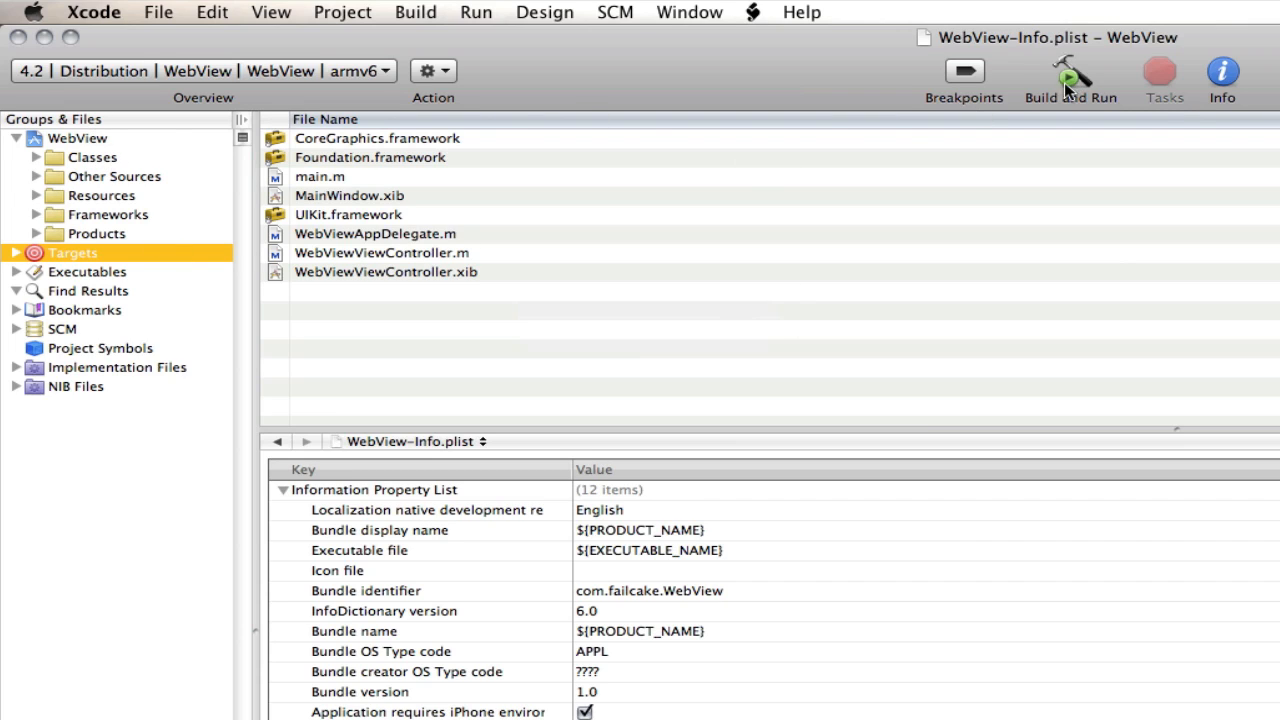
pyautogui.moveTo(1070, 80)
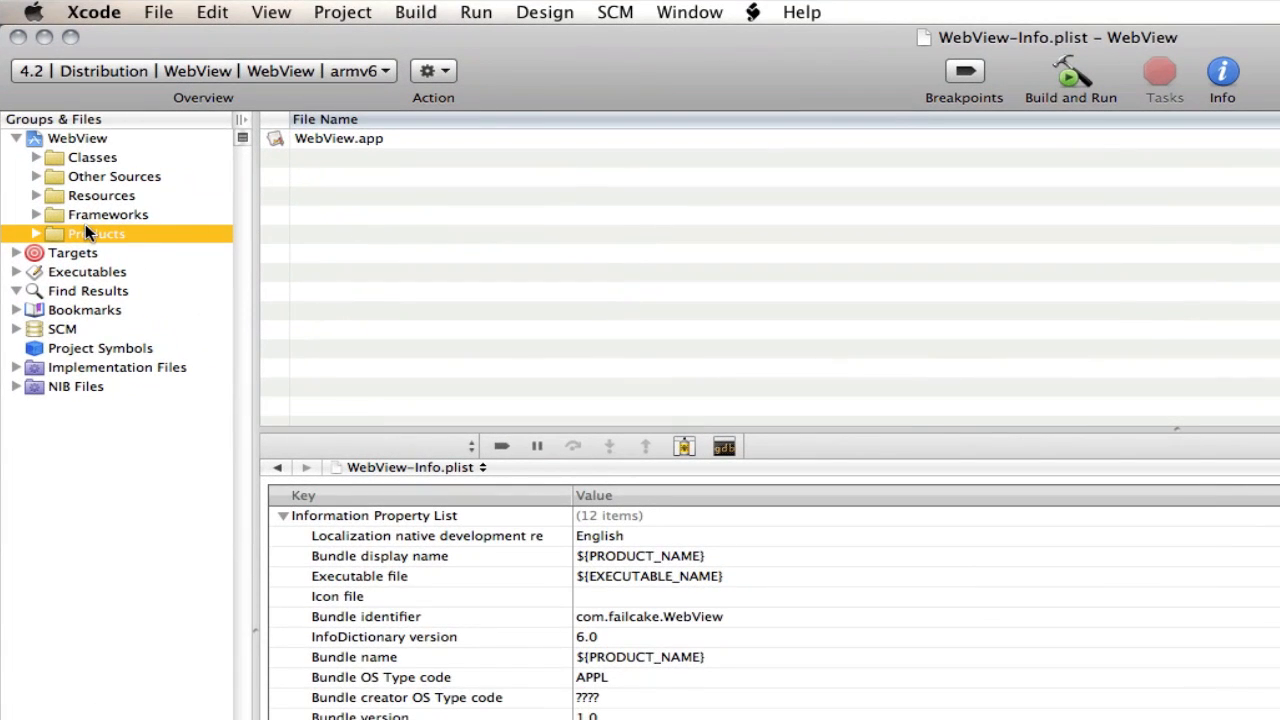
# Select the built WebView.app under Products and bring up its context actions.
pyautogui.click(36, 232)
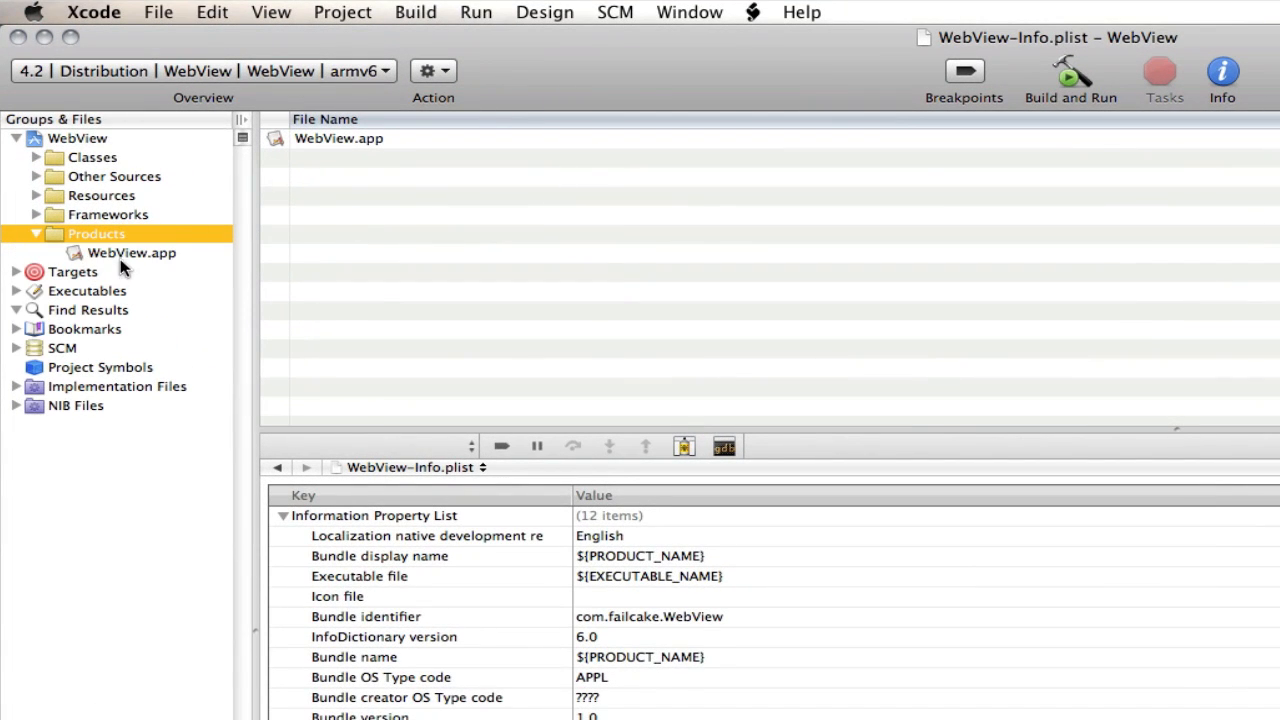
pyautogui.click(132, 252)
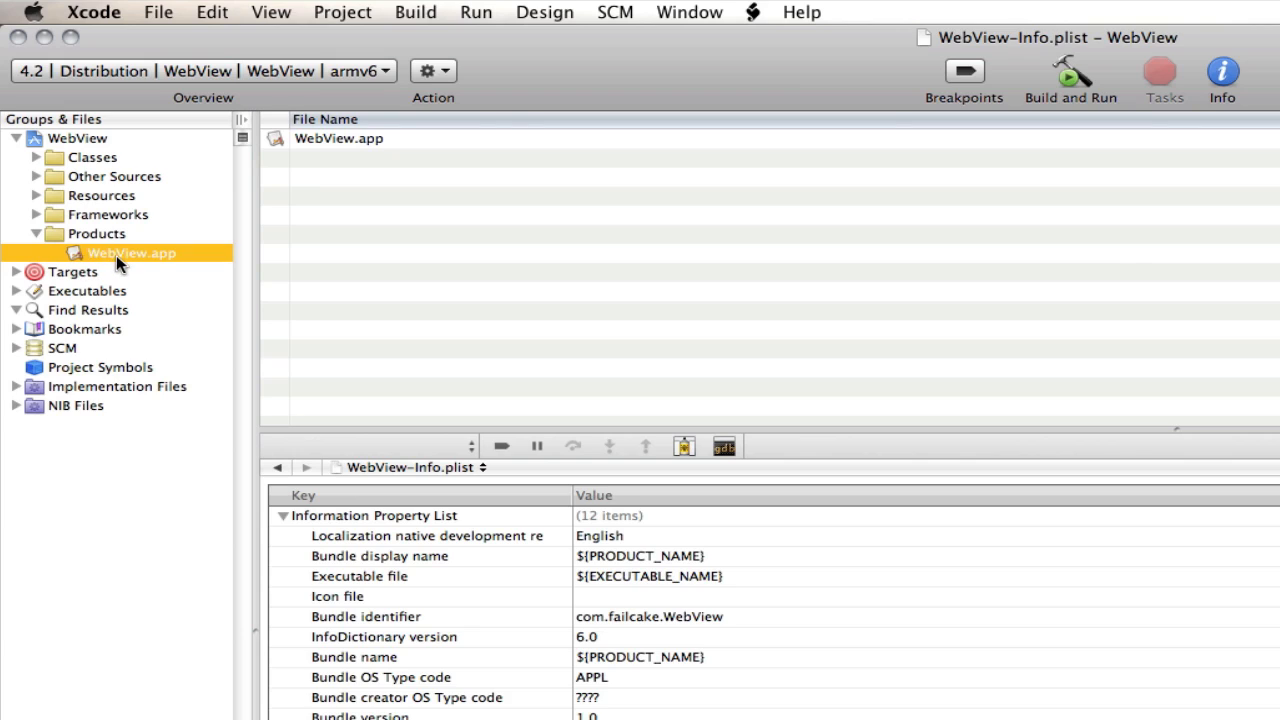
pyautogui.moveTo(118, 258)
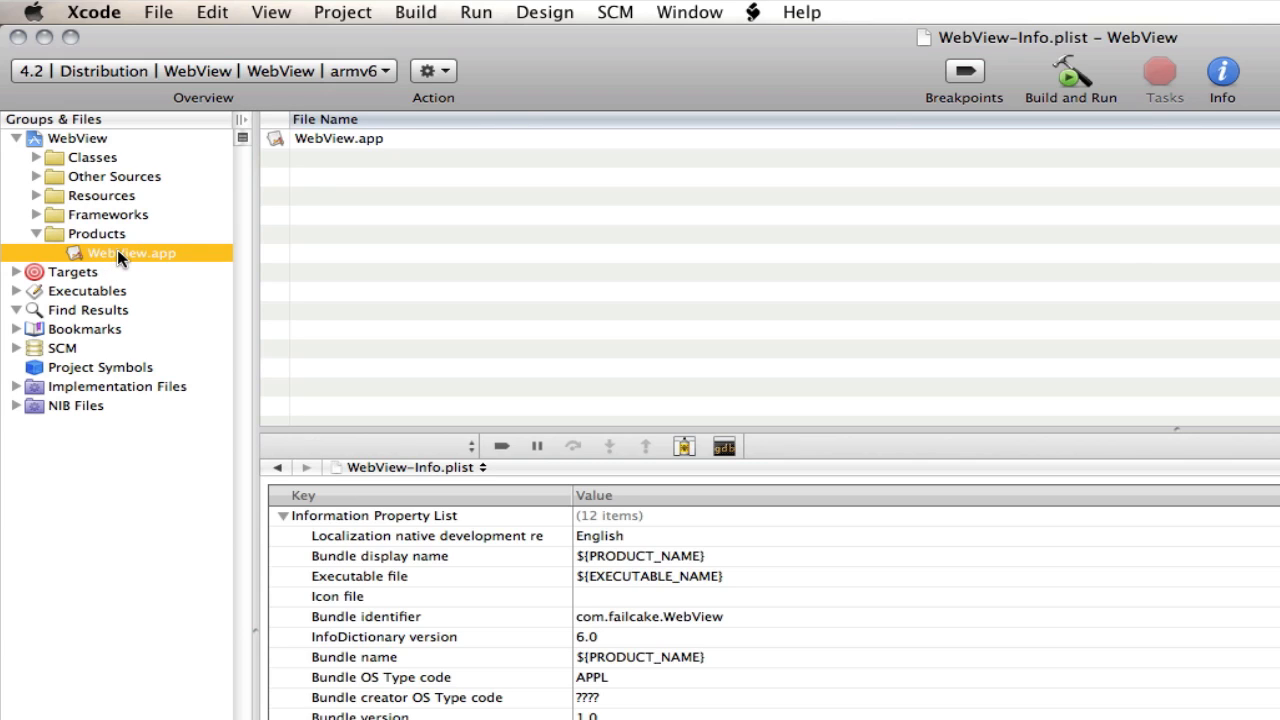
pyautogui.moveTo(200, 228)
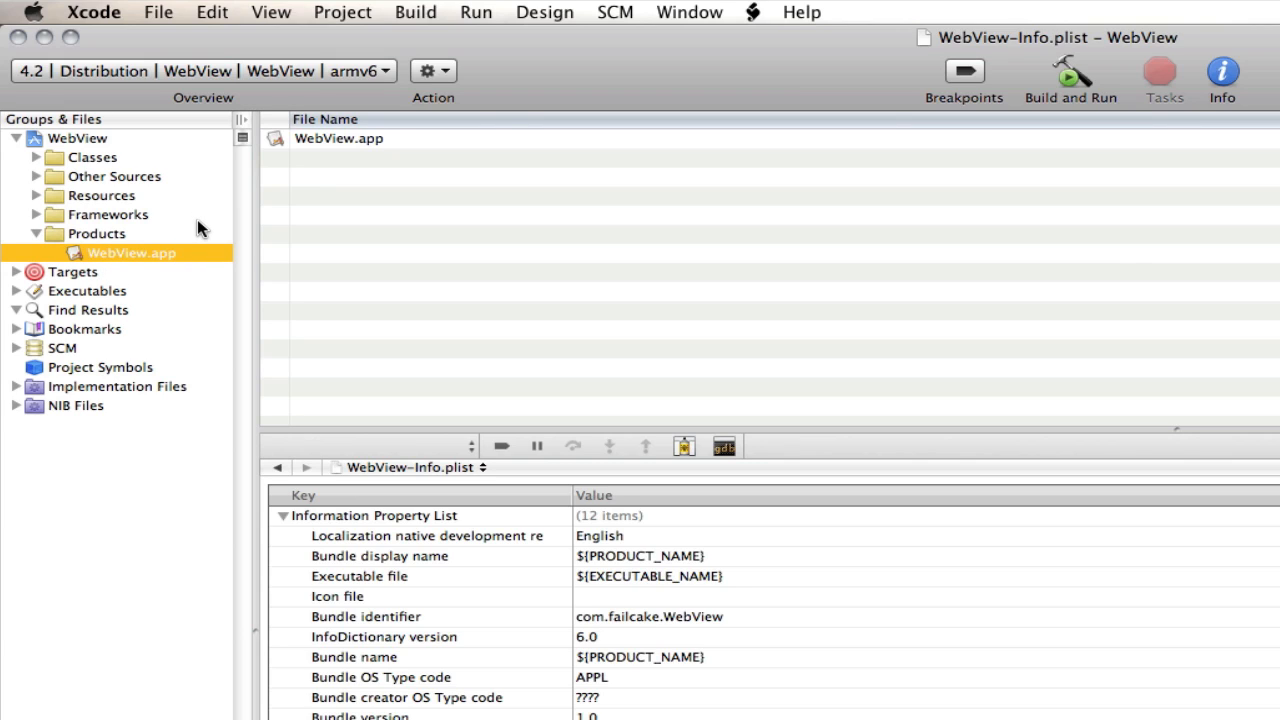
pyautogui.moveTo(150, 258)
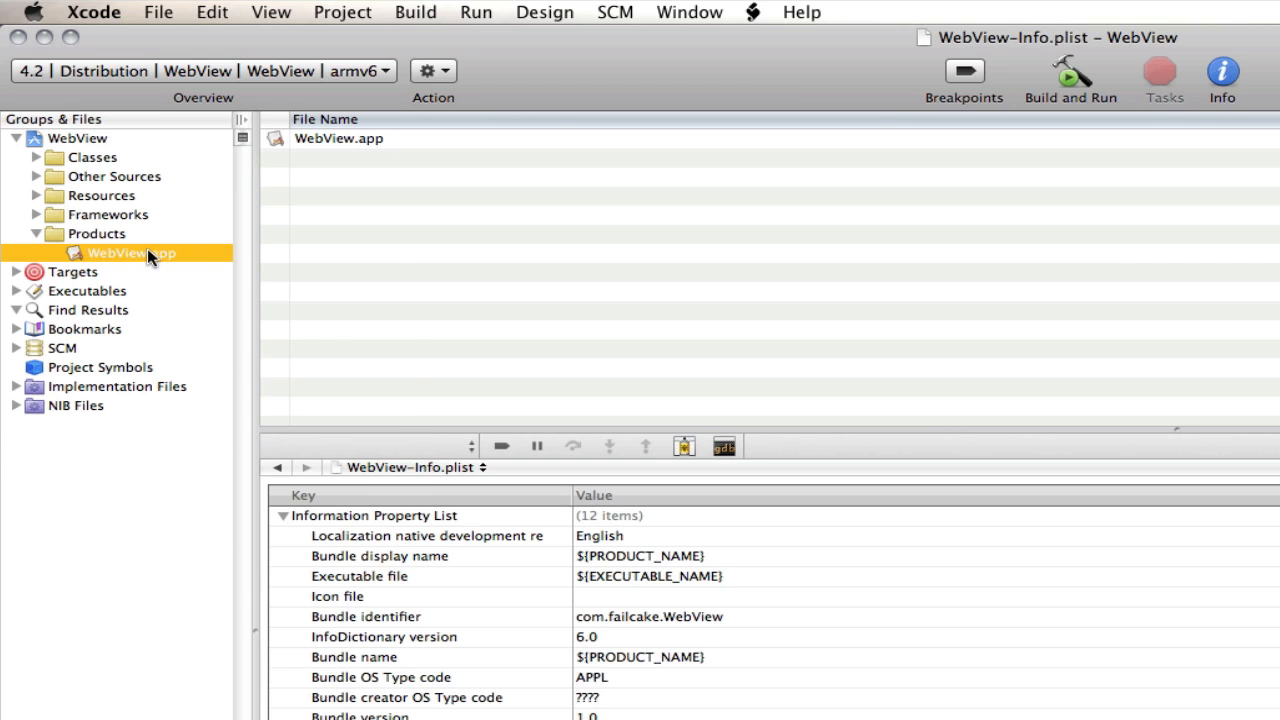
pyautogui.rightClick(130, 252)
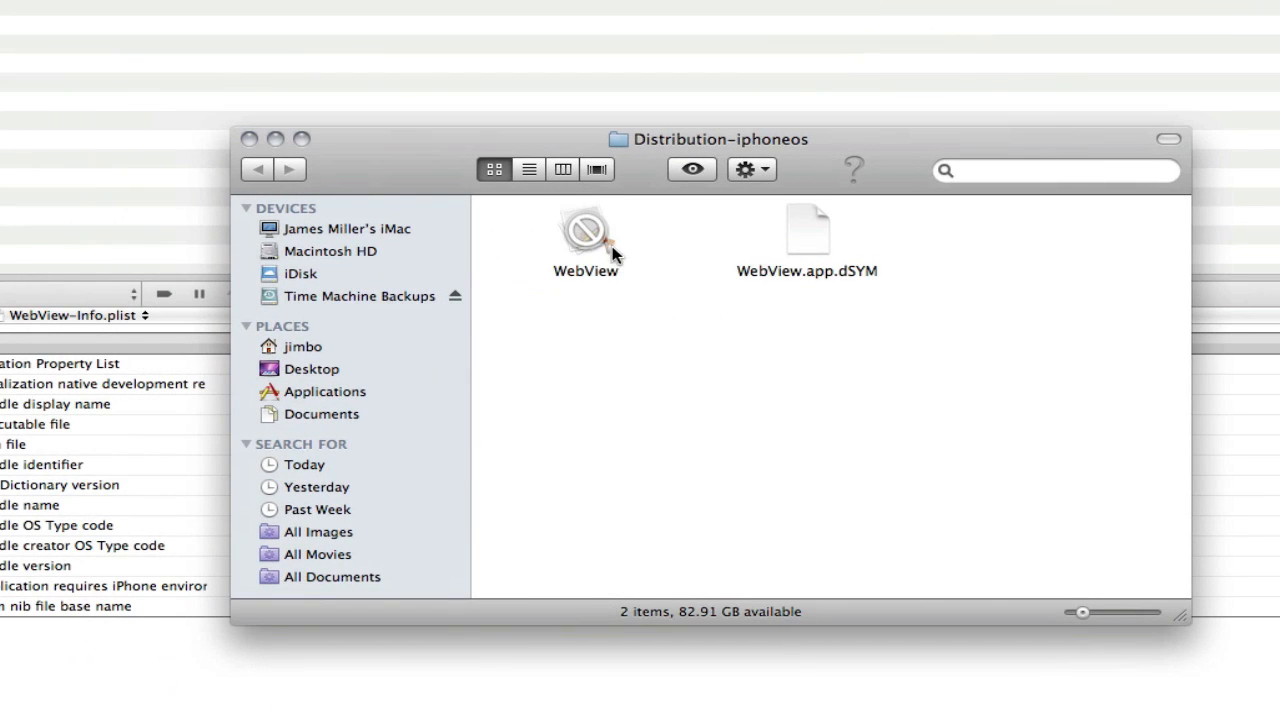
# Compress the WebView app into WebView.zip in the Distribution-iphoneos folder.
pyautogui.click(586, 236)
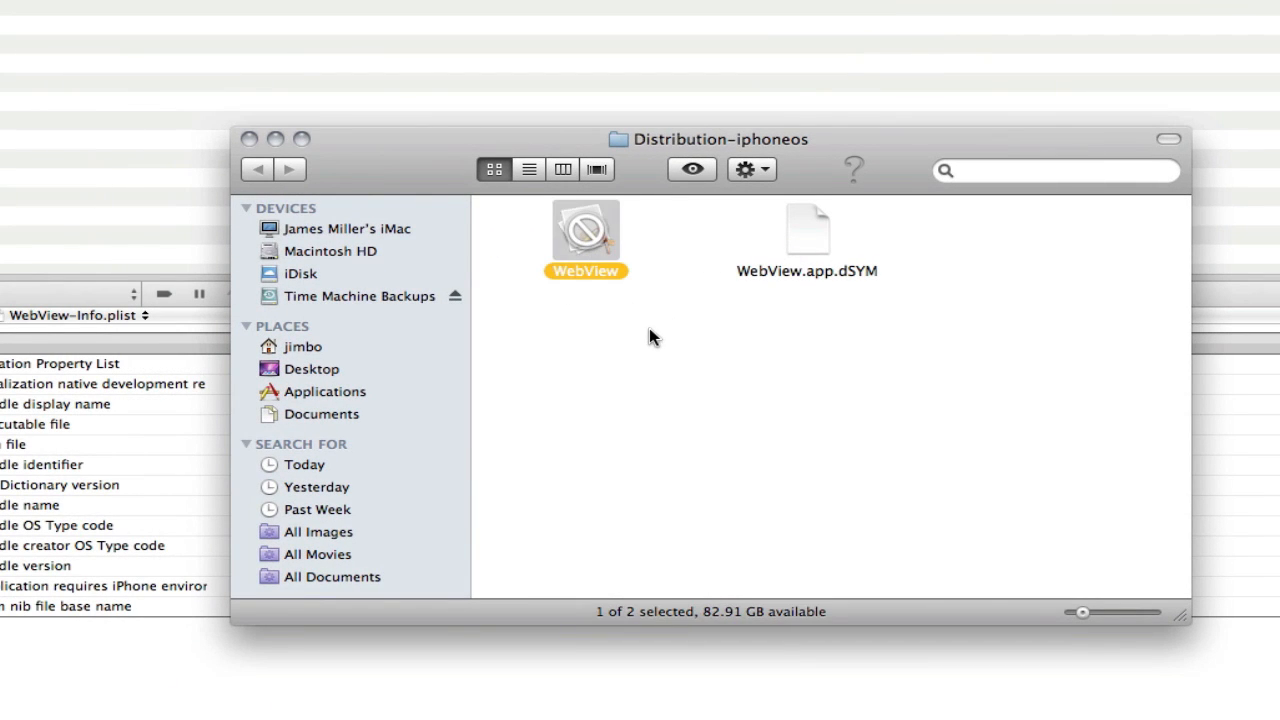
pyautogui.moveTo(594, 240)
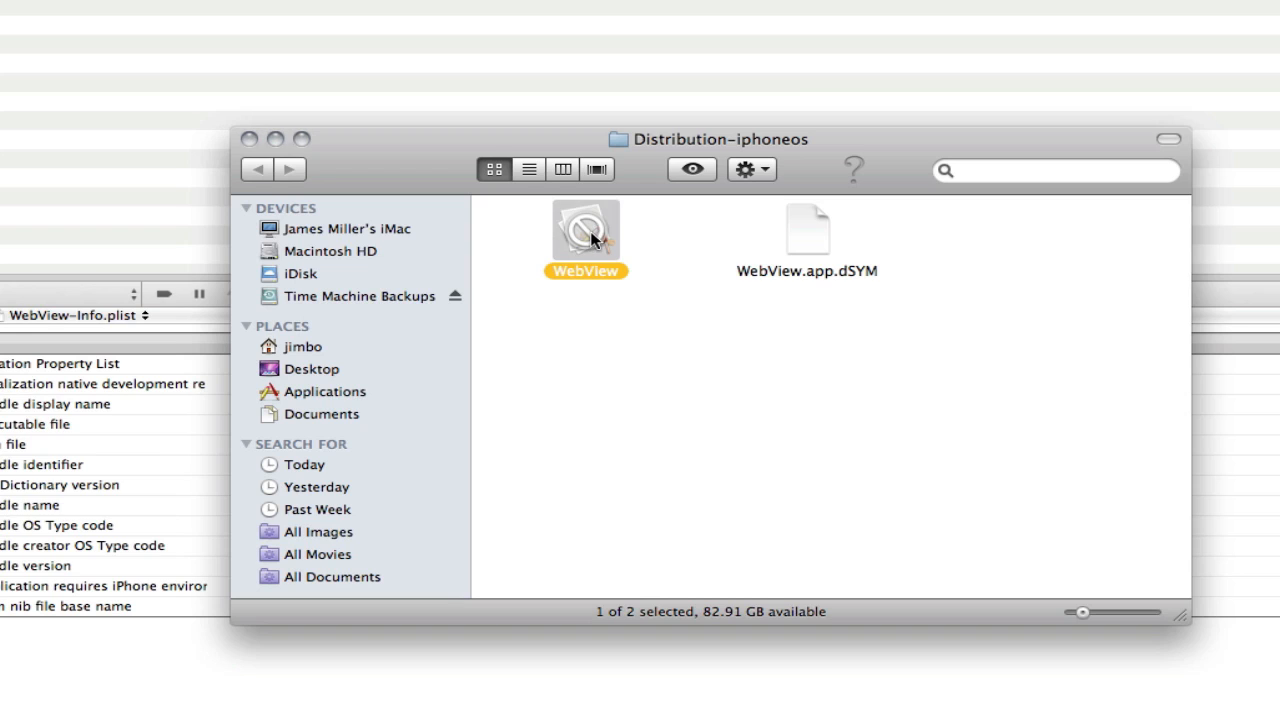
pyautogui.rightClick(584, 230)
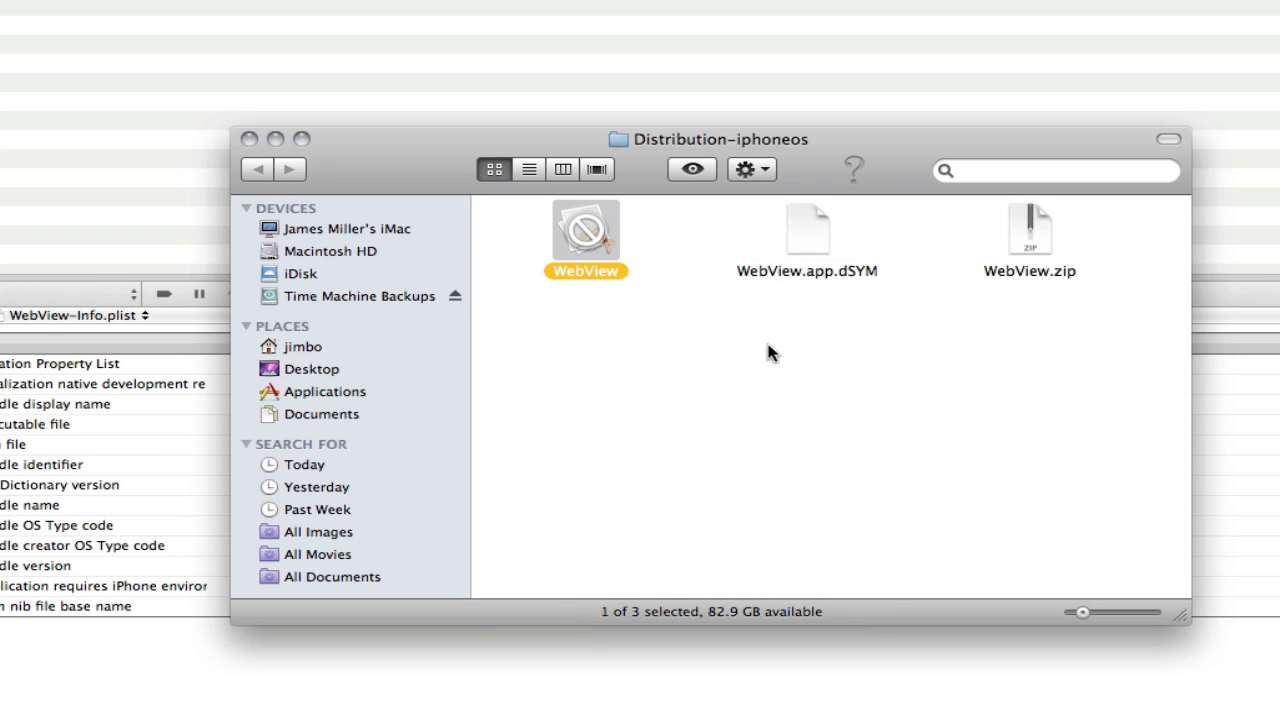
pyautogui.click(1028, 230)
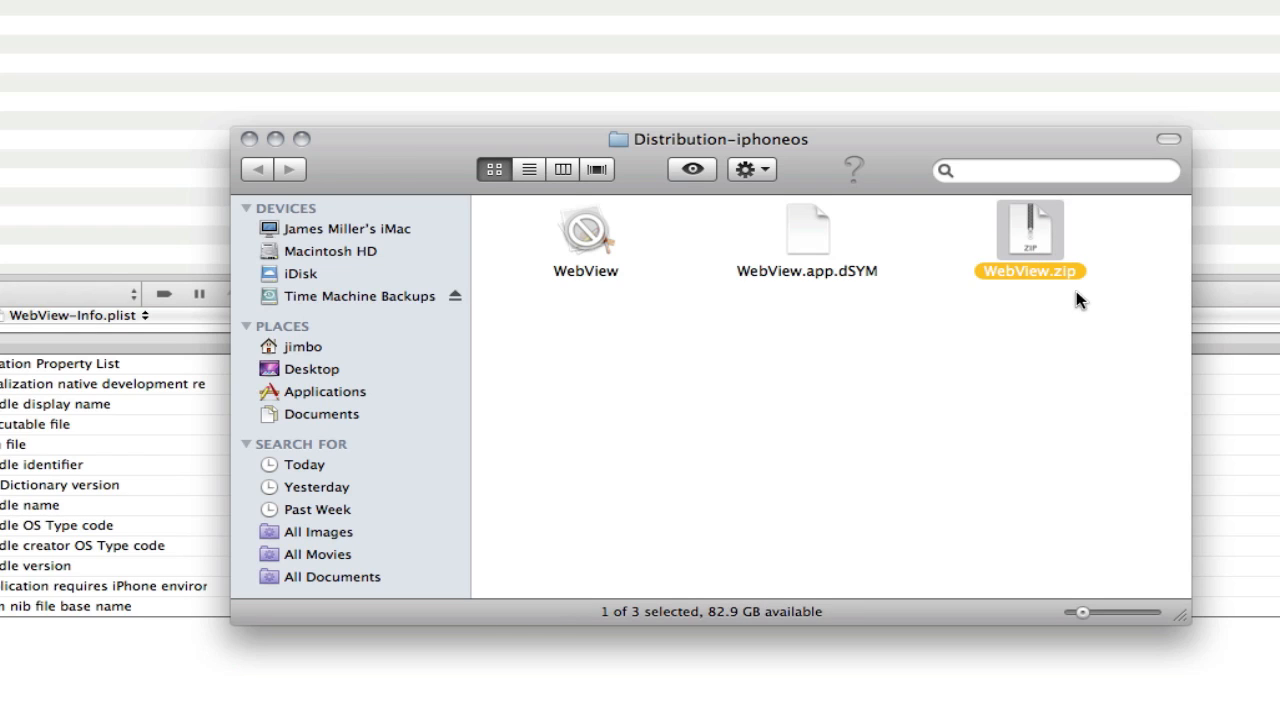
pyautogui.moveTo(1008, 278)
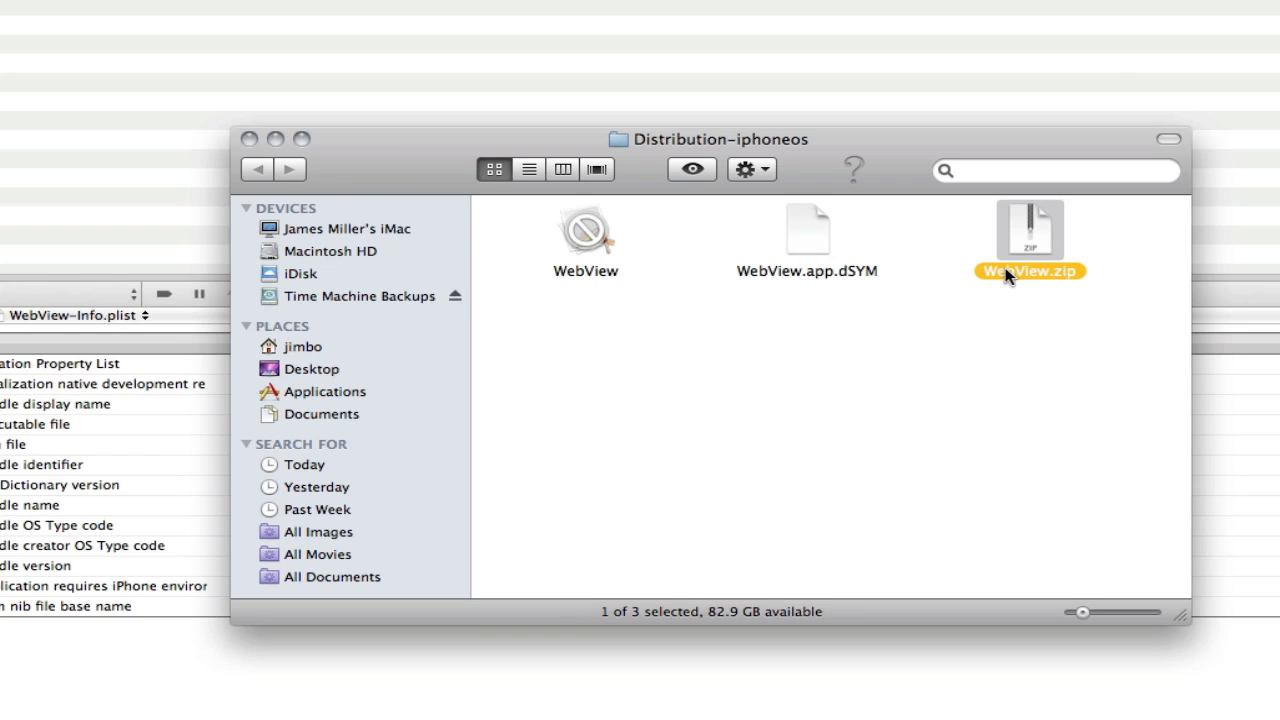
# Reselect WebView.zip and navigate Finder up to Macintosh HD's contents.
pyautogui.click(1016, 308)
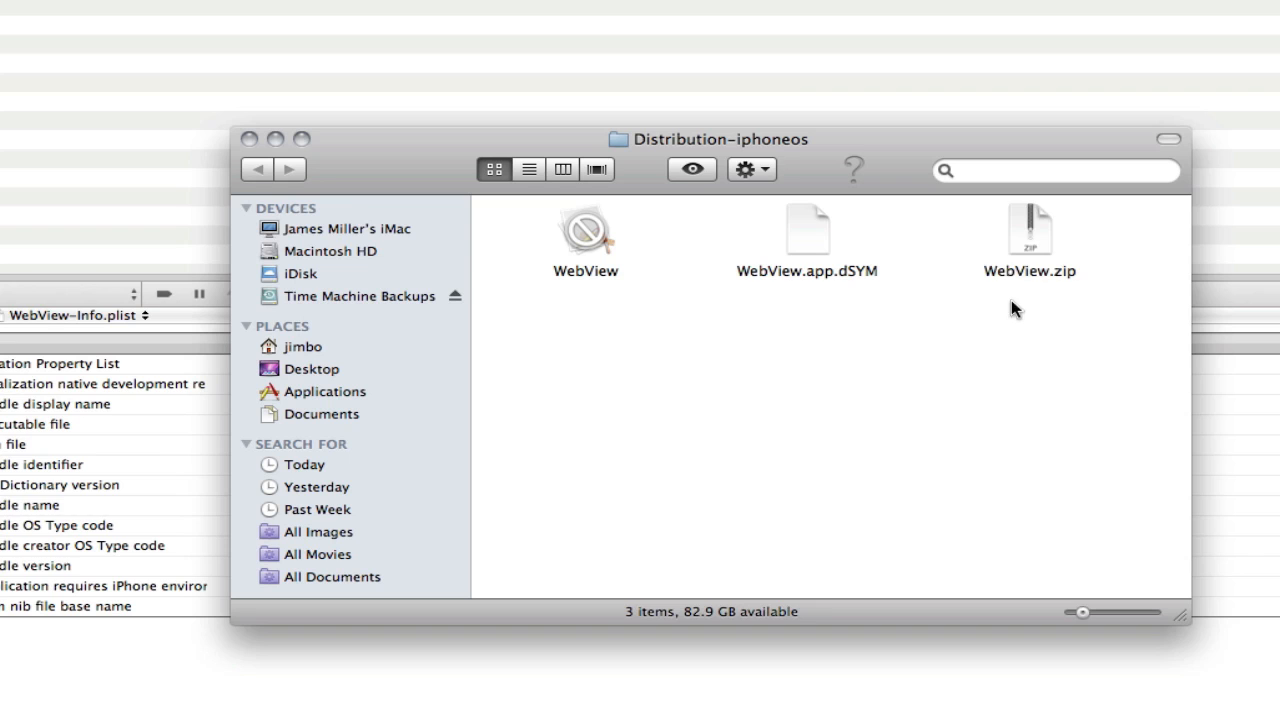
pyautogui.click(1028, 230)
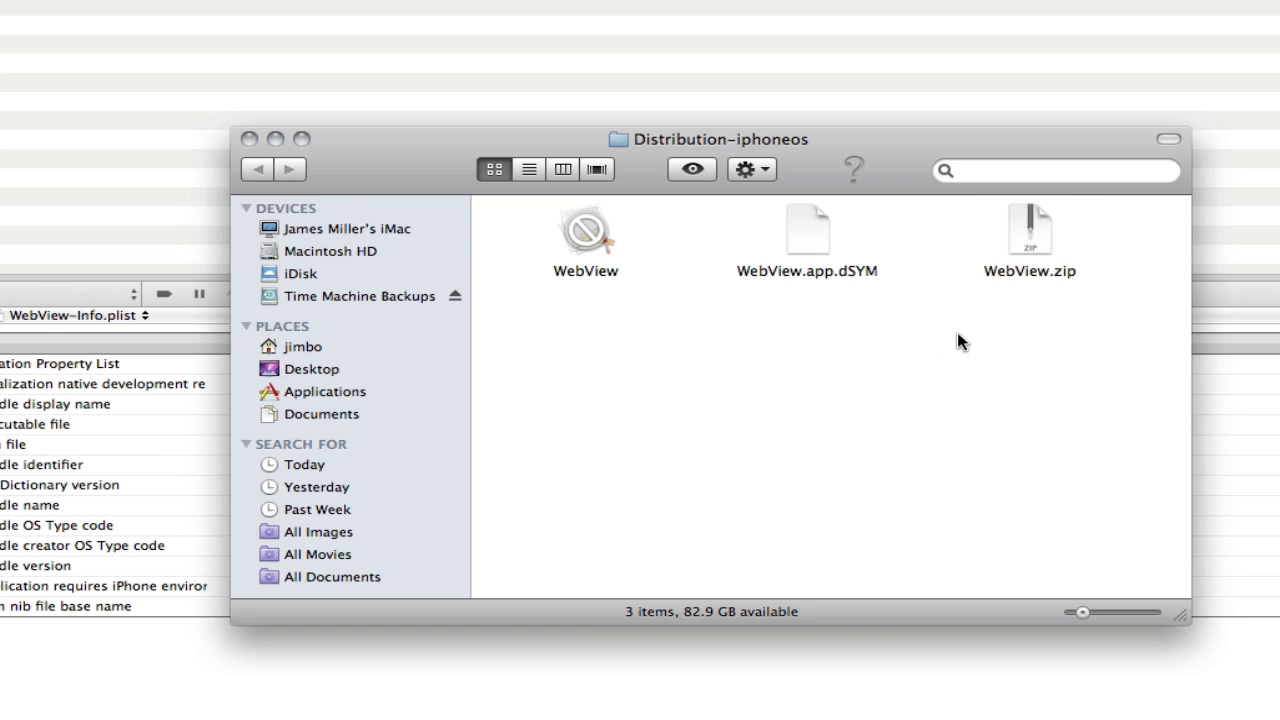
pyautogui.moveTo(710, 140); pyautogui.dragTo(724, 214)
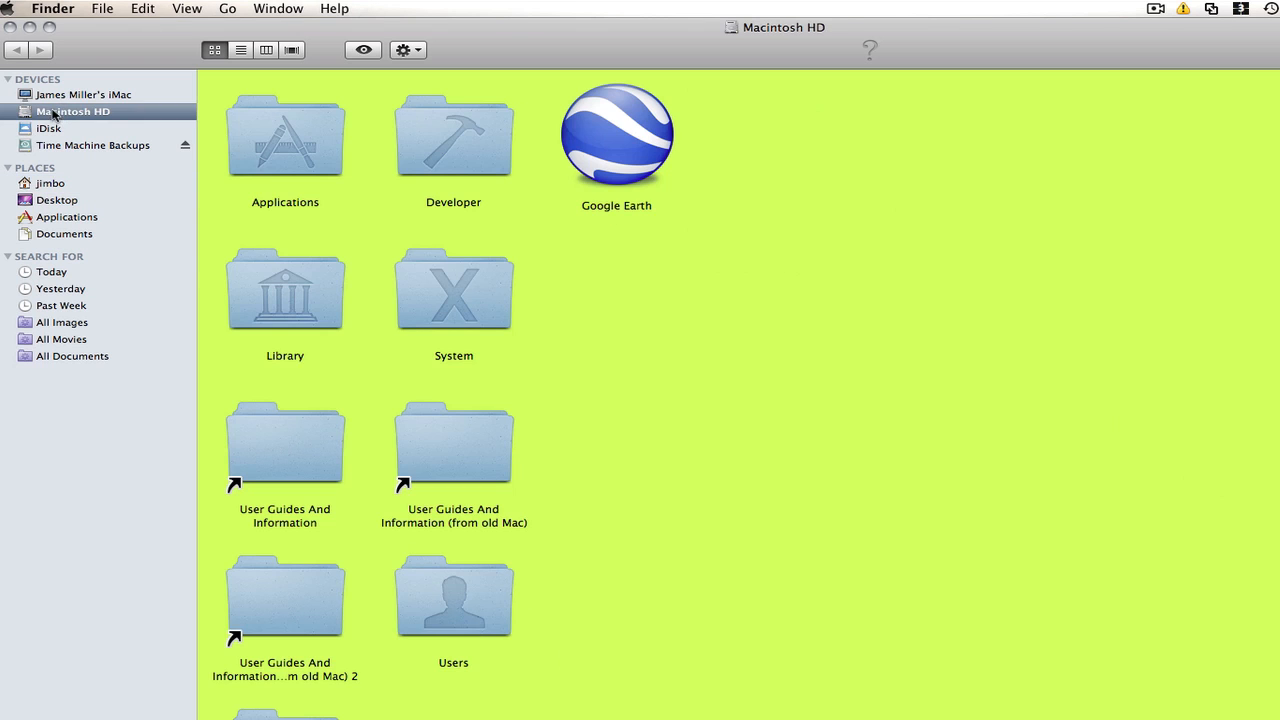
# Launch Application Loader from Developer > Applications > Utilities.
pyautogui.doubleClick(452, 136)
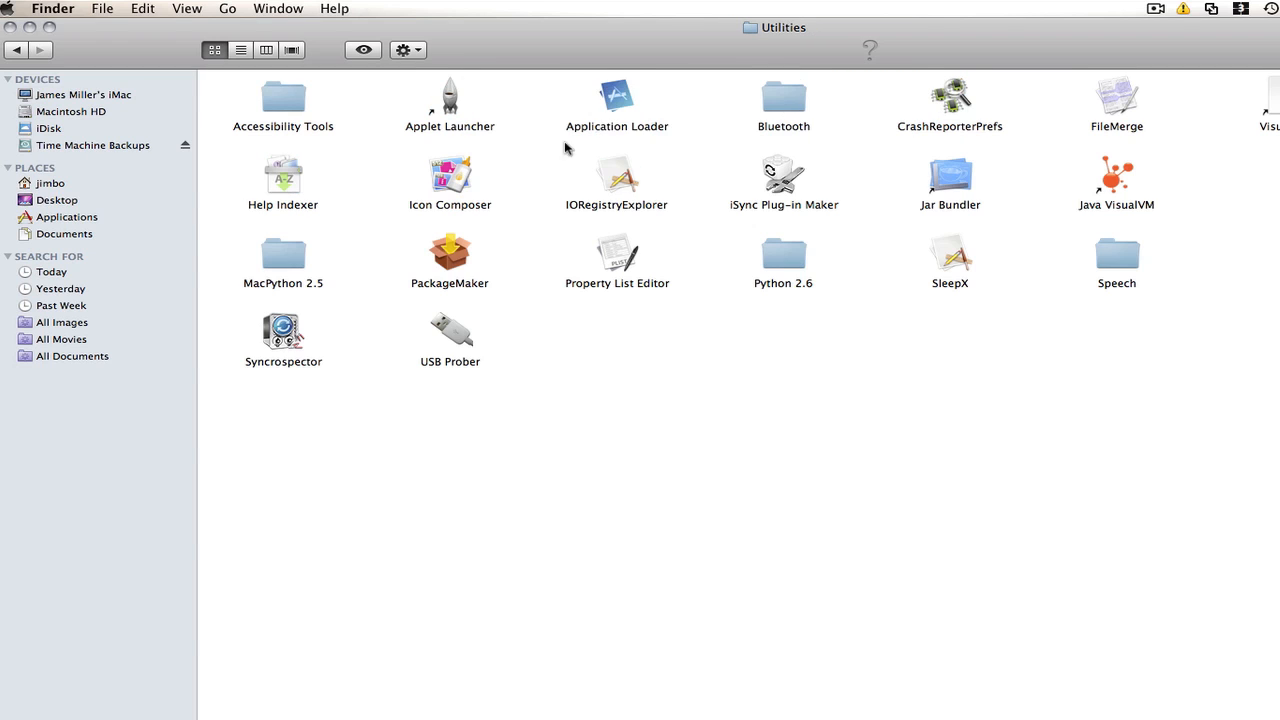
pyautogui.moveTo(676, 112)
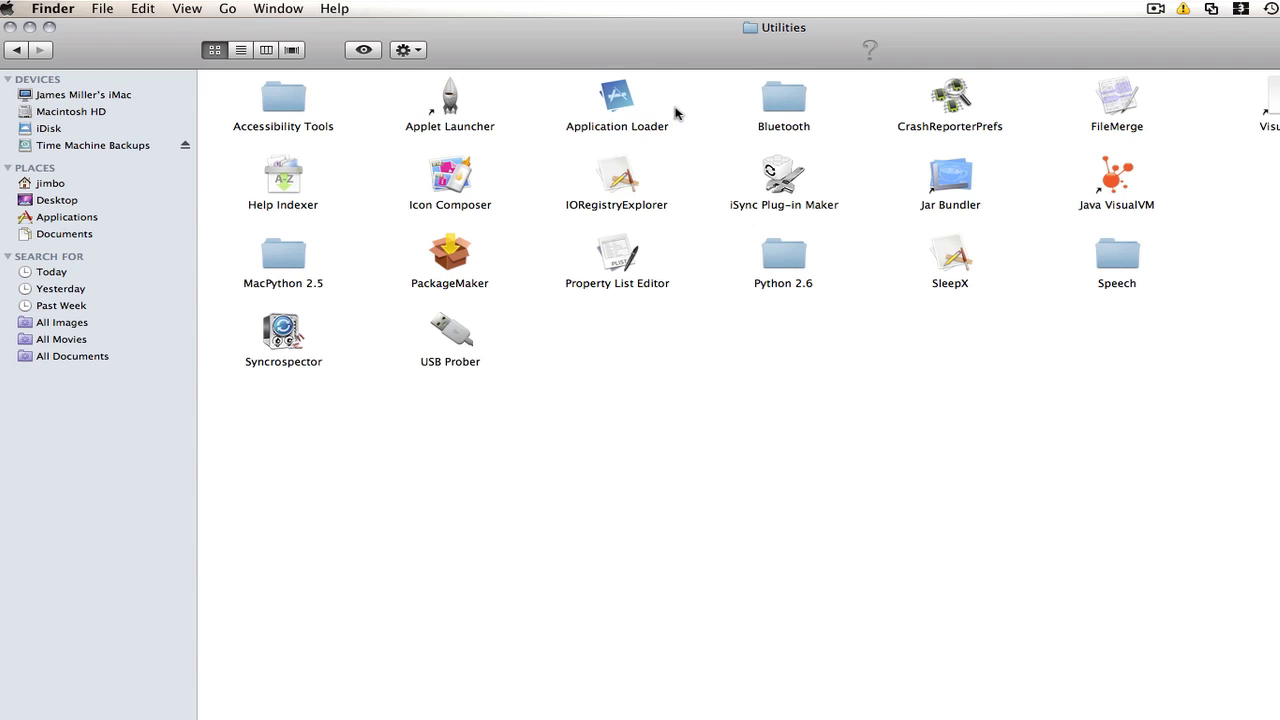
pyautogui.moveTo(636, 122)
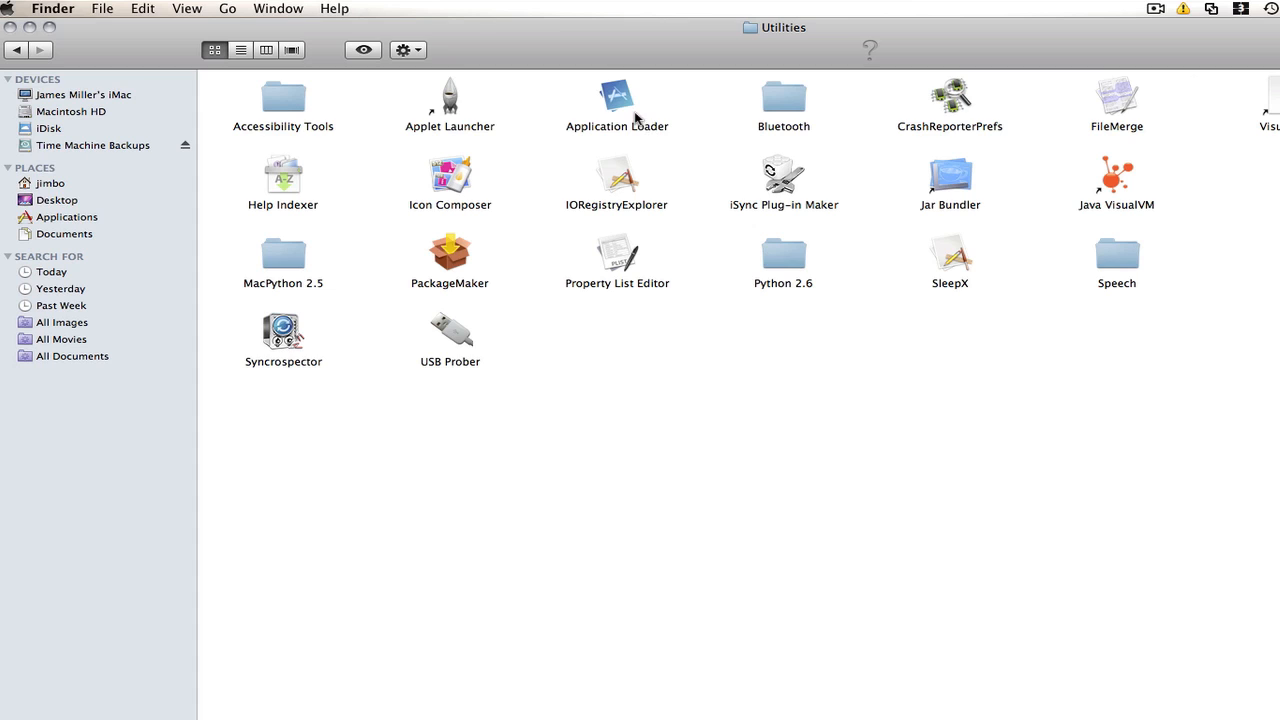
pyautogui.doubleClick(616, 100)
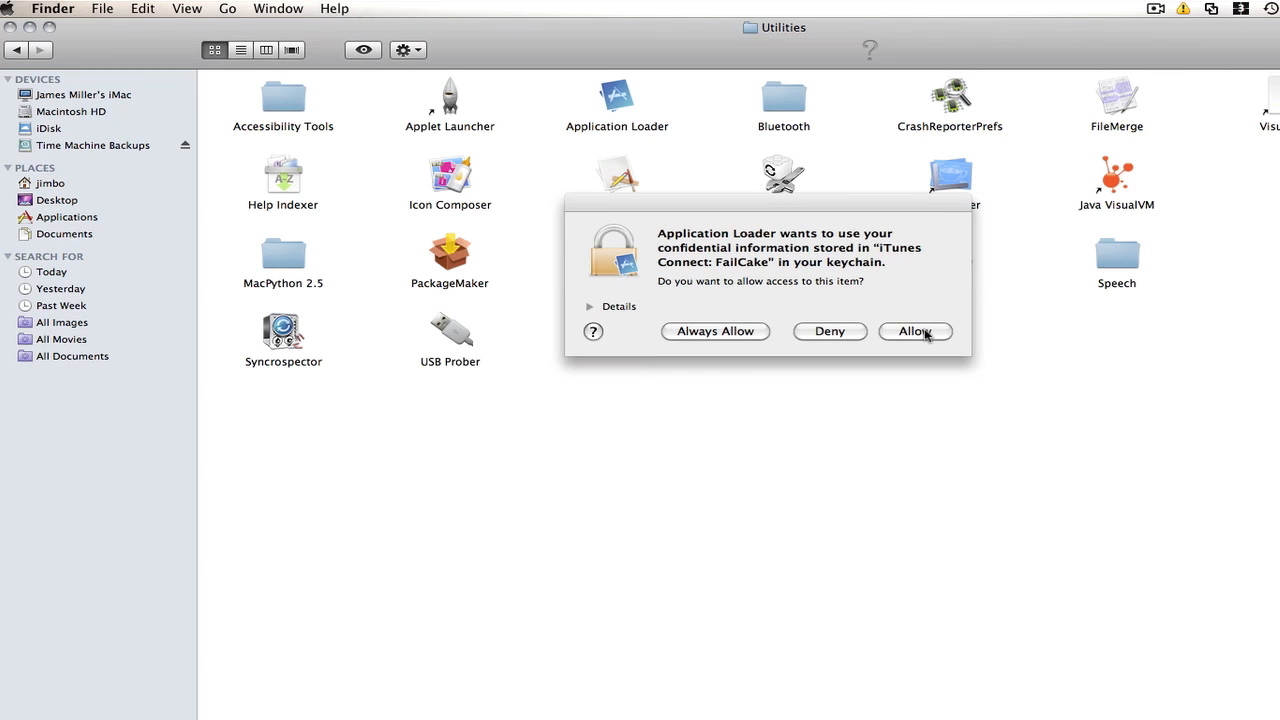
# Allow keychain login, choose WebView 1.0 and continue to its application information.
pyautogui.click(914, 332)
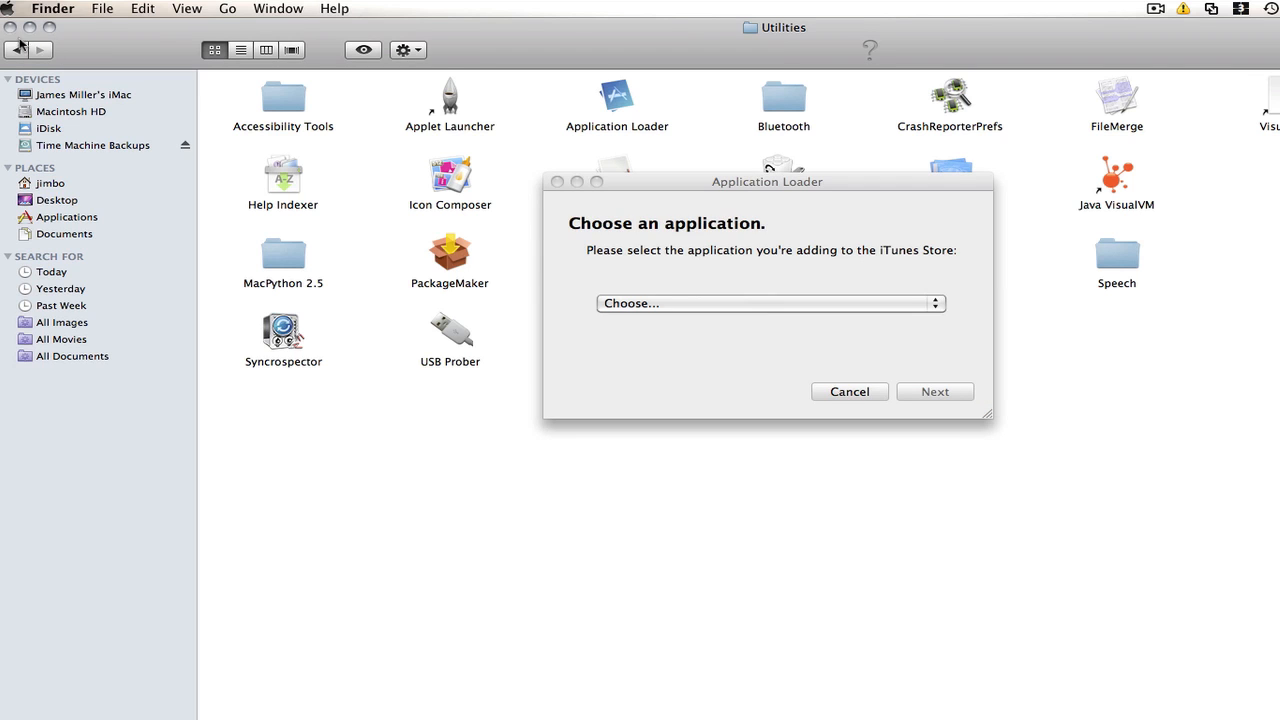
pyautogui.click(770, 304)
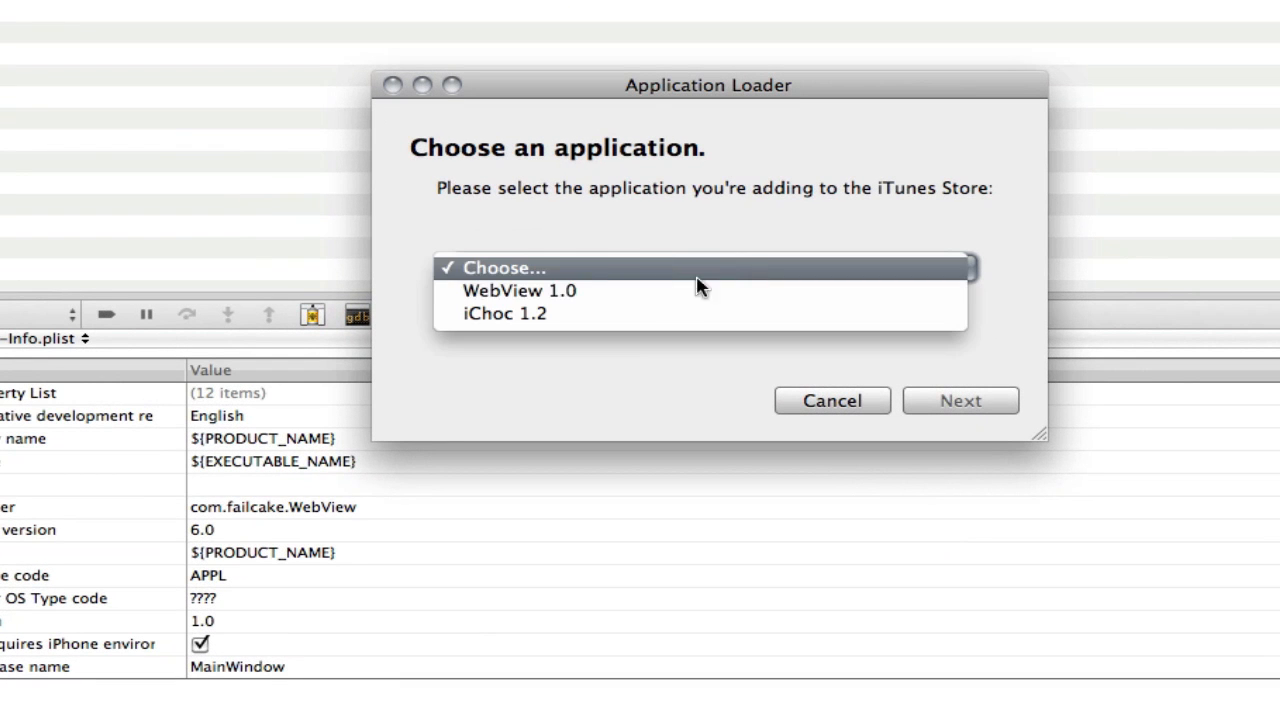
pyautogui.click(520, 290)
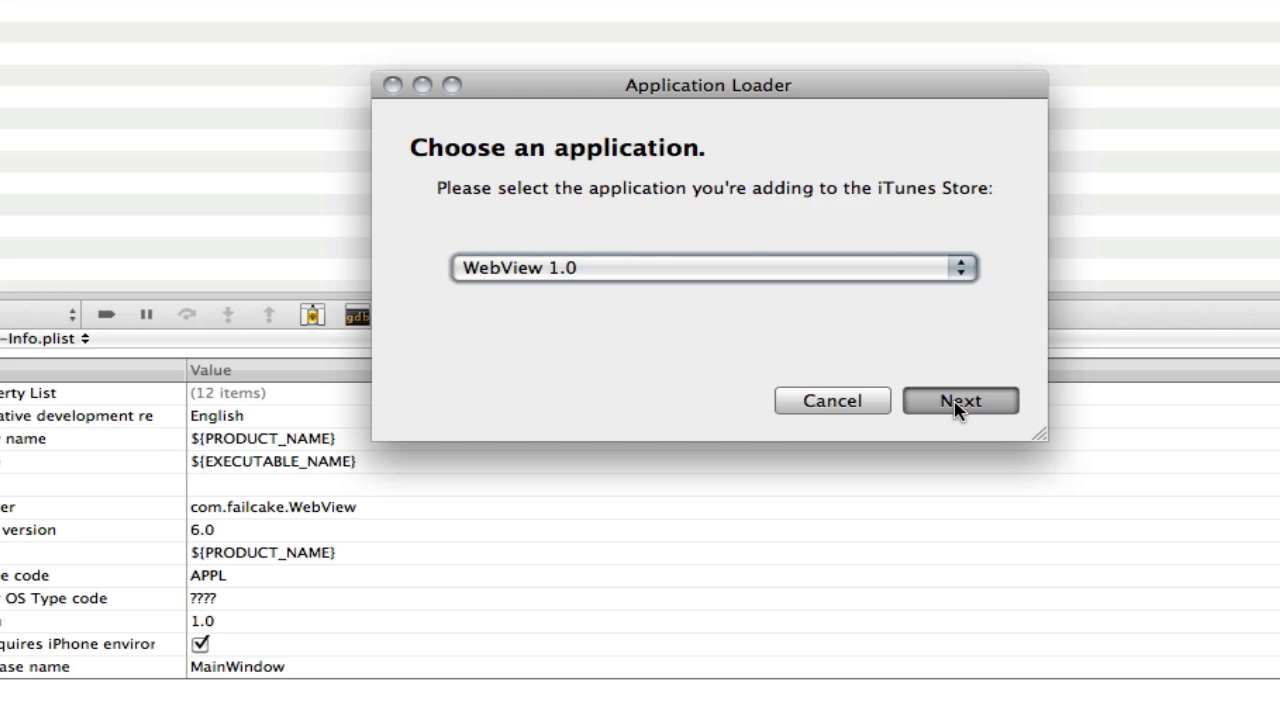
pyautogui.click(960, 400)
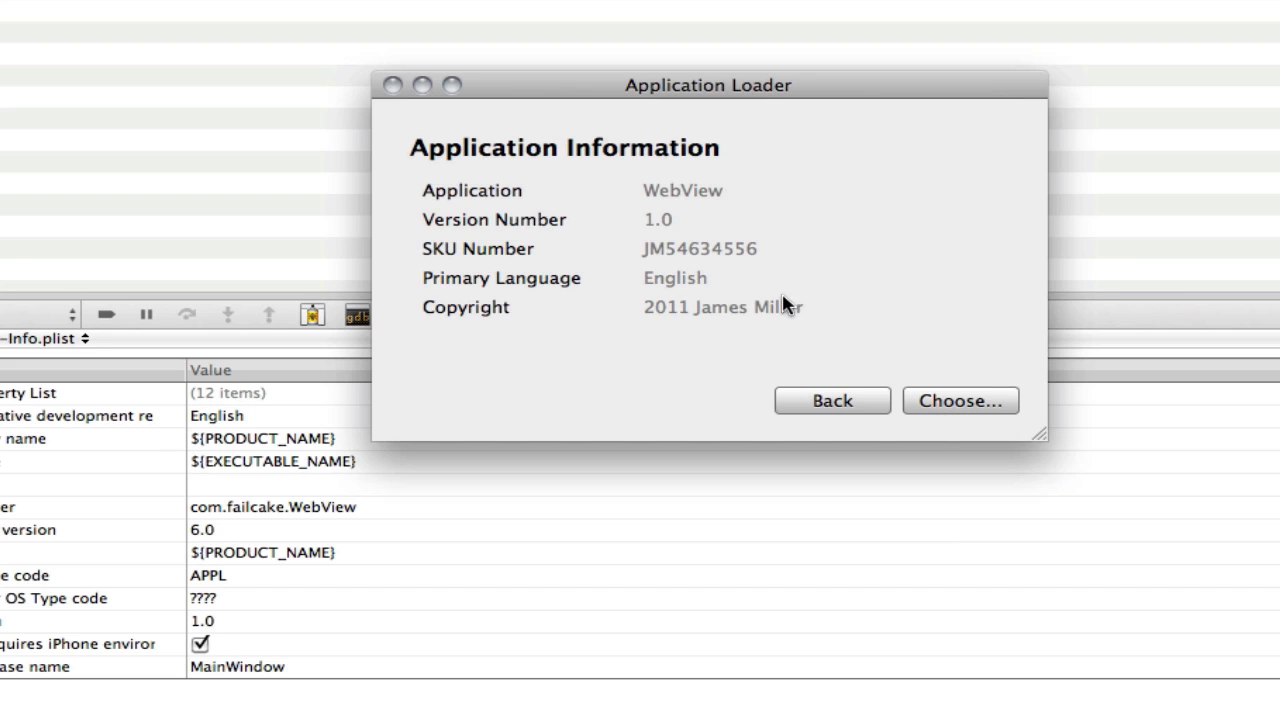
pyautogui.moveTo(976, 424)
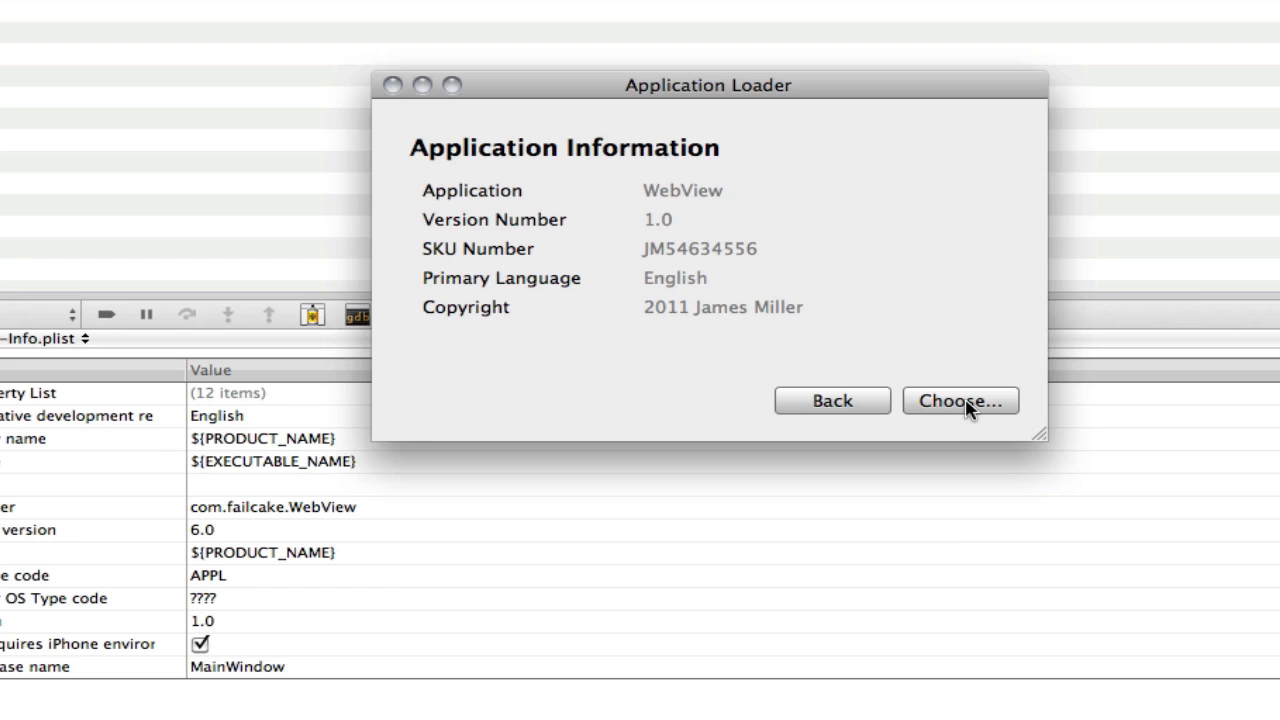
# Browse for the software to submit, starting from the Desktop folder.
pyautogui.click(960, 400)
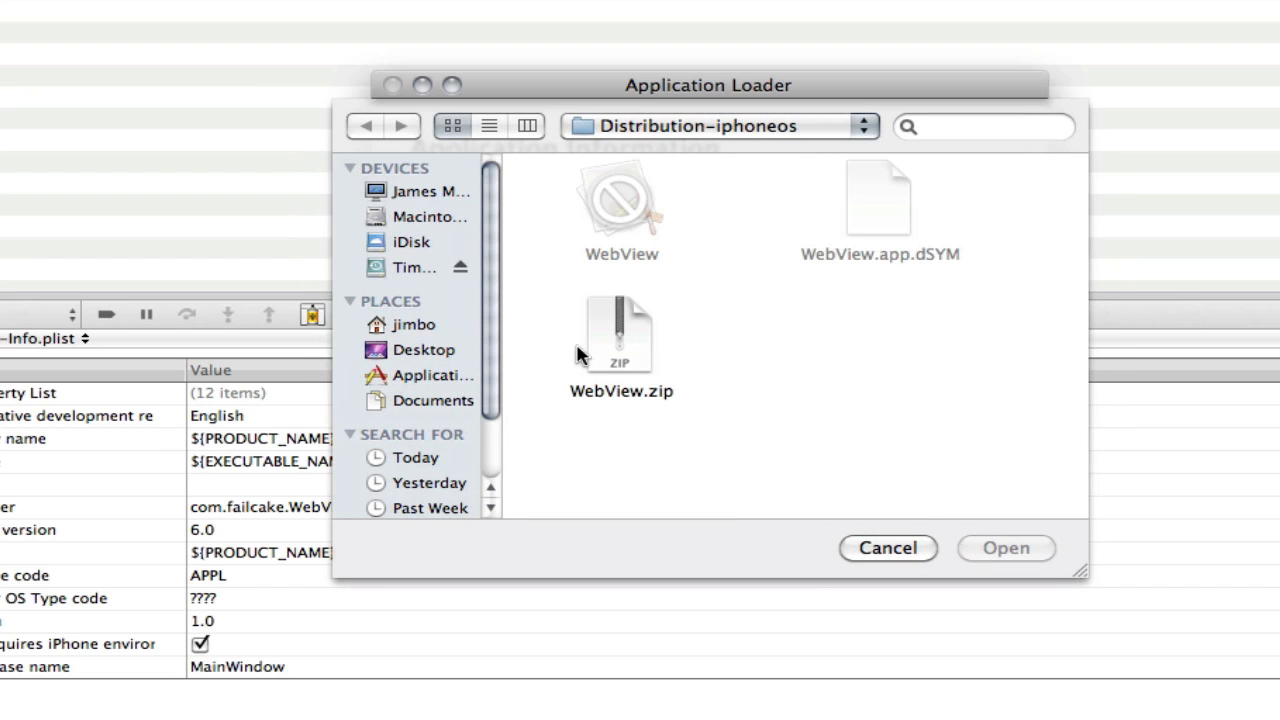
pyautogui.moveTo(390, 376)
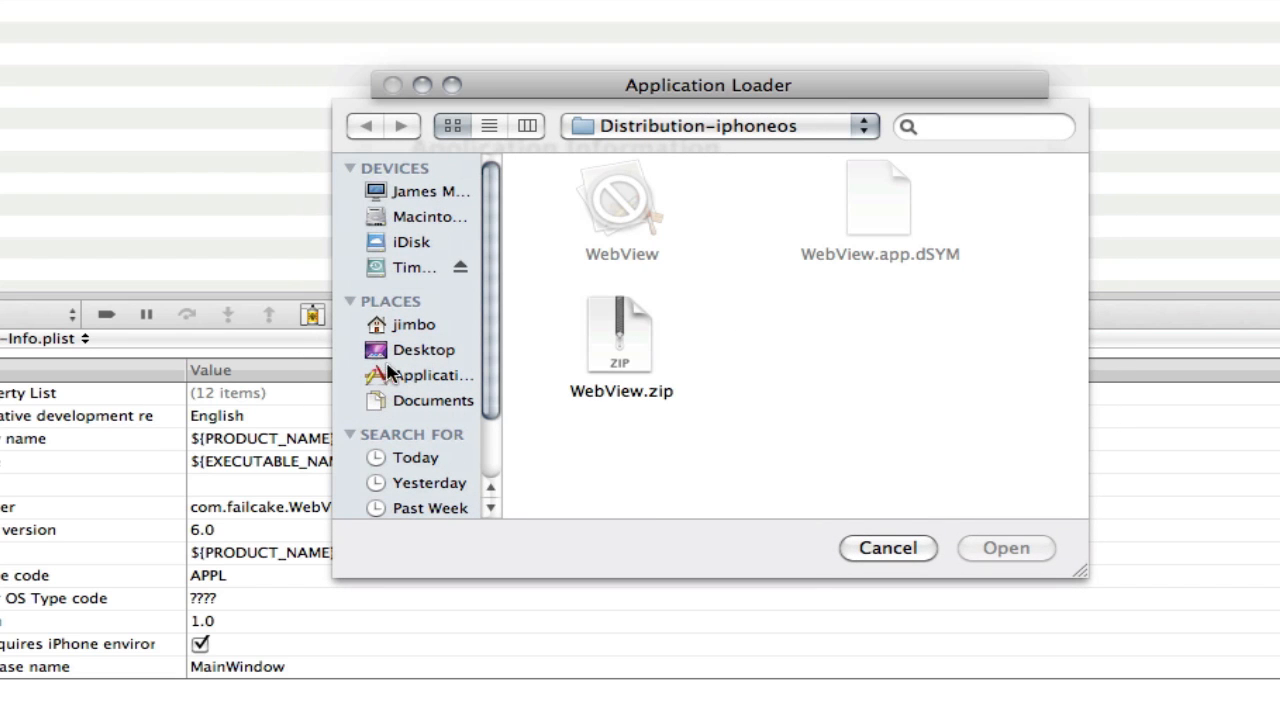
pyautogui.click(716, 126)
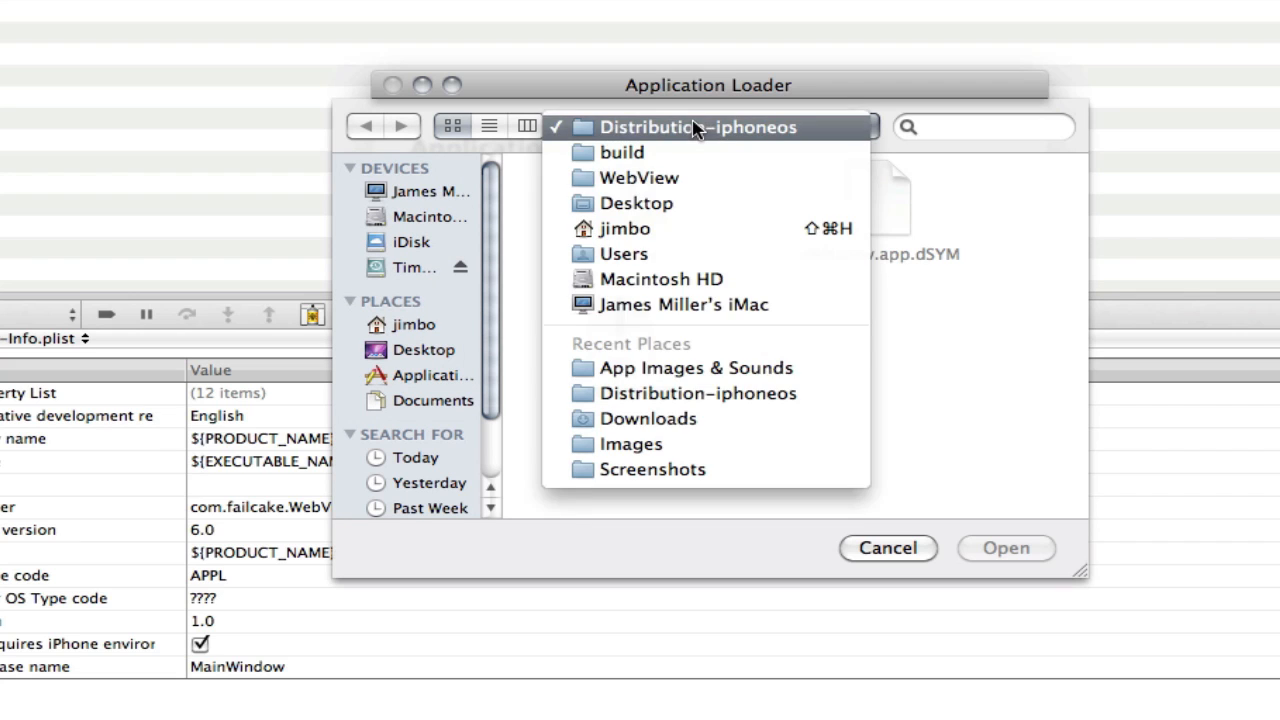
pyautogui.click(708, 128)
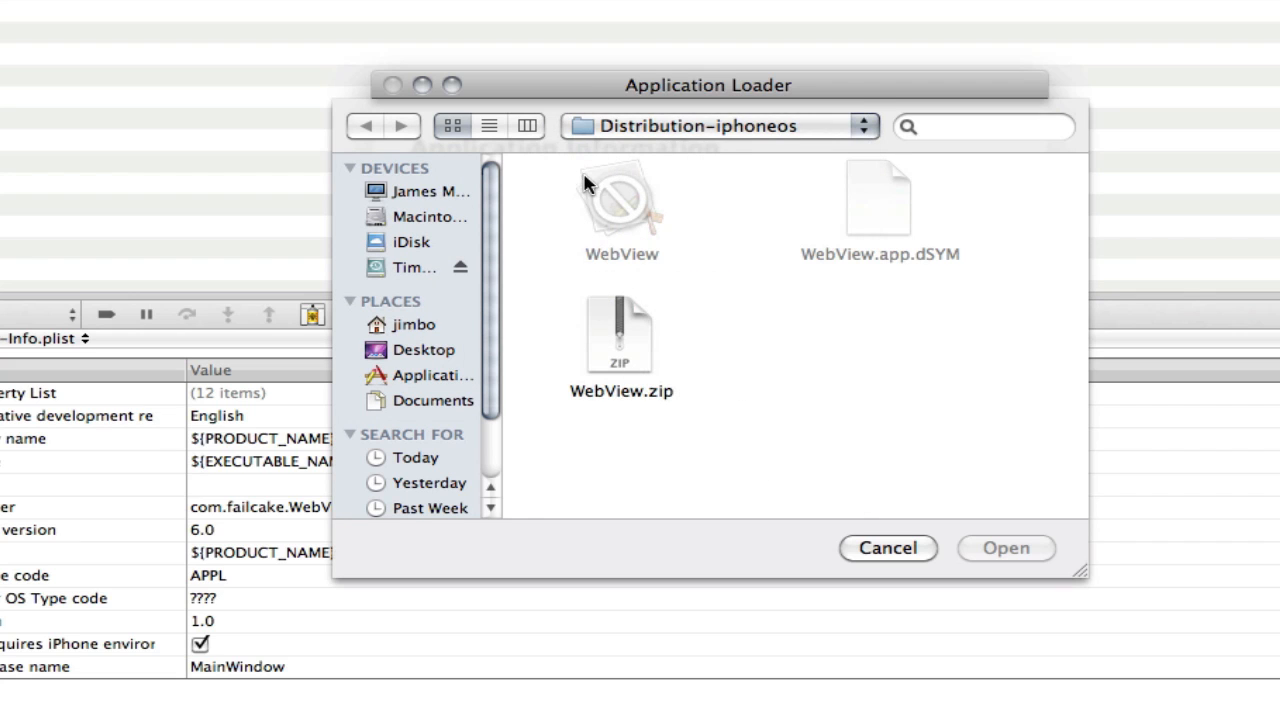
pyautogui.moveTo(444, 360)
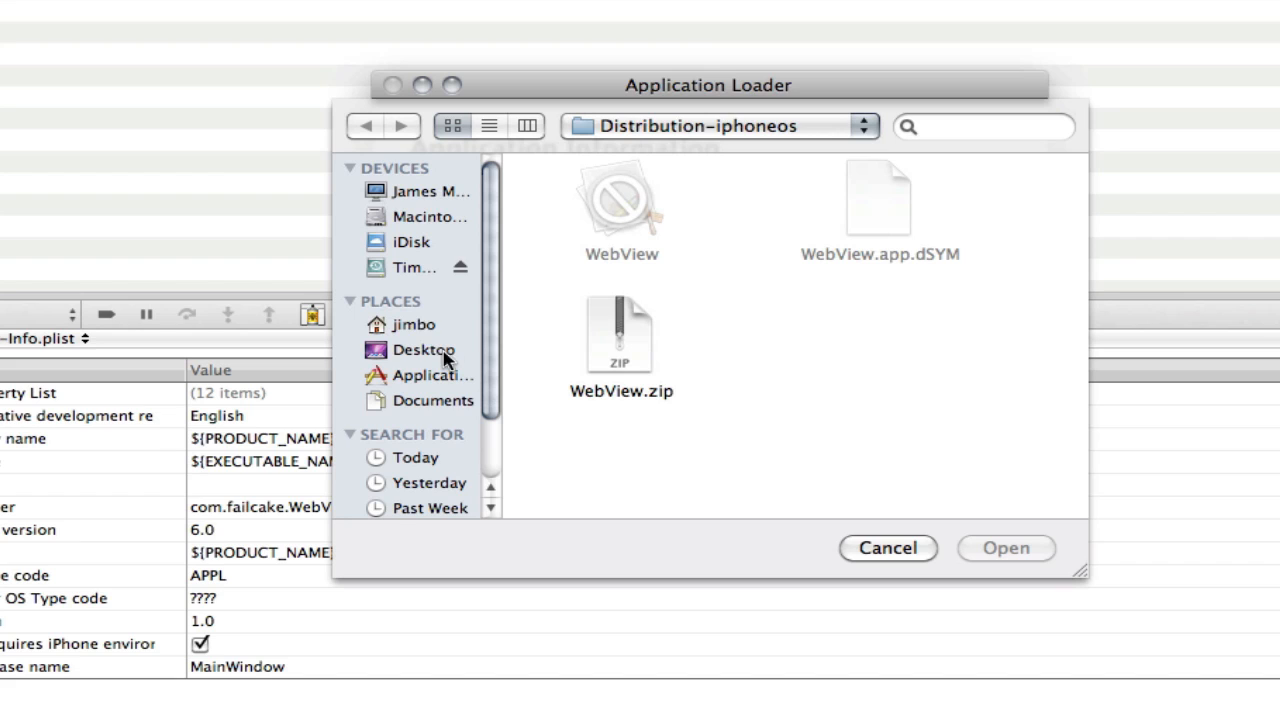
pyautogui.click(424, 348)
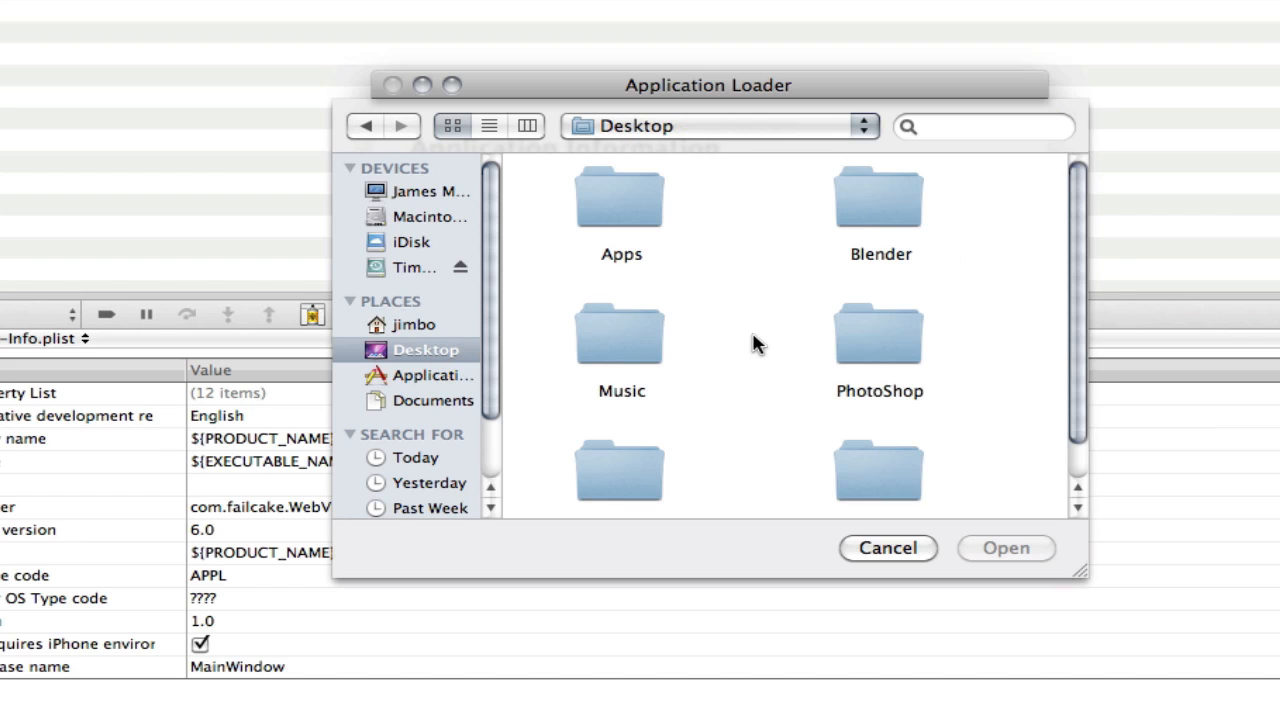
pyautogui.scroll(-3)
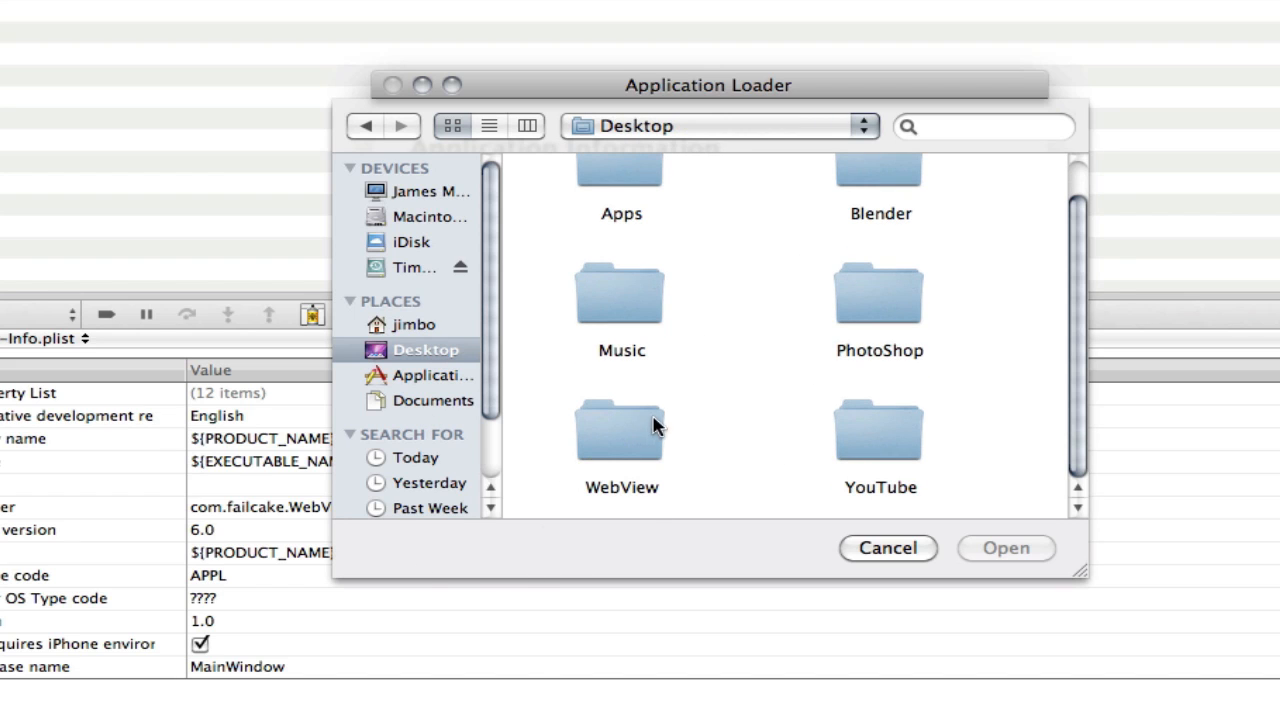
pyautogui.moveTo(640, 444)
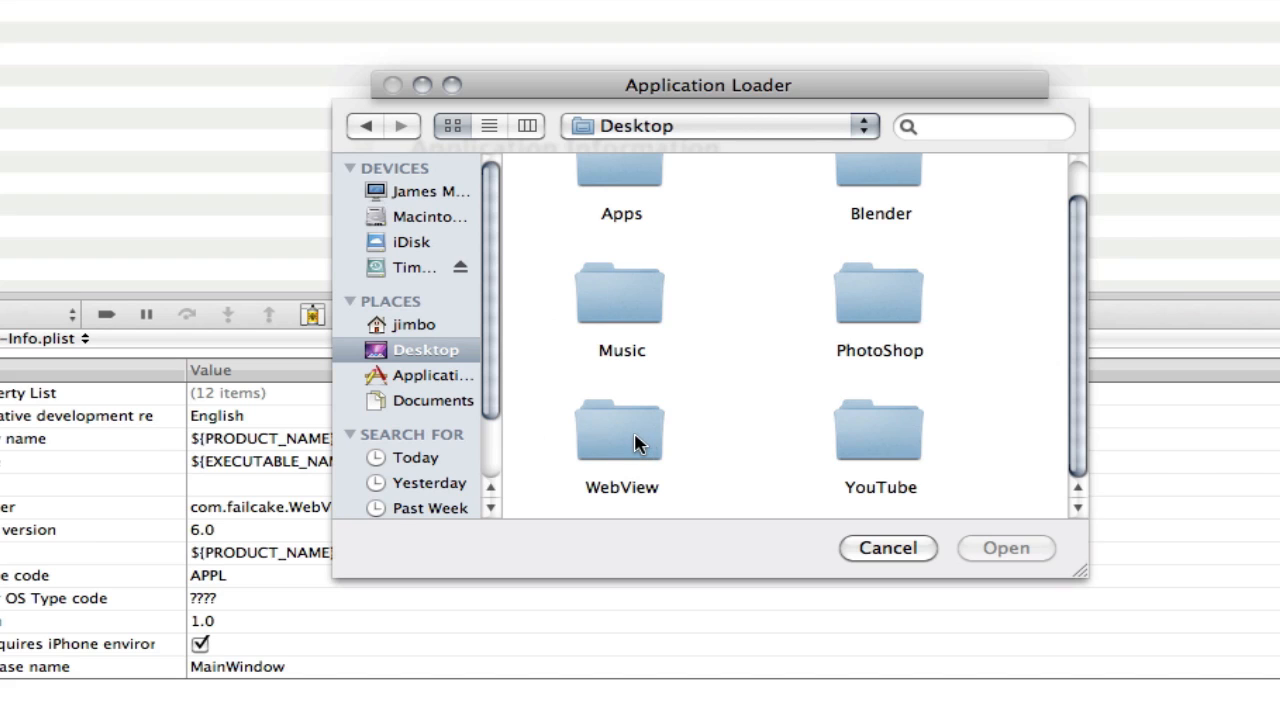
# Choose WebView.zip from WebView > build > Distribution-iphoneos as the software to submit.
pyautogui.doubleClick(620, 430)
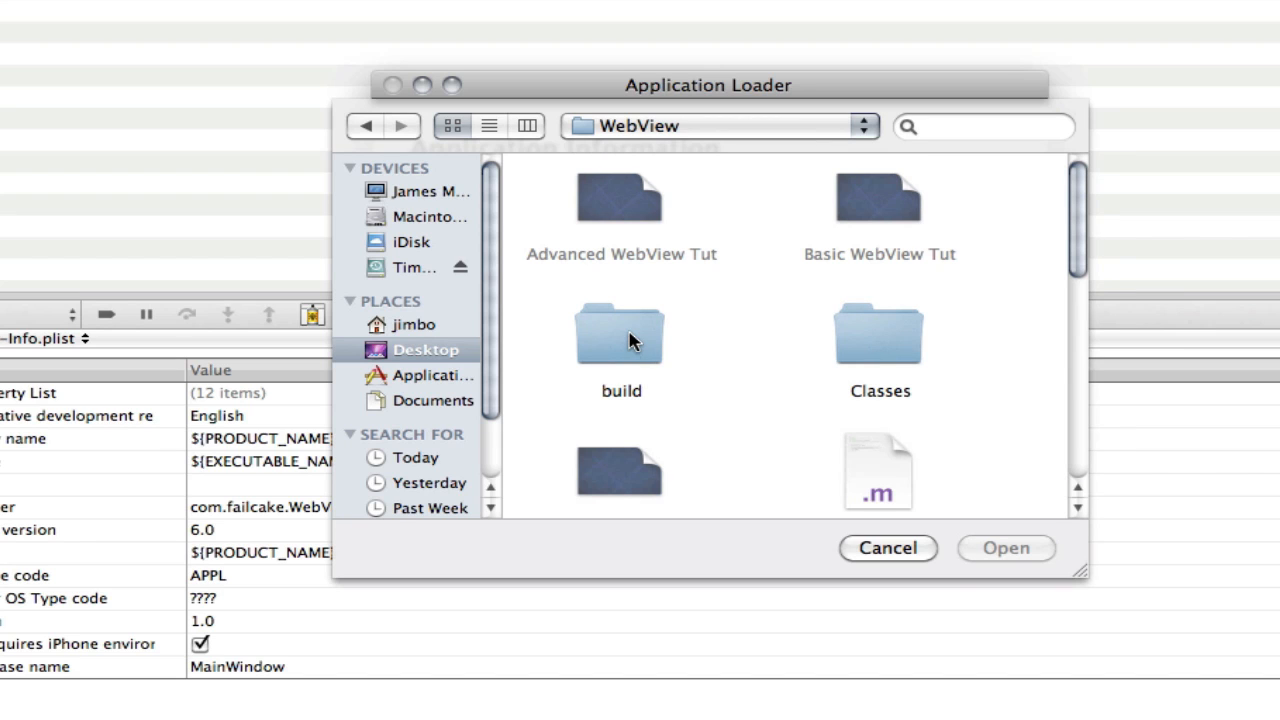
pyautogui.doubleClick(620, 340)
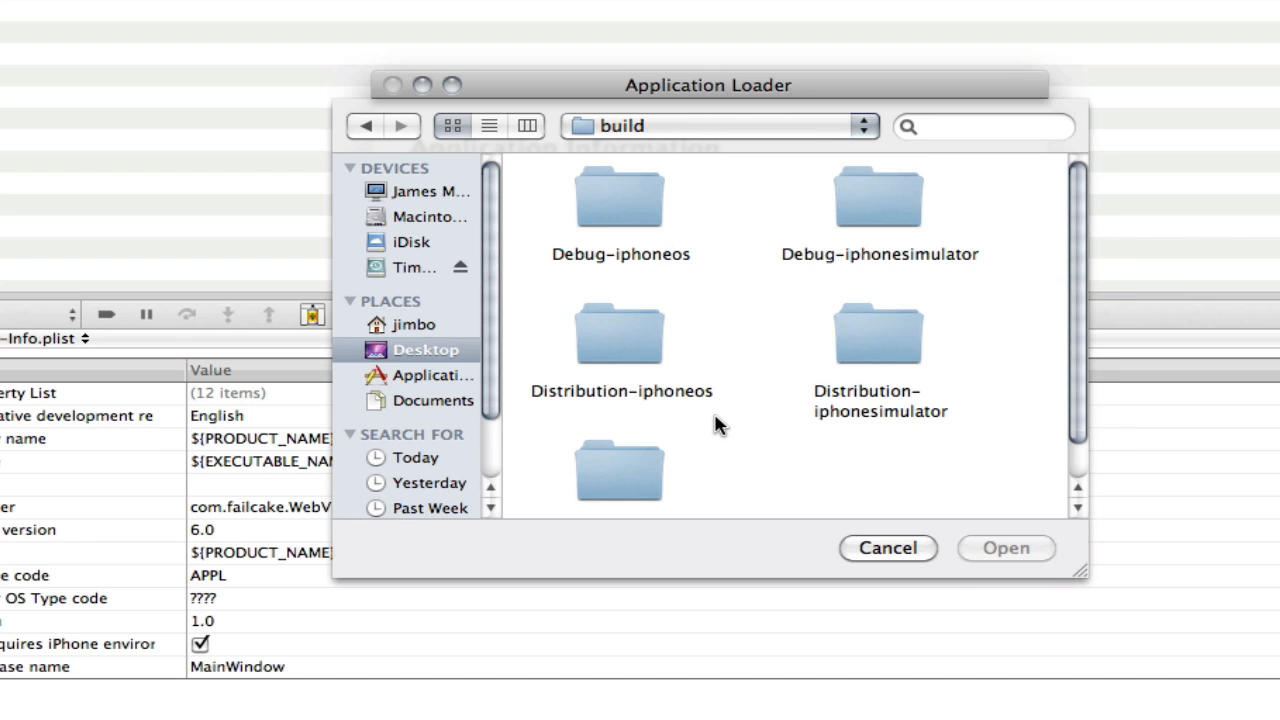
pyautogui.moveTo(616, 364)
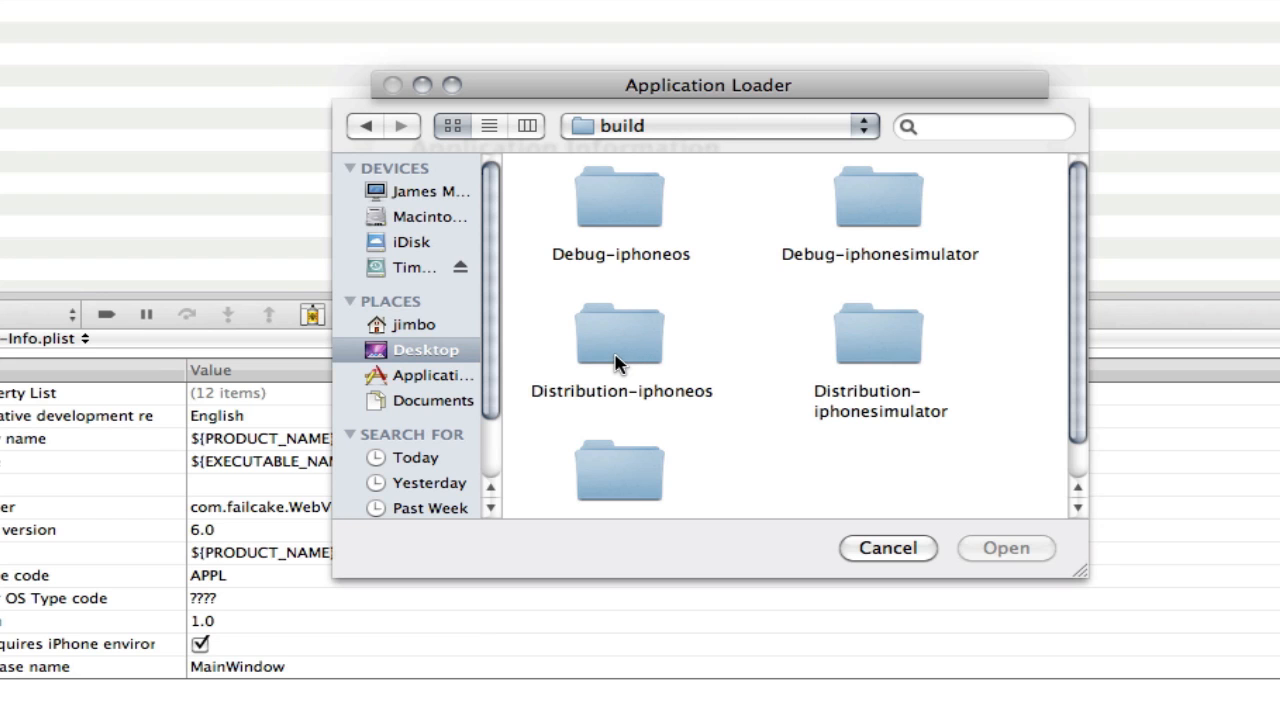
pyautogui.doubleClick(620, 336)
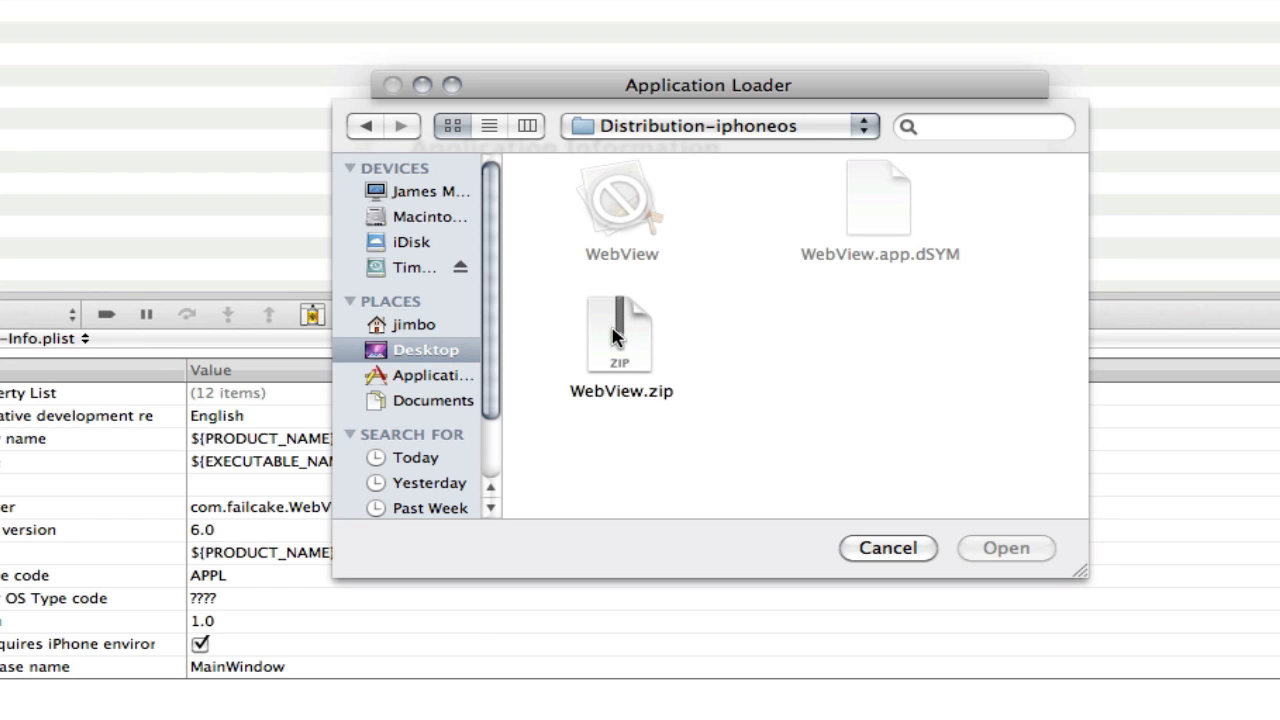
pyautogui.click(1006, 548)
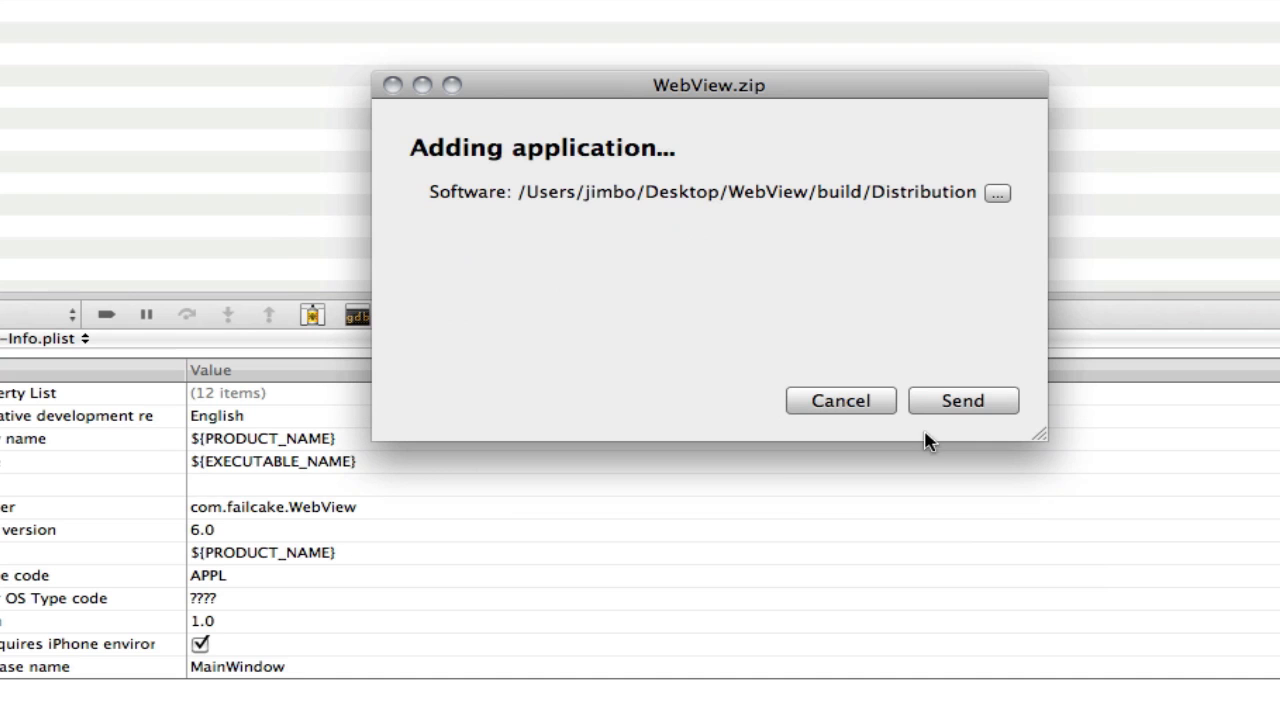
pyautogui.moveTo(930, 372)
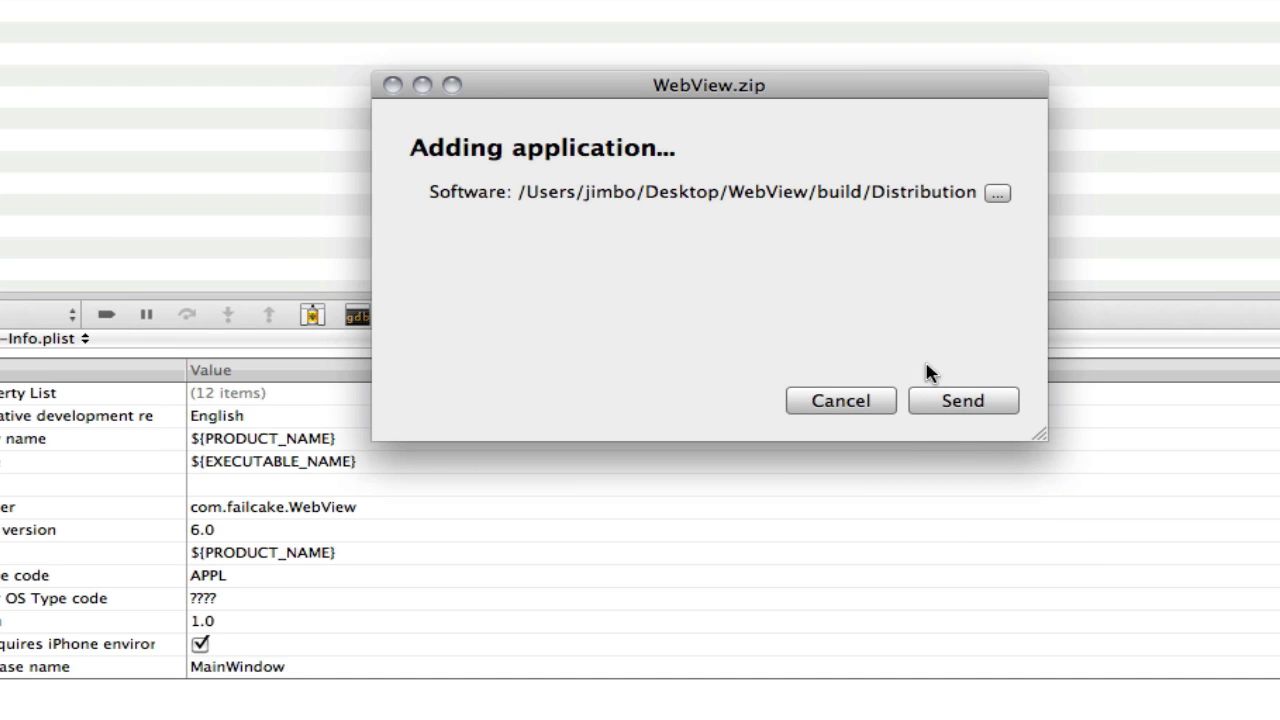
pyautogui.moveTo(1014, 430)
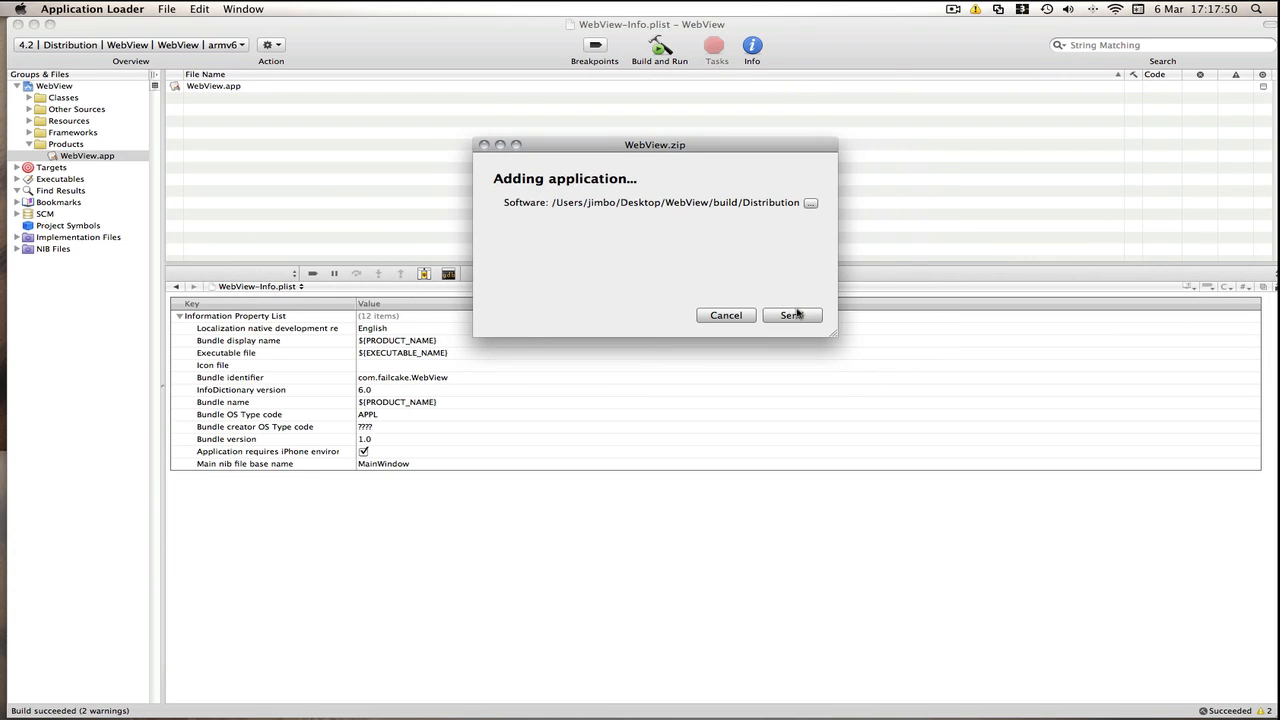
# Send WebView.zip, review the icon dimensions and codesign errors, then cancel the upload.
pyautogui.click(792, 316)
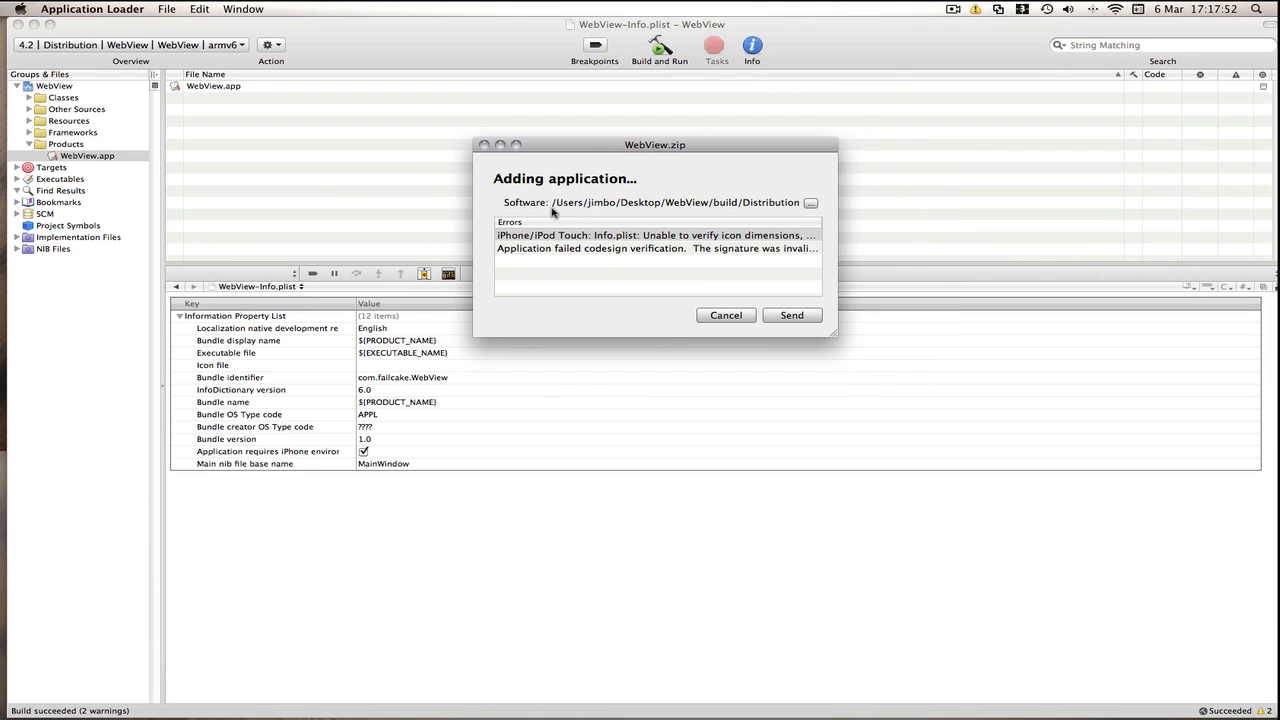
pyautogui.click(656, 236)
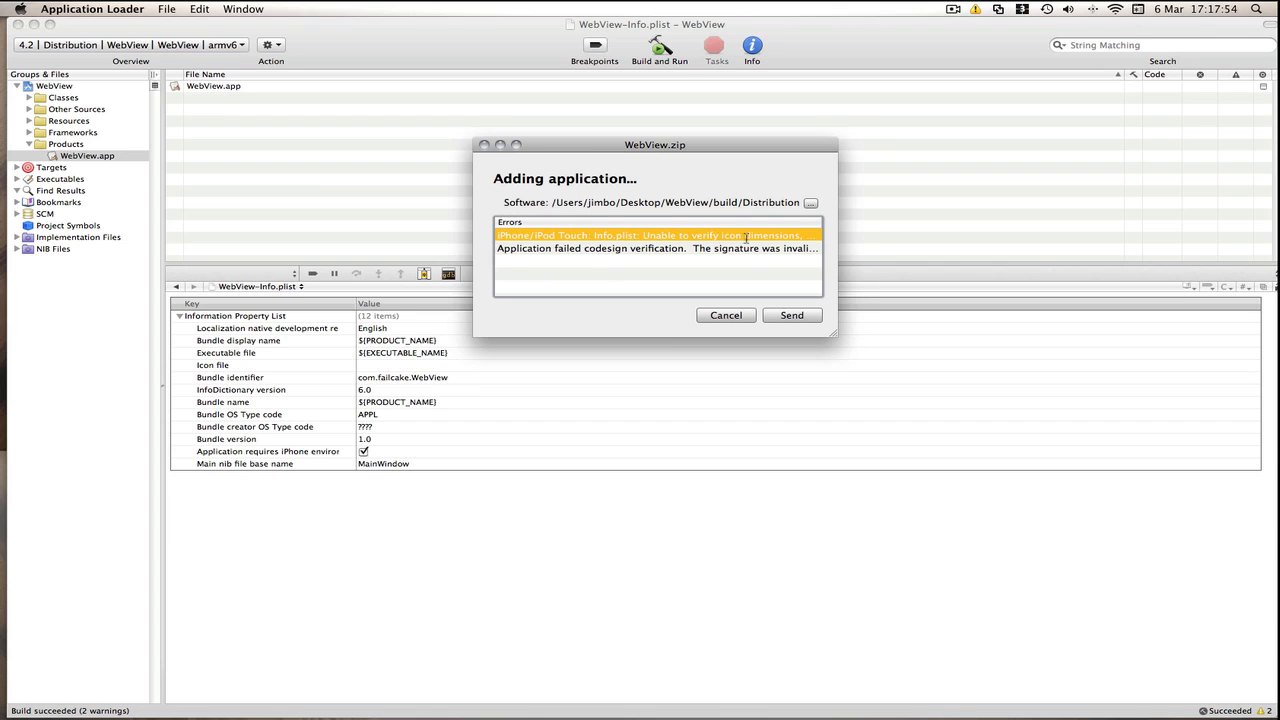
pyautogui.moveTo(656, 144); pyautogui.dragTo(832, 434)
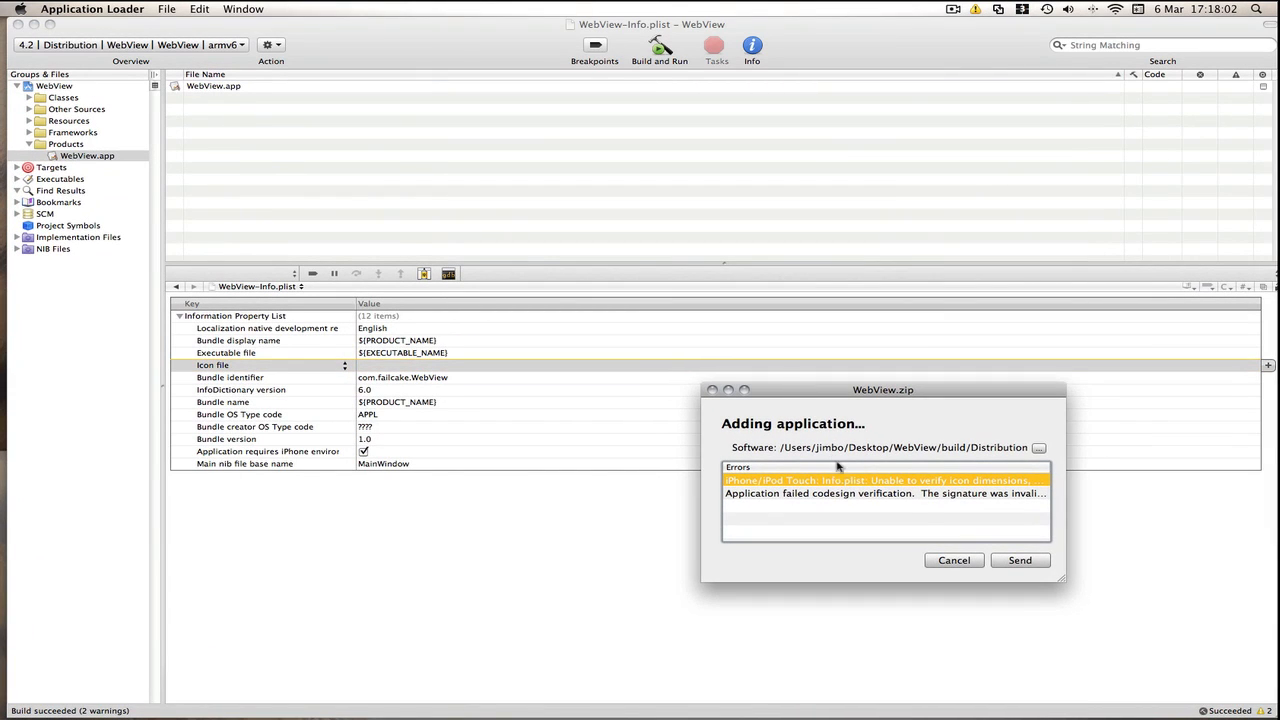
pyautogui.moveTo(964, 560)
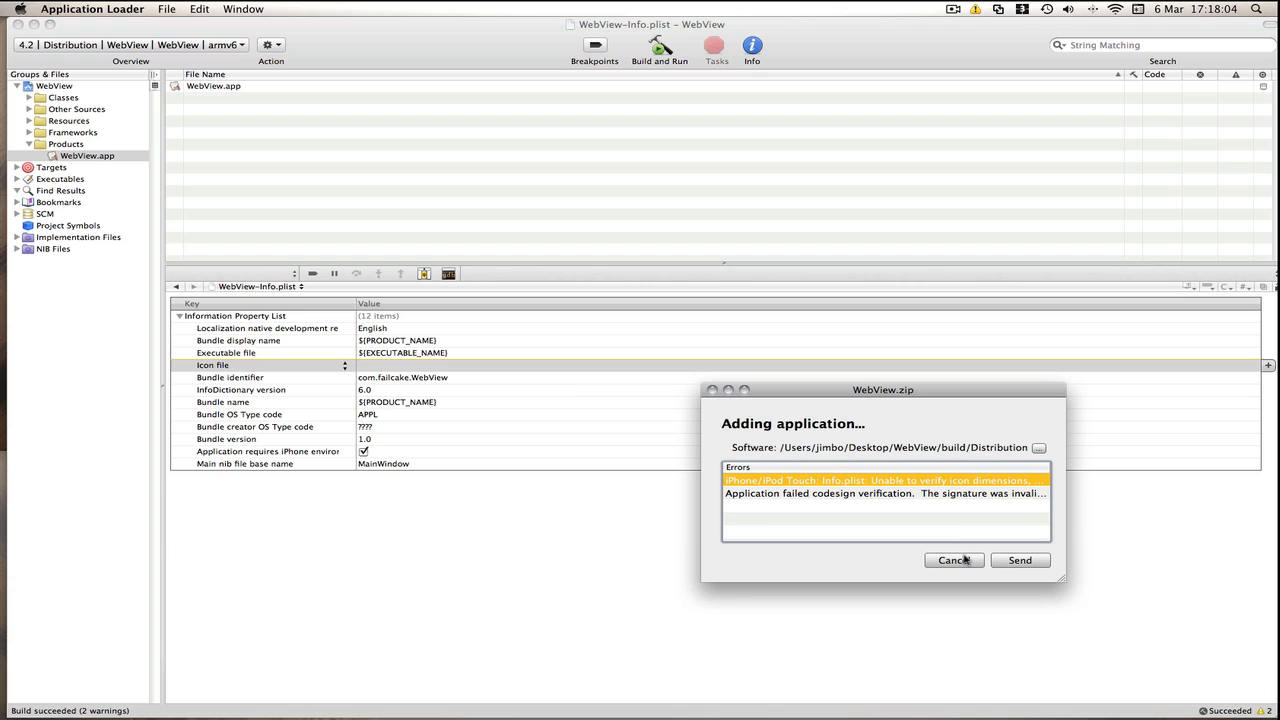
pyautogui.moveTo(940, 556)
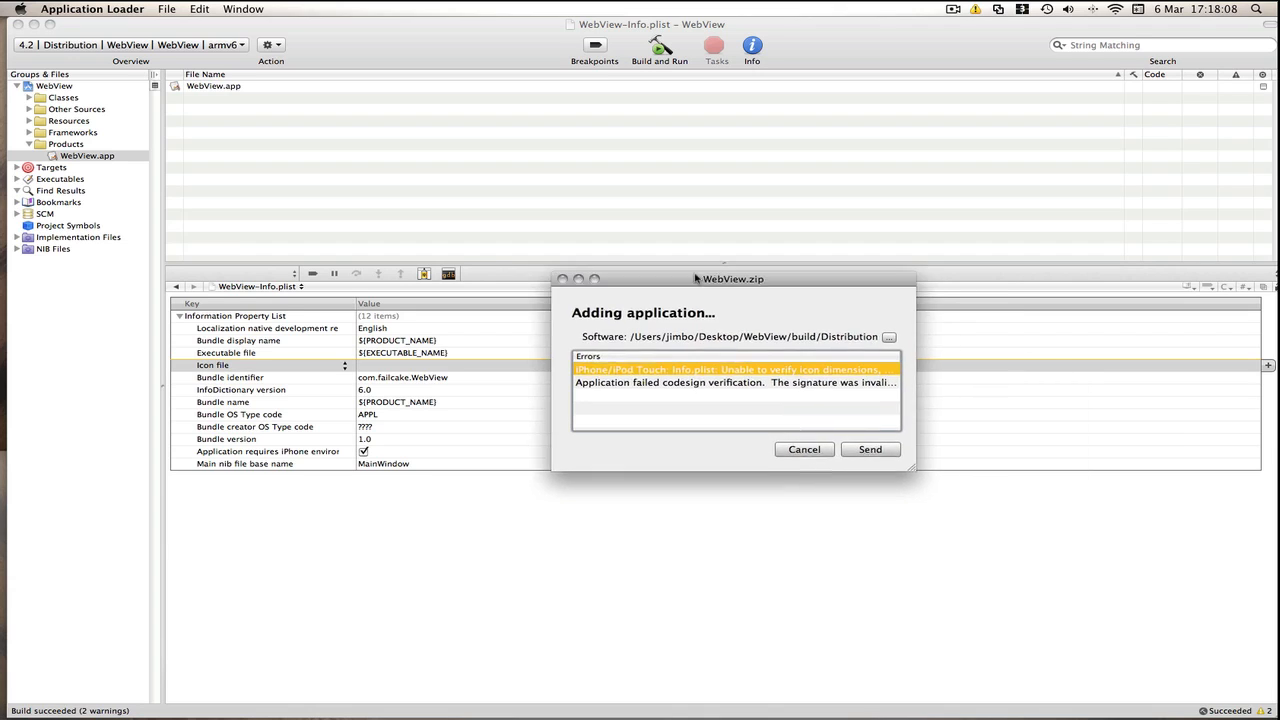
pyautogui.click(804, 448)
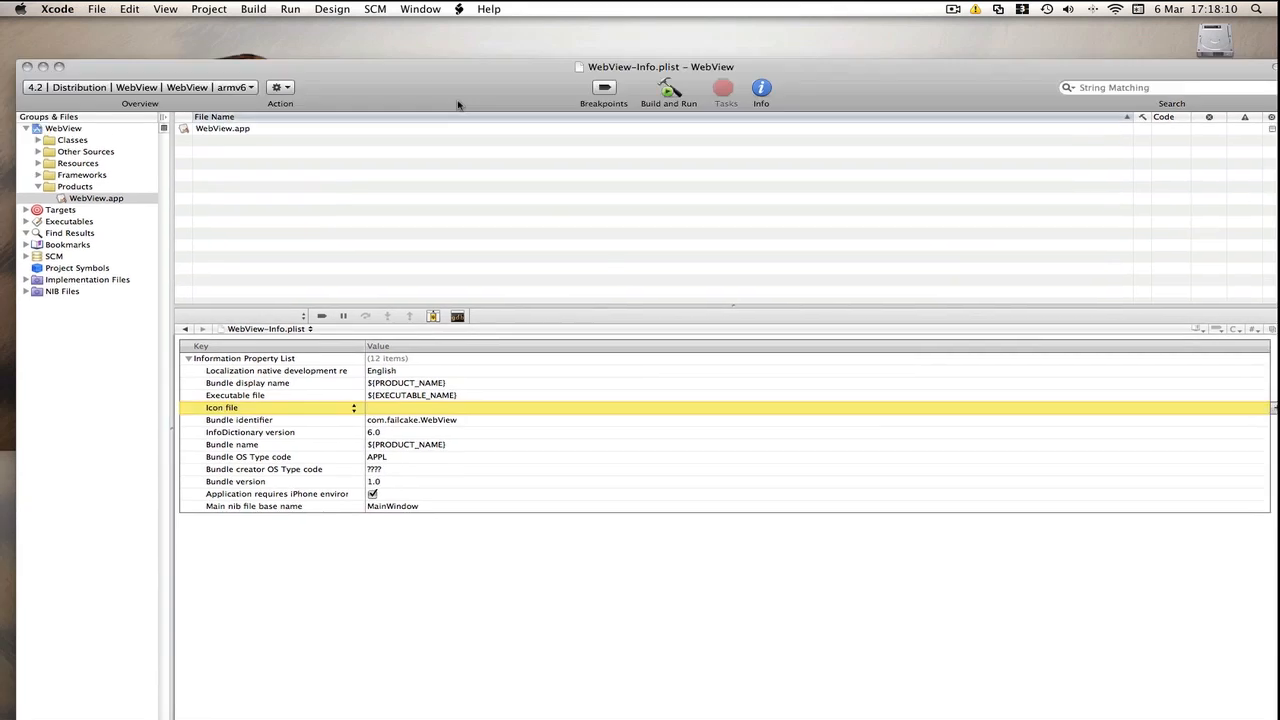
# Drag the Xcode window down so the desktop shows above the WebView-Info.plist editor.
pyautogui.moveTo(656, 66); pyautogui.dragTo(648, 332)
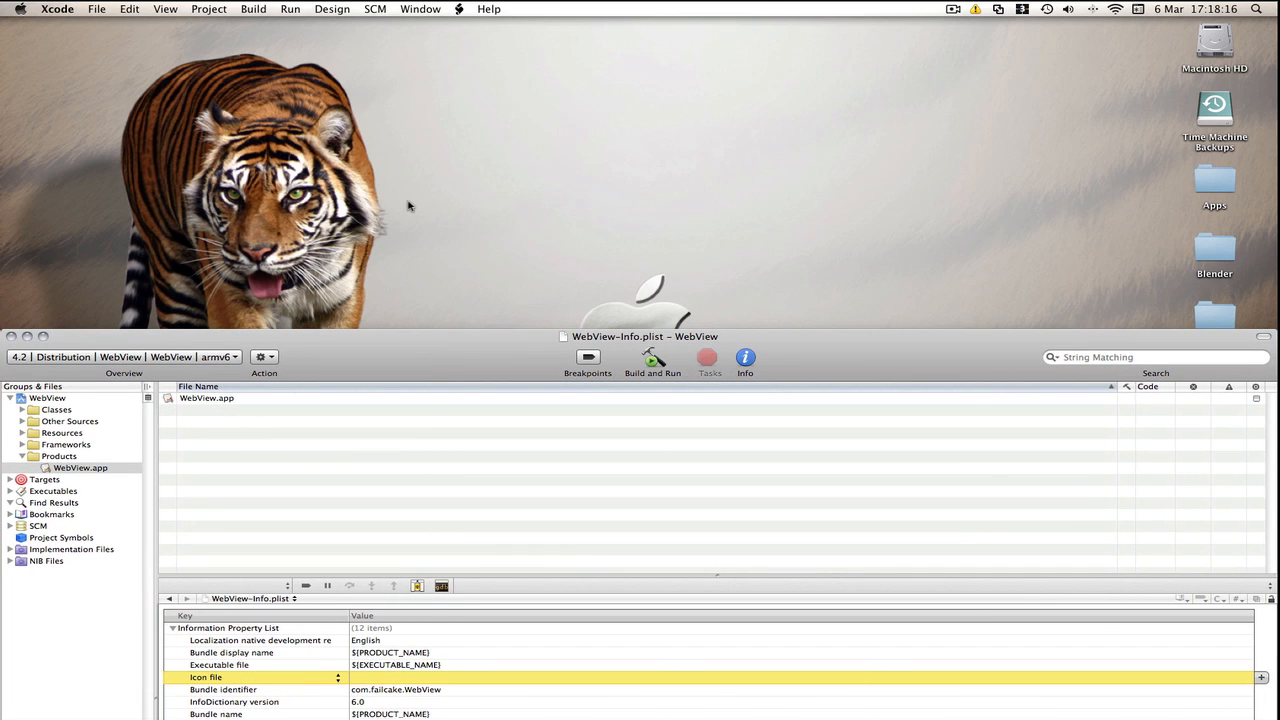
pyautogui.moveTo(380, 356)
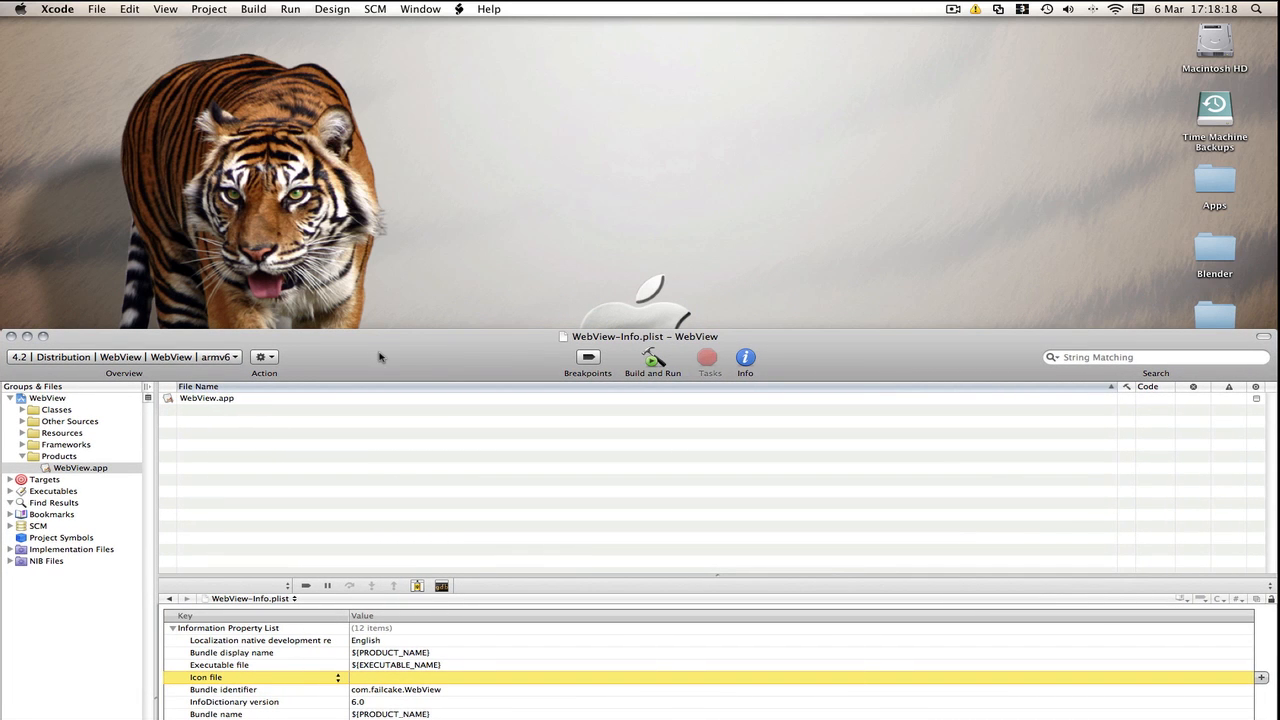